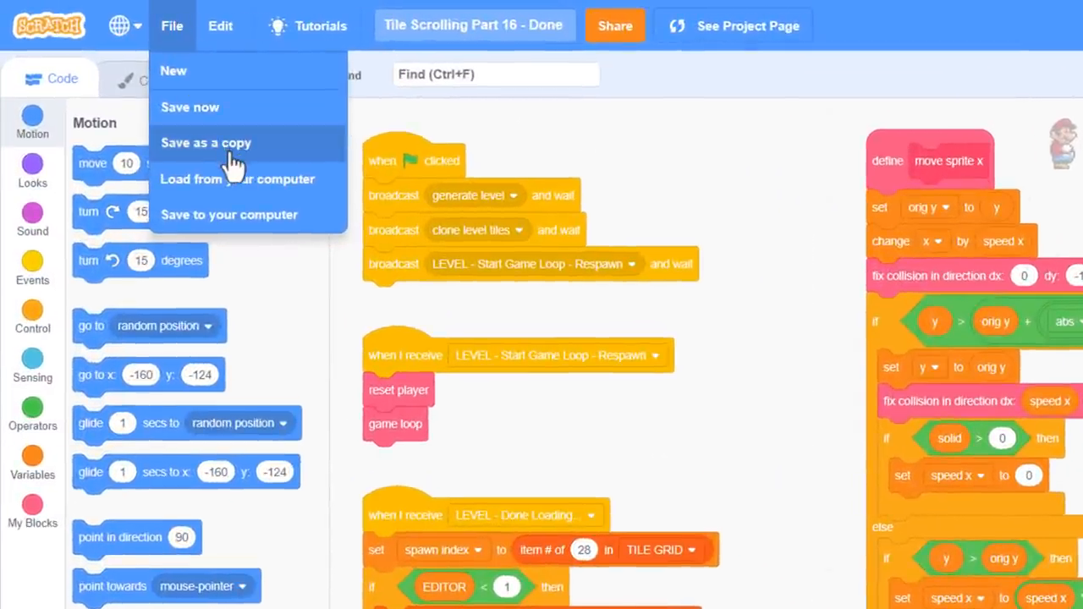
# Step: Save a copy as Tile Scrolling Part 17 and drag Enemy costume 5 (Koopa Troopa) onto Tiles
pyautogui.click(206, 142)
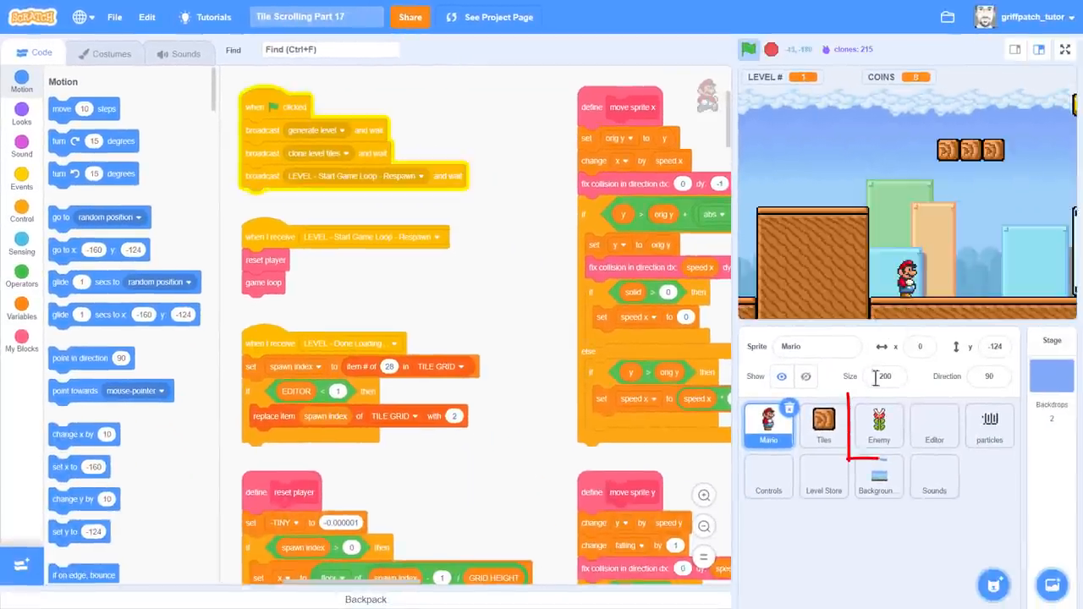
pyautogui.click(878, 425)
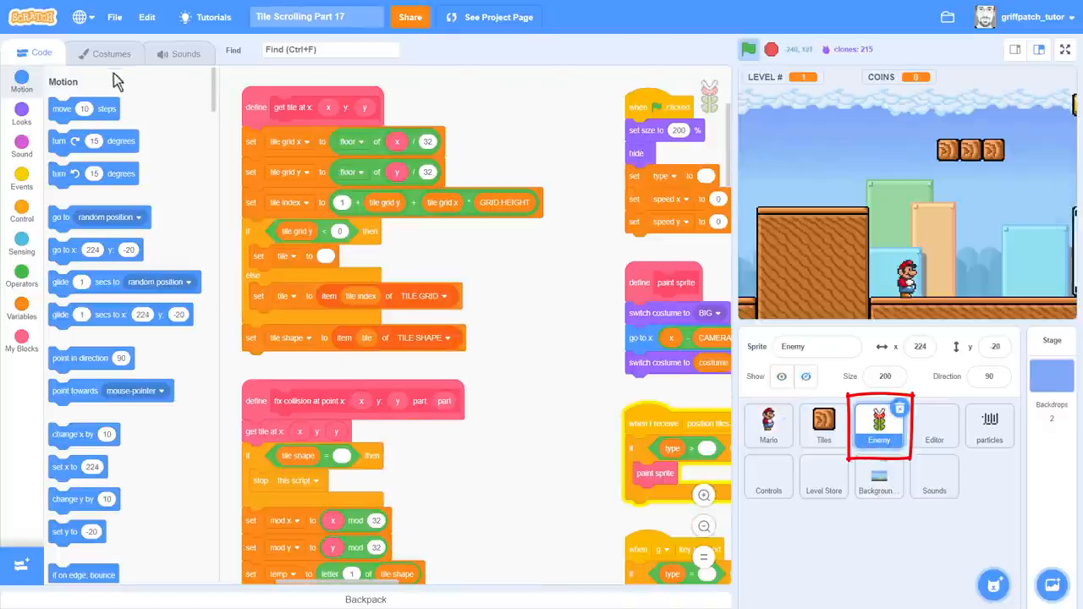
pyautogui.click(110, 53)
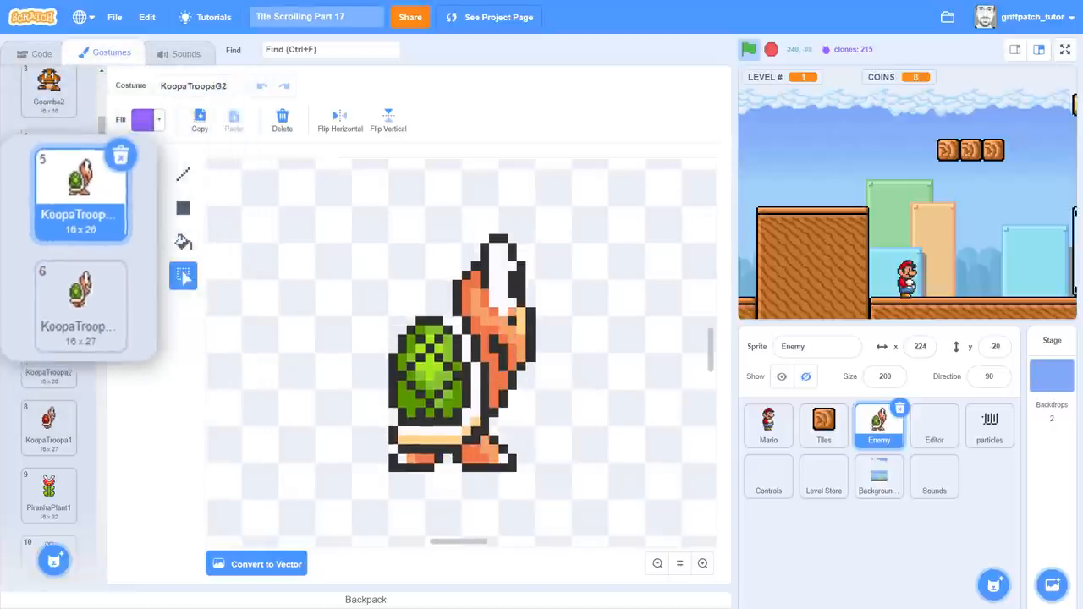
pyautogui.click(771, 49)
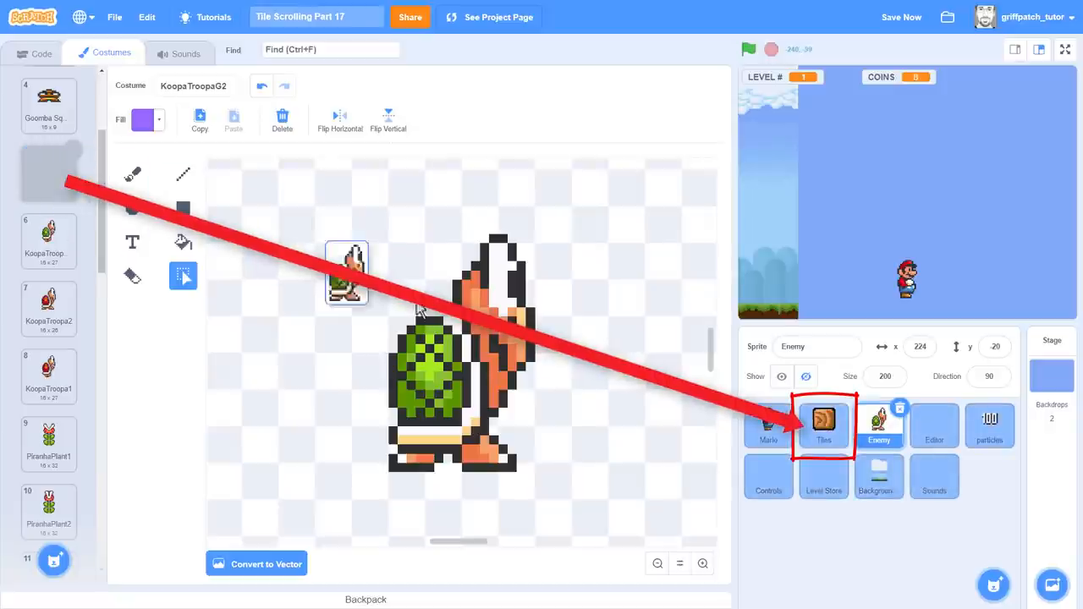
pyautogui.click(48, 173)
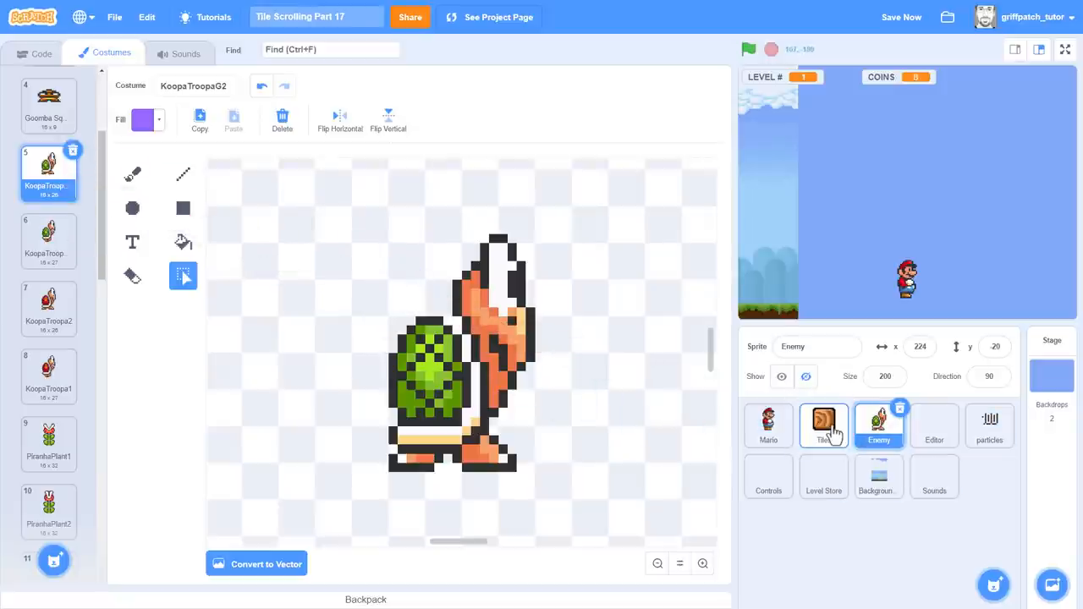
# Step: View the Tiles sprite's Koopa Troopa costume 69, zooming the canvas out and back in
pyautogui.click(823, 425)
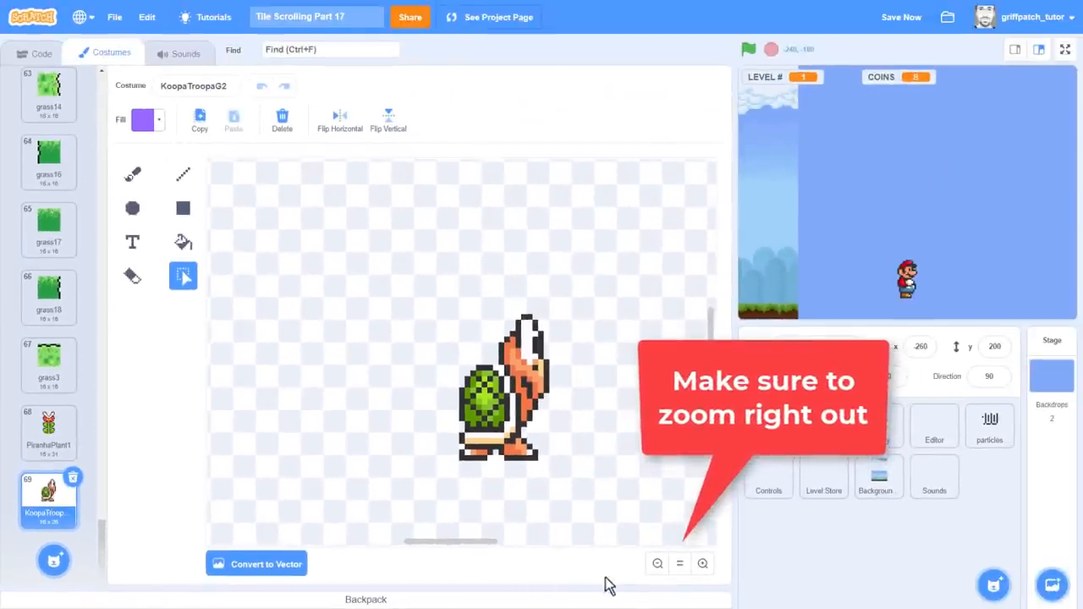
pyautogui.click(657, 563)
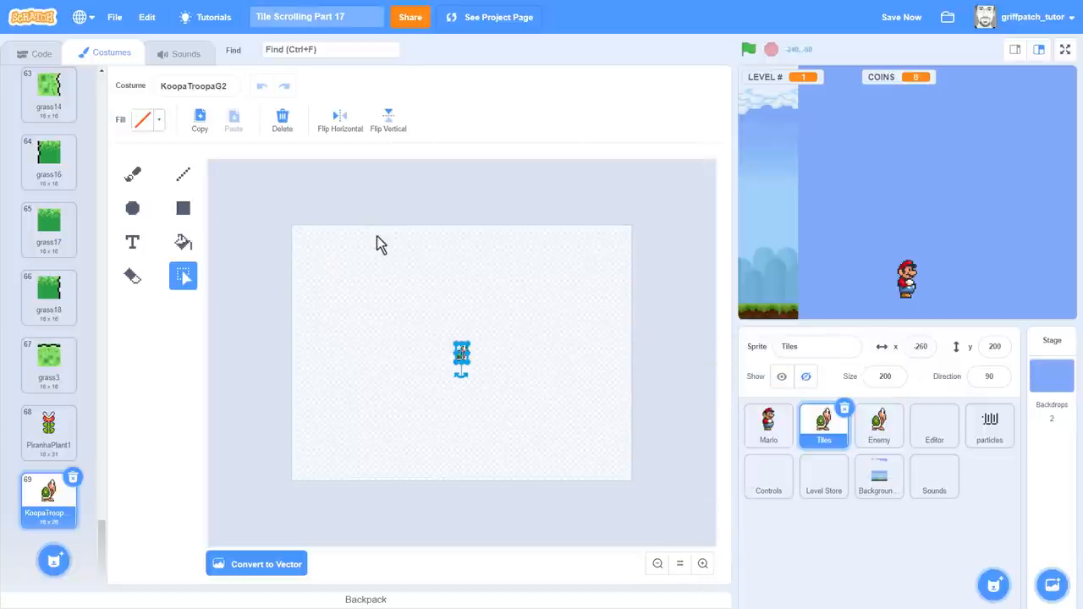
pyautogui.moveTo(531, 402)
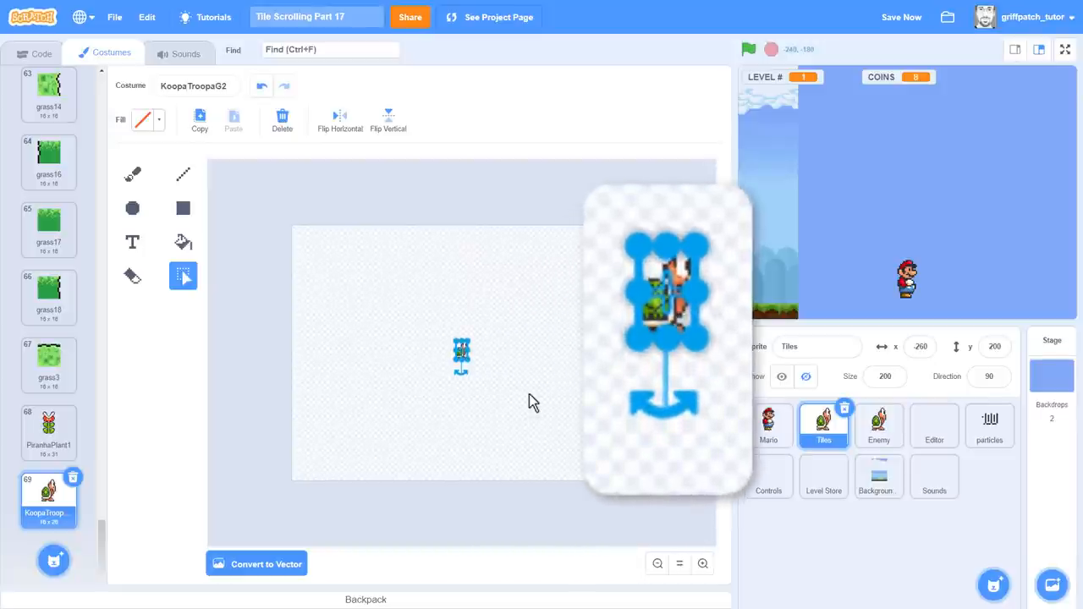
pyautogui.click(679, 563)
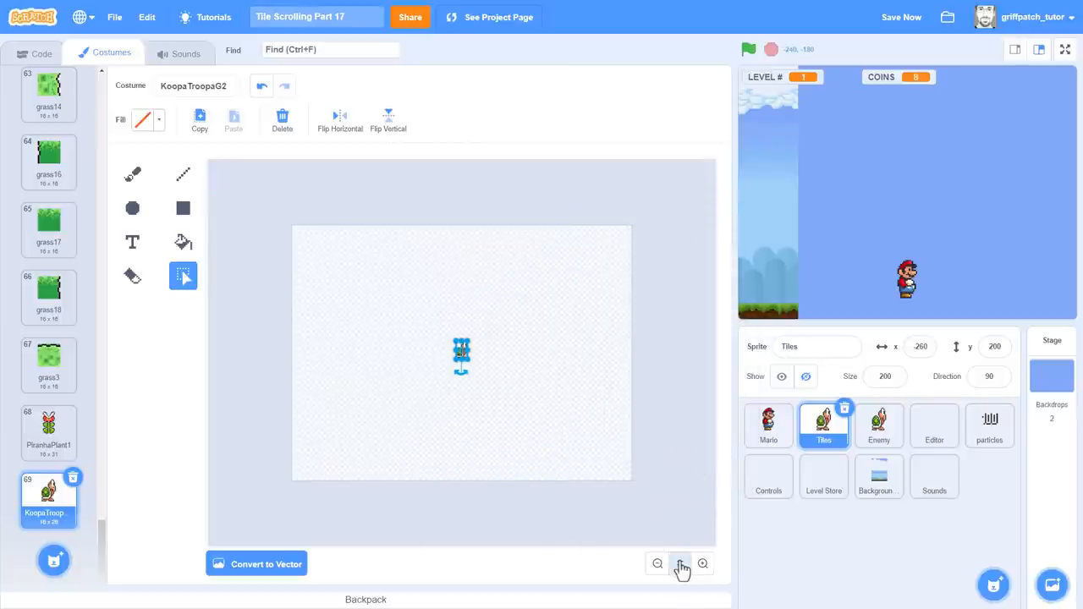
pyautogui.click(703, 564)
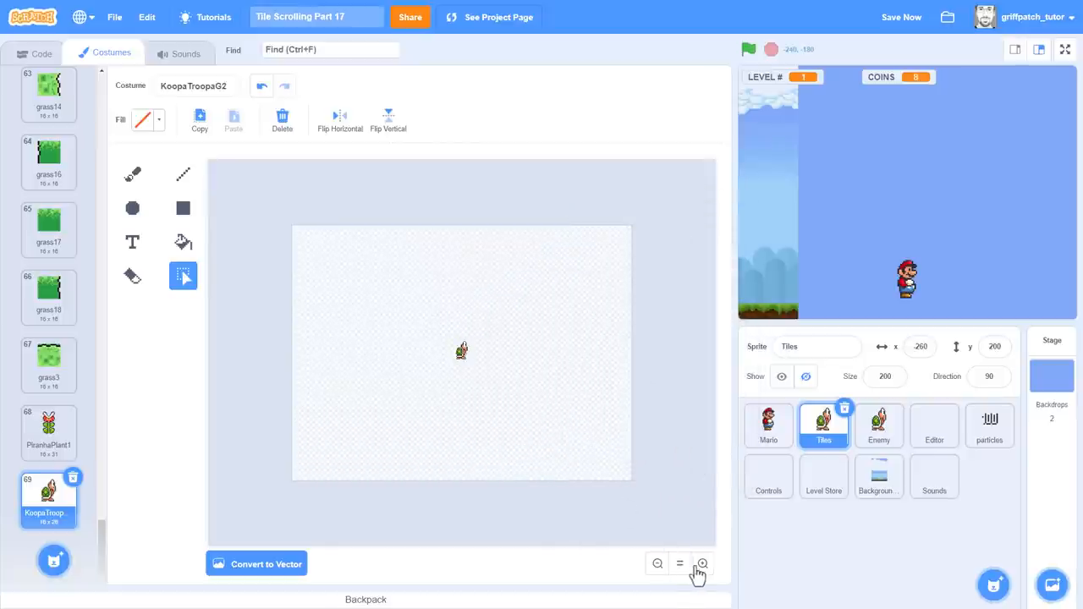
pyautogui.click(702, 563)
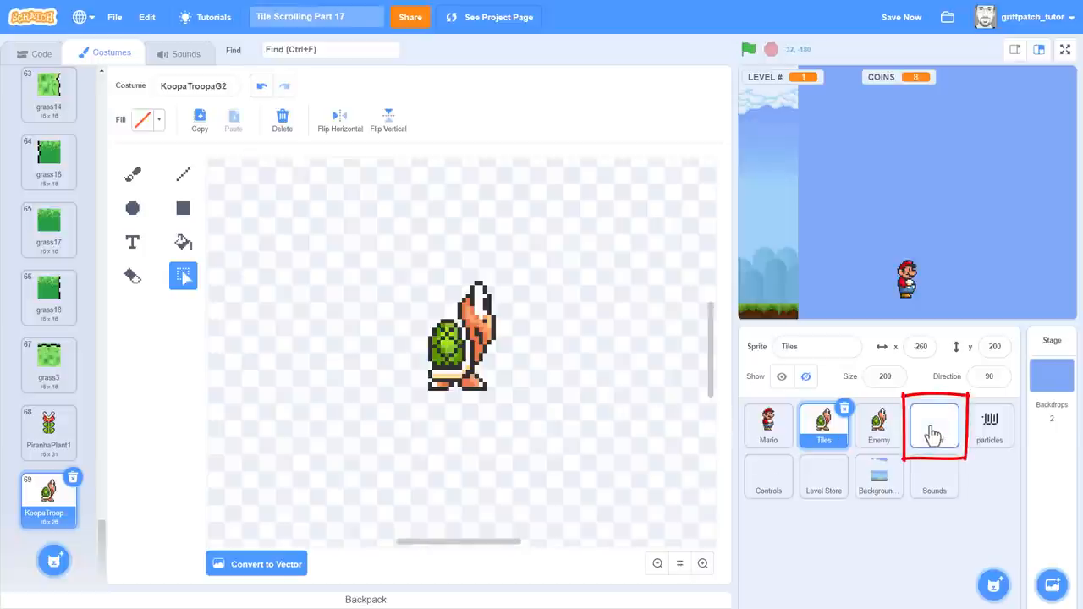
# Step: Add item 69 with value 9 to the Editor sprite's tile keymap list
pyautogui.click(933, 426)
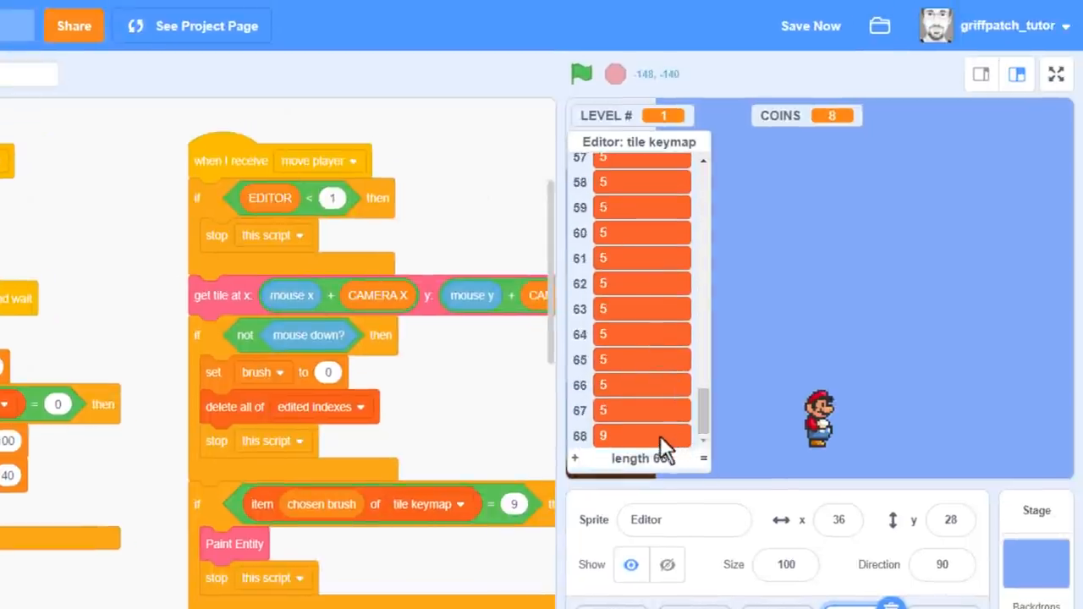
pyautogui.click(574, 458)
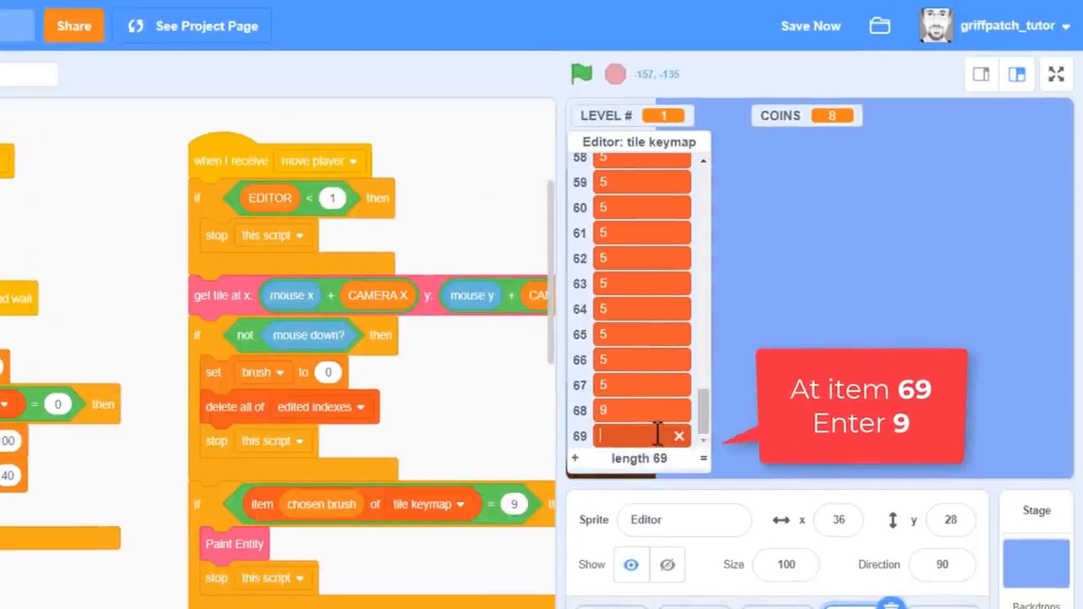
pyautogui.write('9')
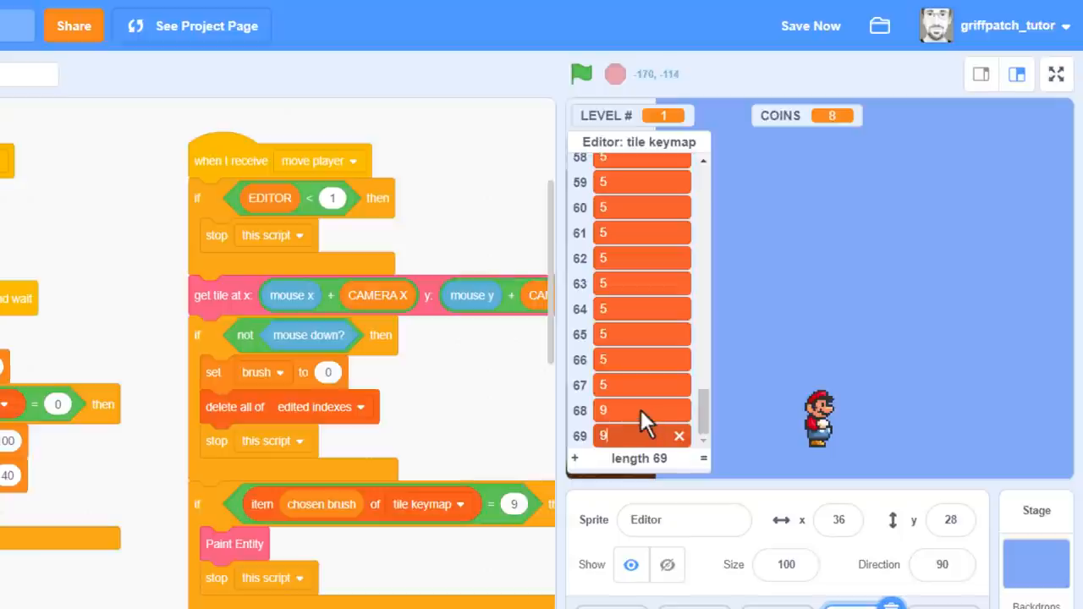
pyautogui.moveTo(639, 431)
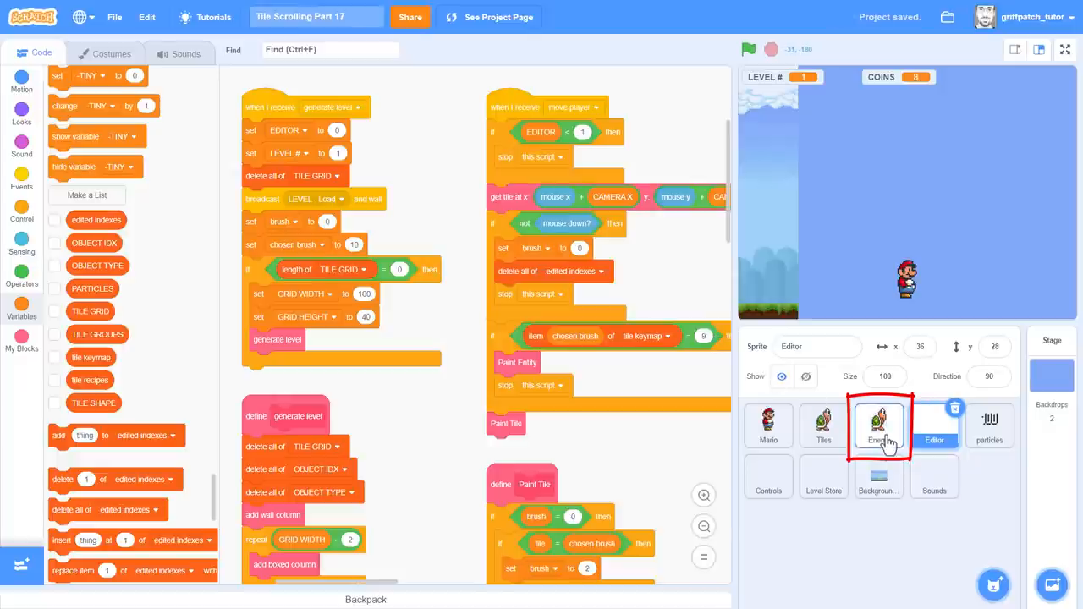
# Step: Scroll the Enemy sprite's scripts down to the define spawn type script
pyautogui.click(878, 426)
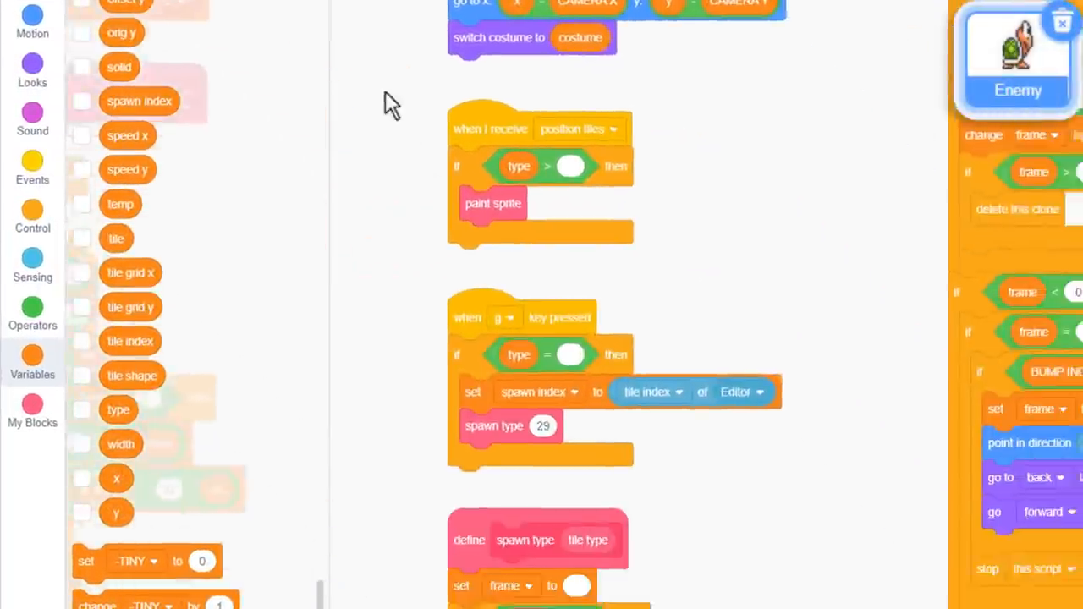
pyautogui.scroll(-3)
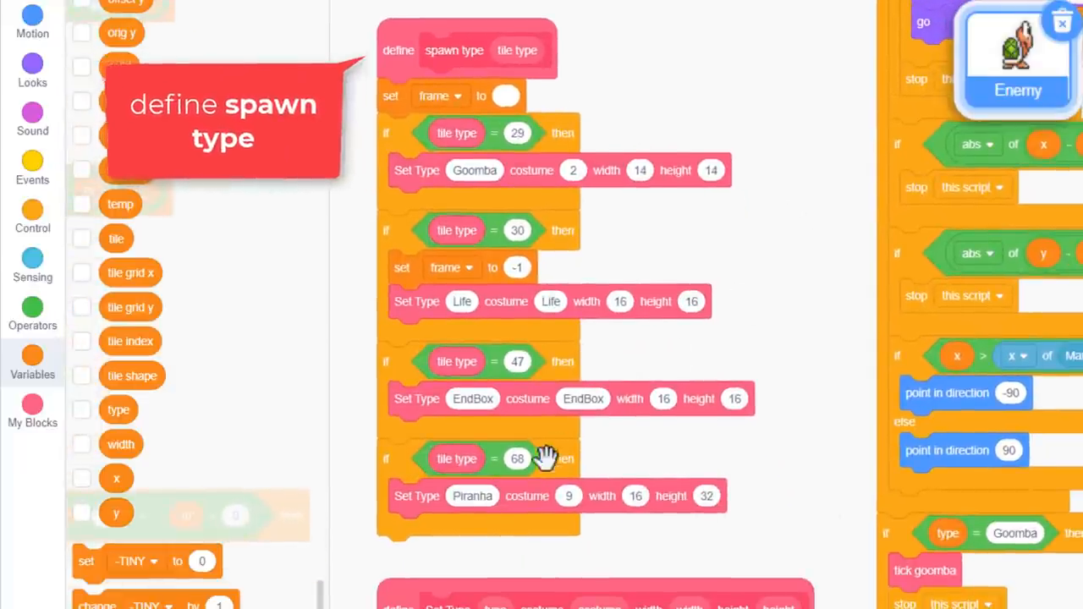
pyautogui.scroll(-3)
pyautogui.write('5')
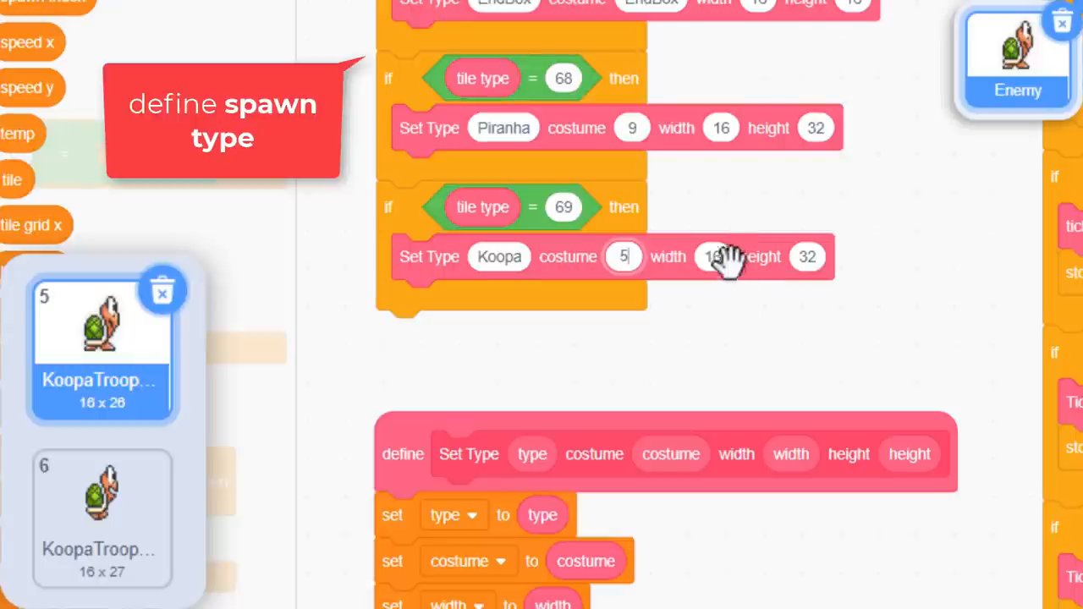
pyautogui.moveTo(808, 258)
pyautogui.write('24')
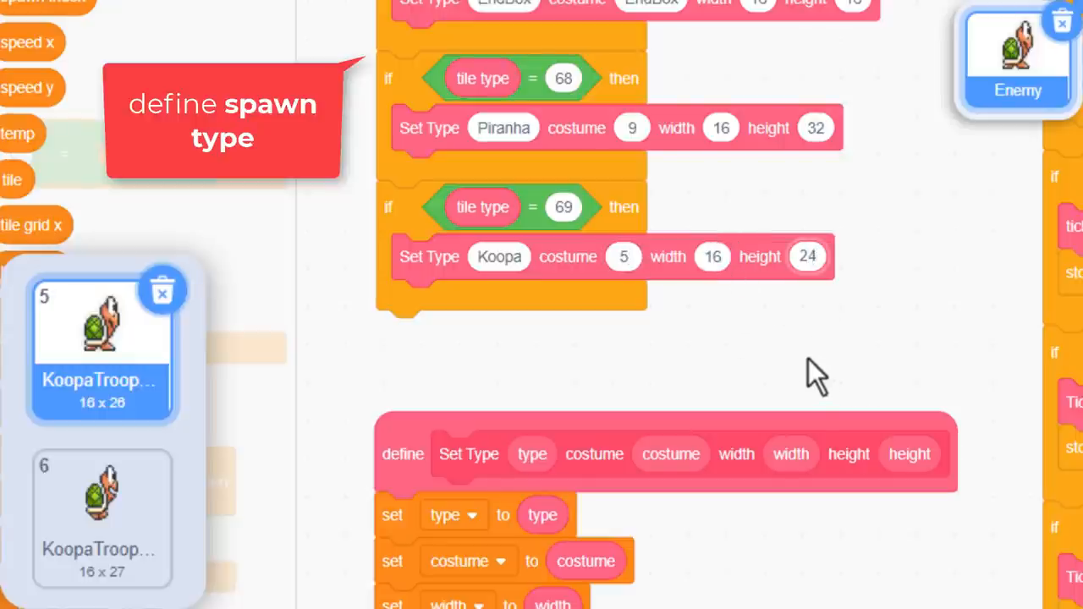
pyautogui.moveTo(827, 375)
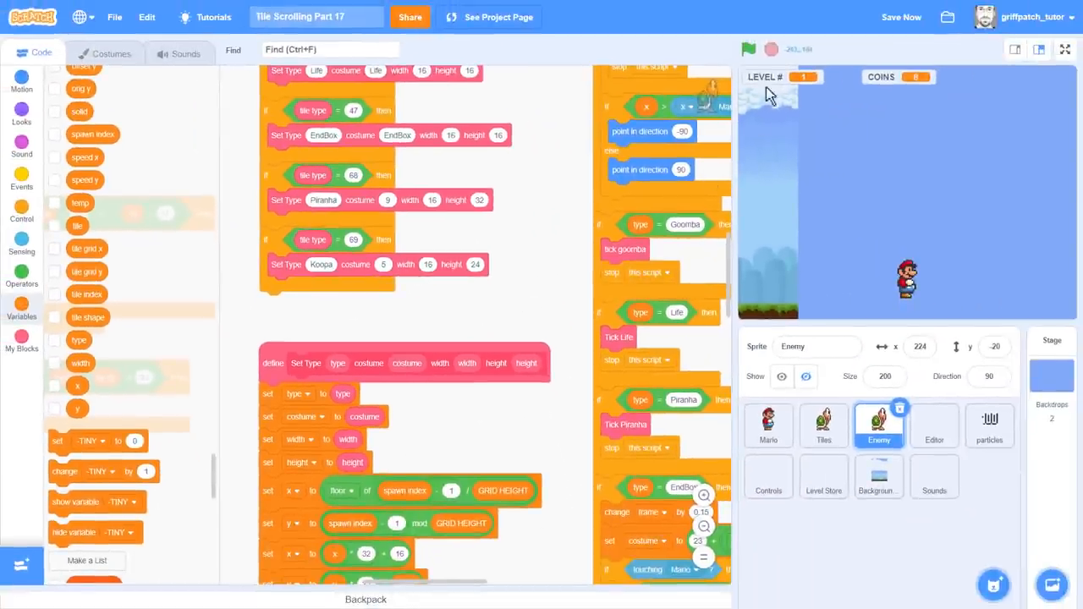
# Step: Play the level full screen until a Koopa Troopa appears, then exit full screen
pyautogui.click(748, 49)
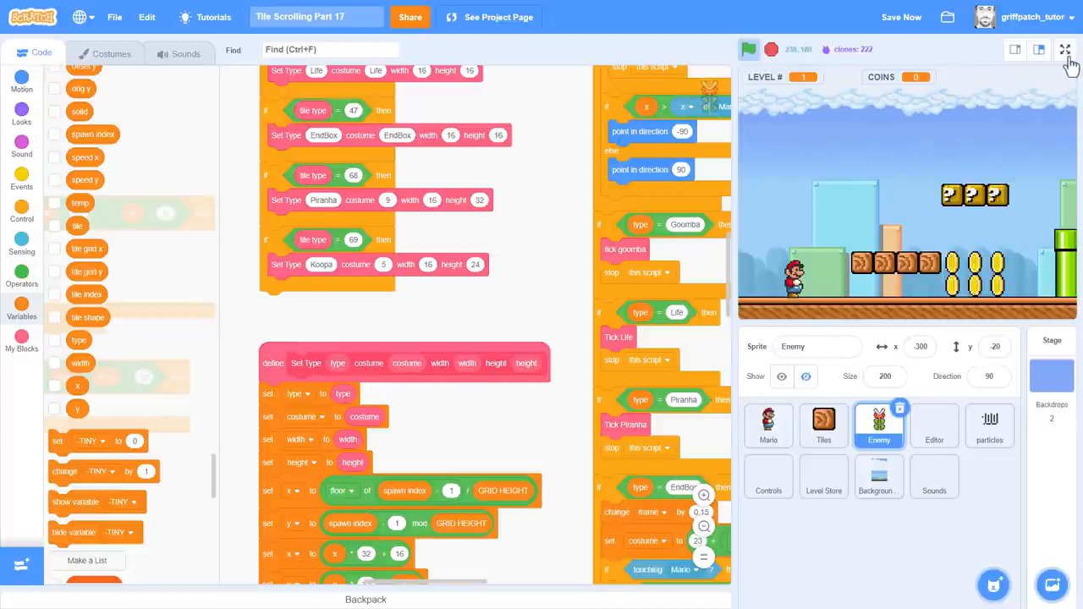
pyautogui.click(1065, 49)
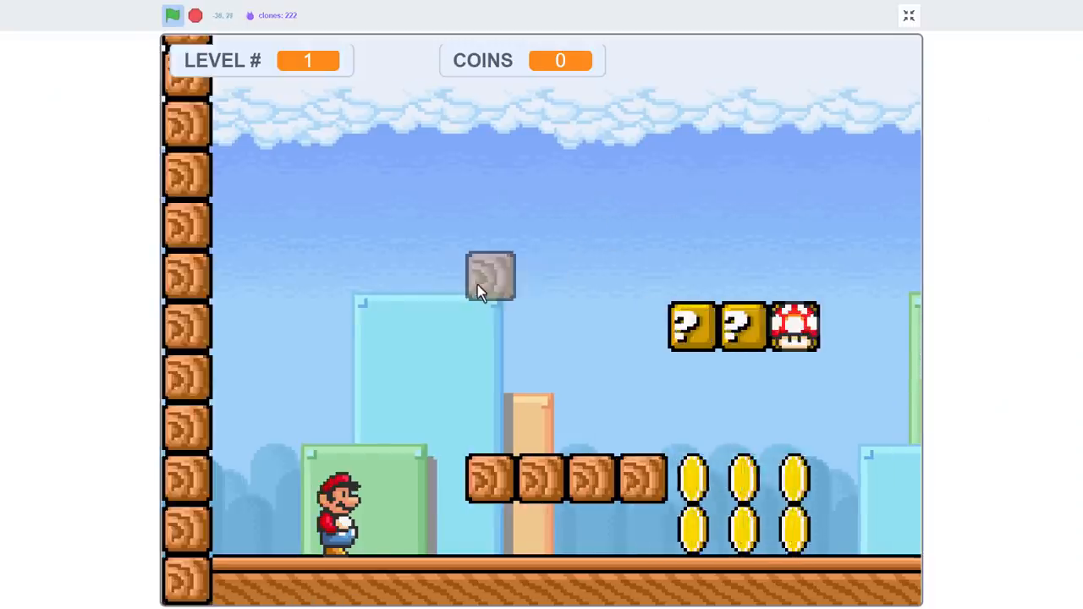
pyautogui.click(491, 278)
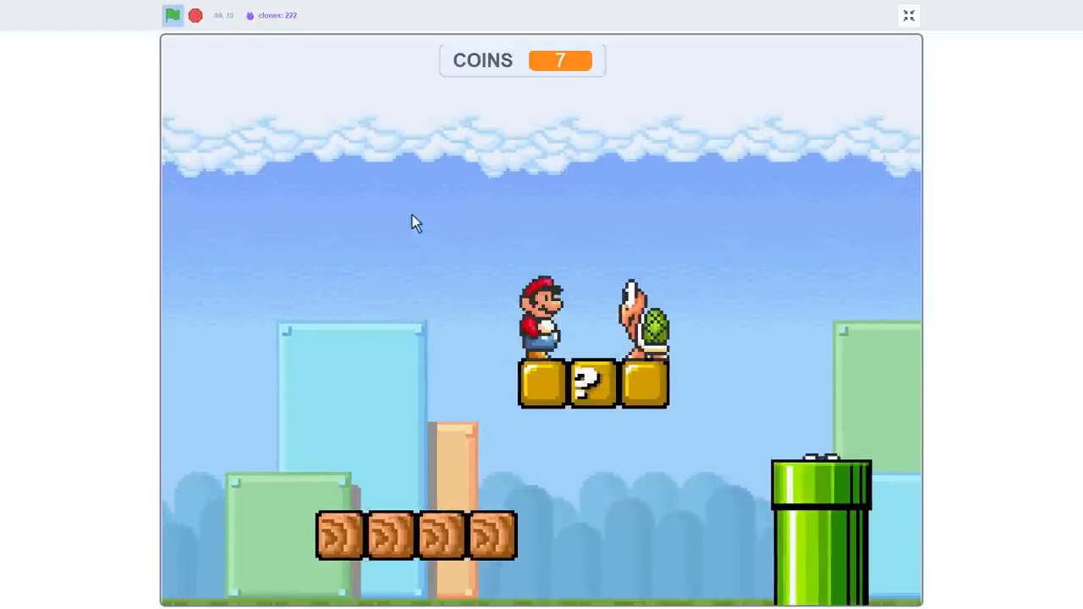
pyautogui.click(908, 15)
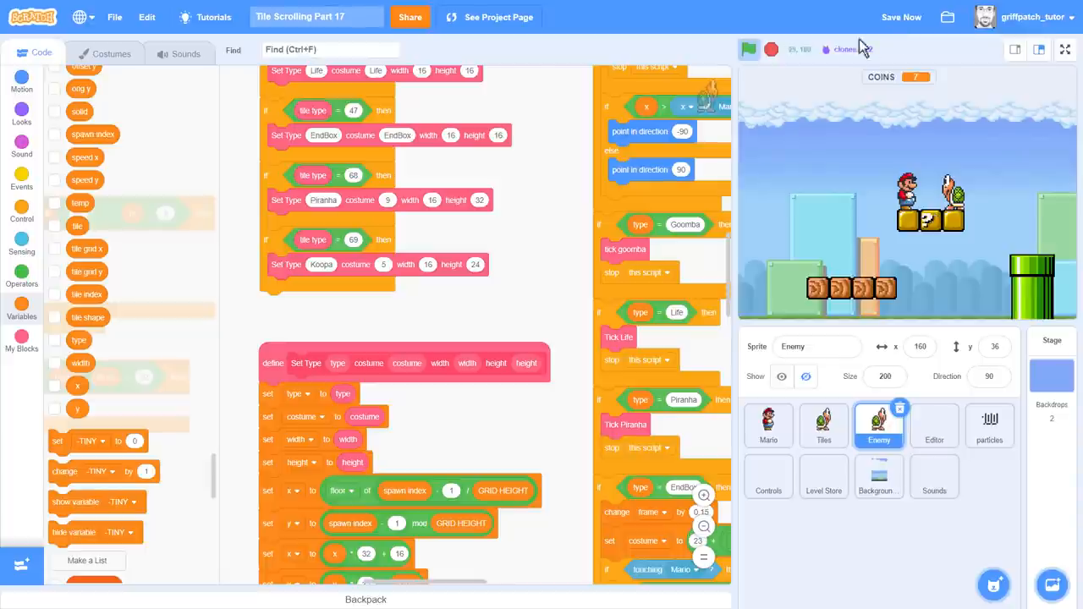
# Step: Stop the game, scroll through define tick goomba, and show the Variables palette
pyautogui.click(748, 49)
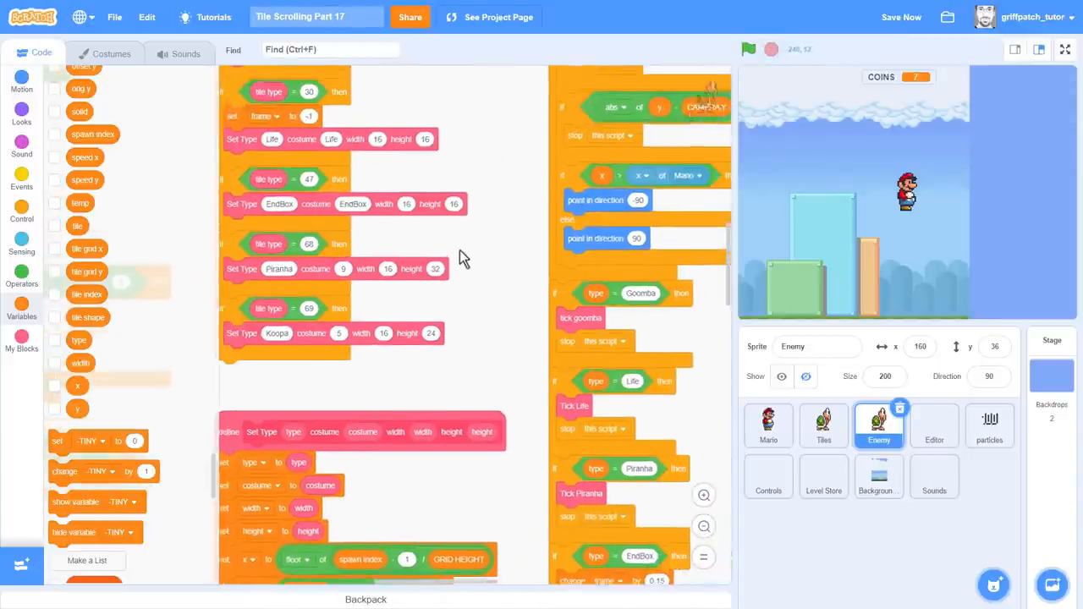
pyautogui.scroll(-3)
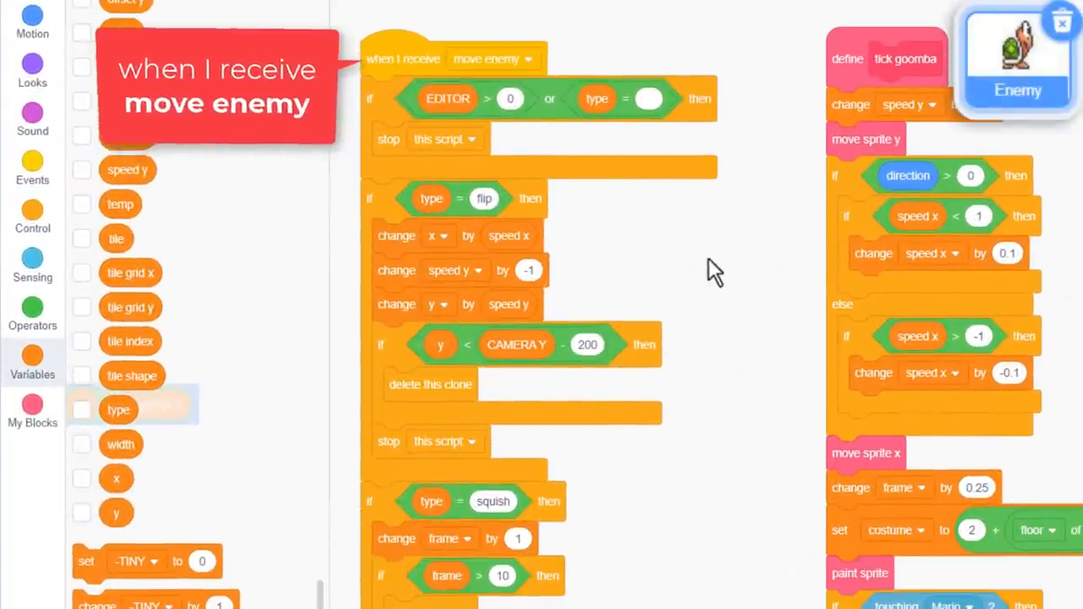
pyautogui.scroll(-3)
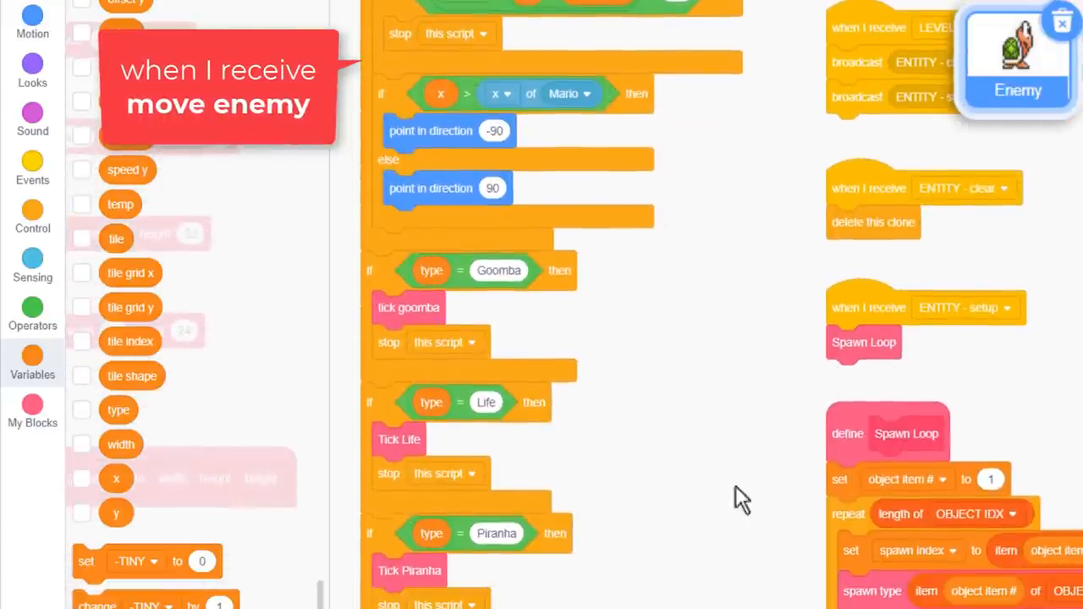
pyautogui.scroll(-3)
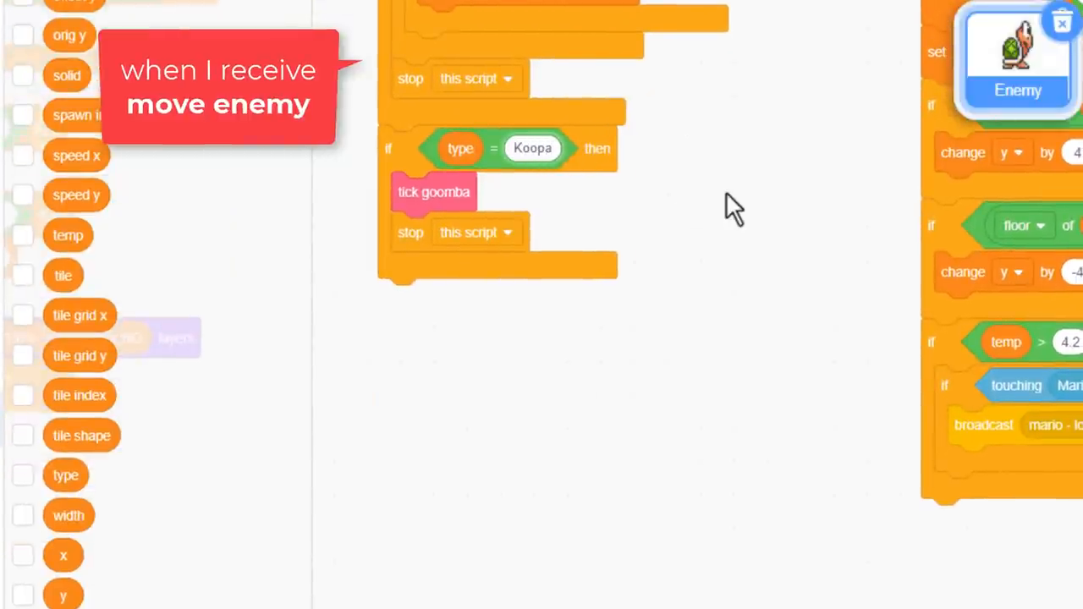
pyautogui.moveTo(486, 207)
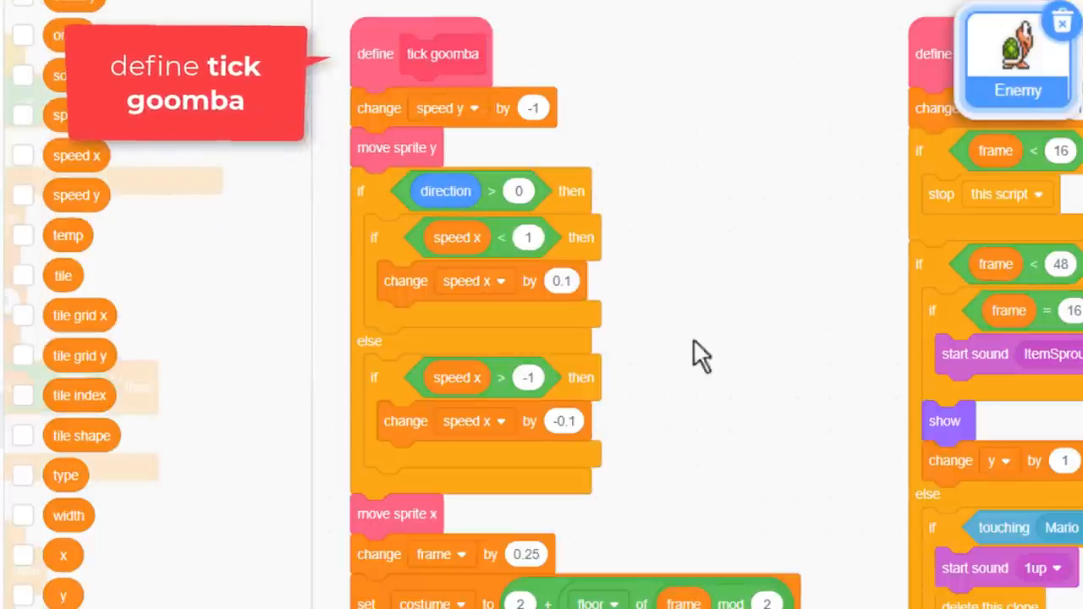
pyautogui.scroll(-3)
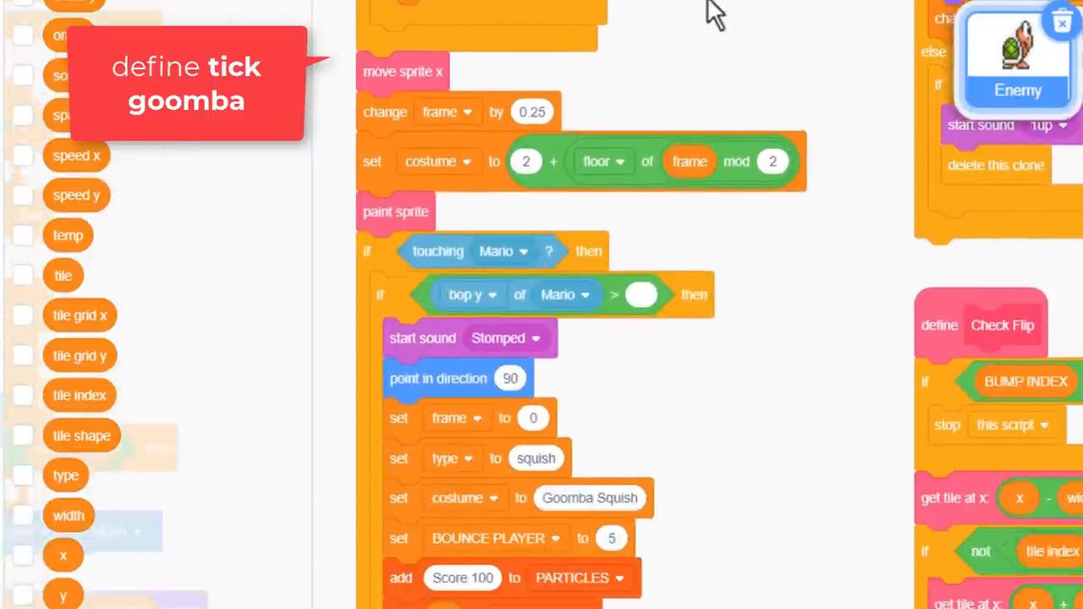
pyautogui.scroll(-3)
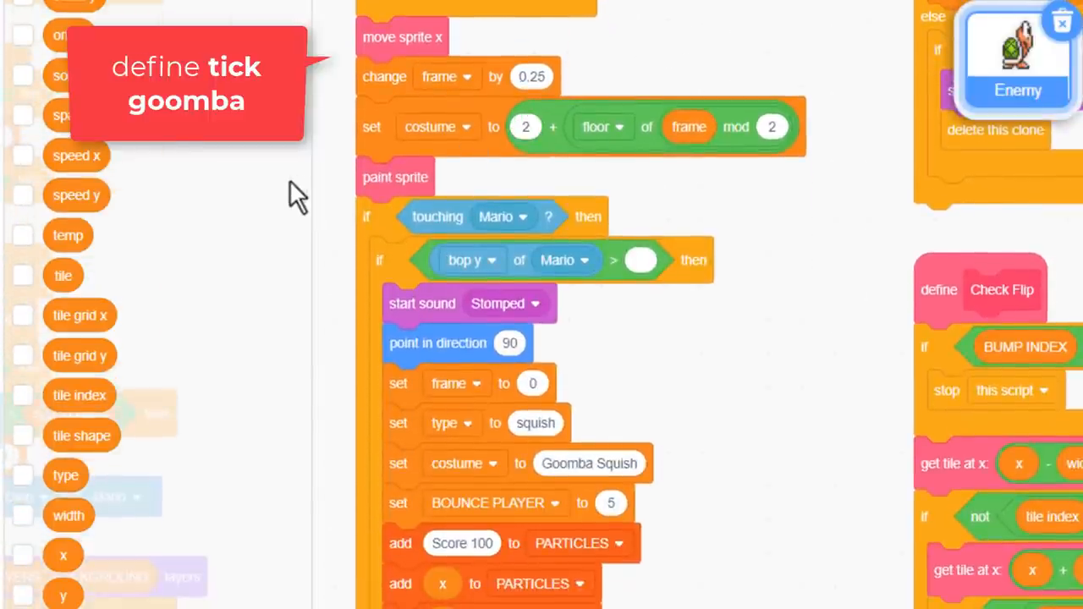
pyautogui.click(525, 126)
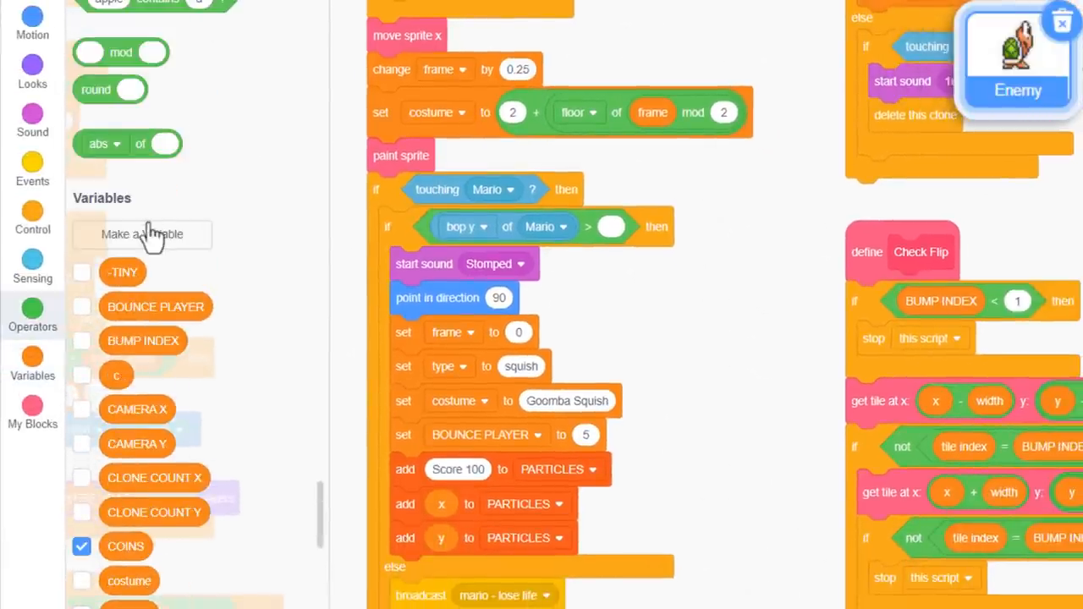
# Step: Create a sprite-only variable named root costume
pyautogui.click(141, 234)
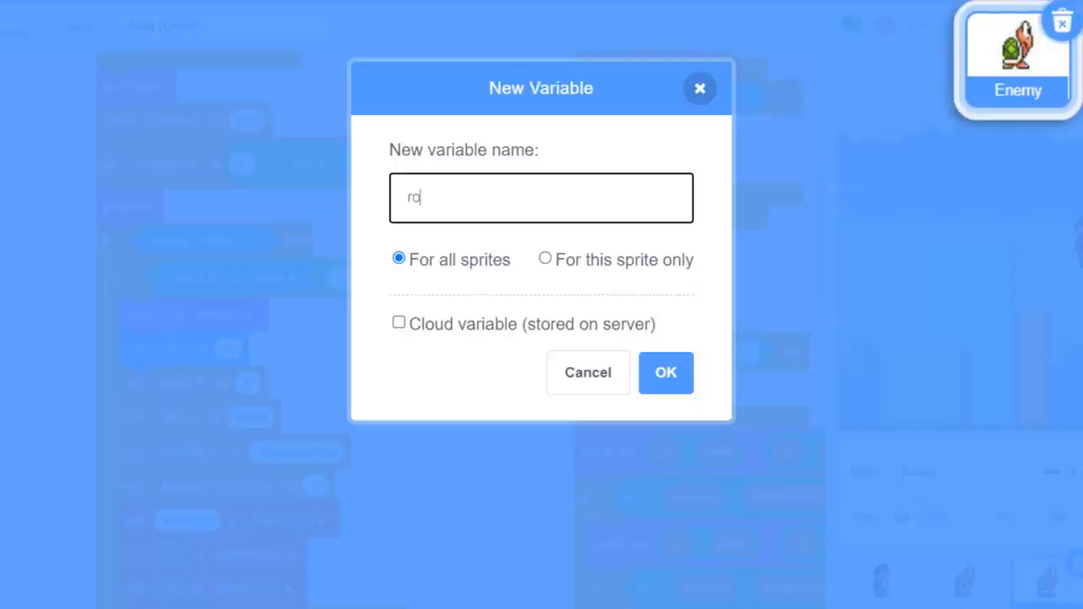
pyautogui.write('ot costume')
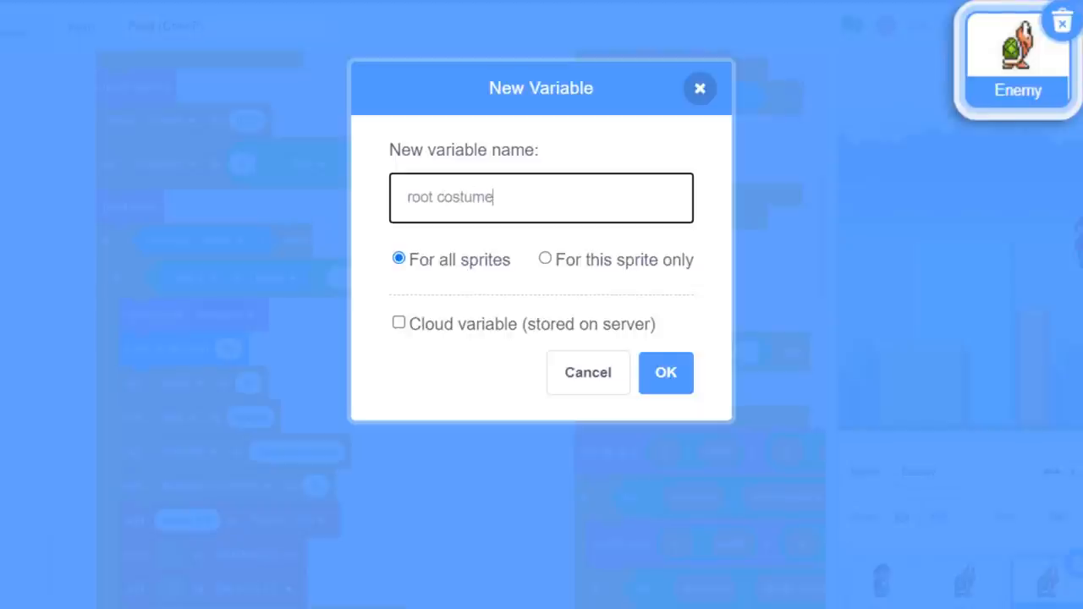
pyautogui.click(544, 259)
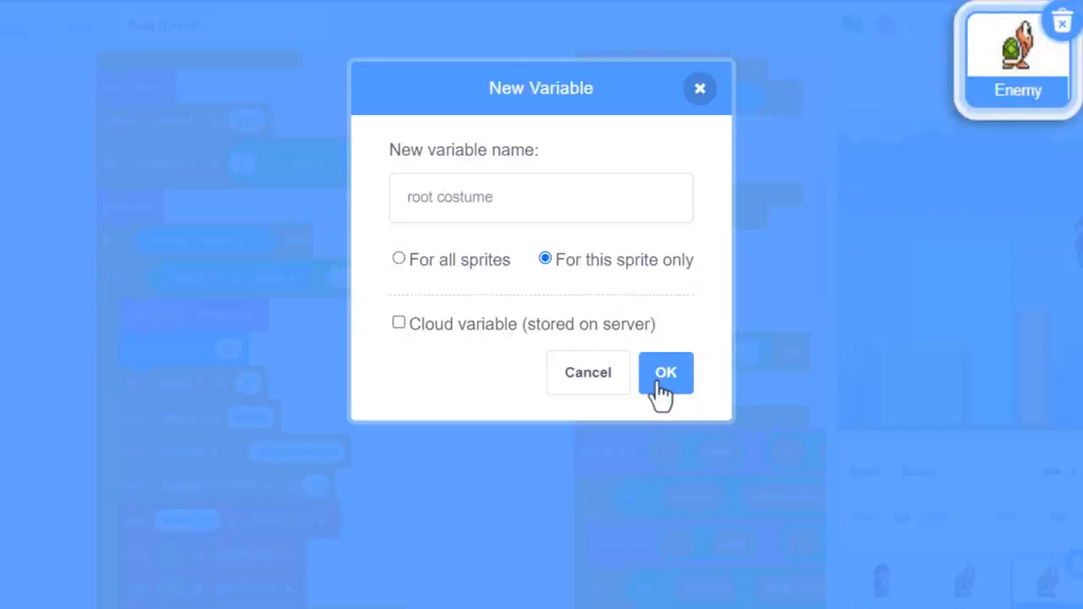
pyautogui.click(665, 372)
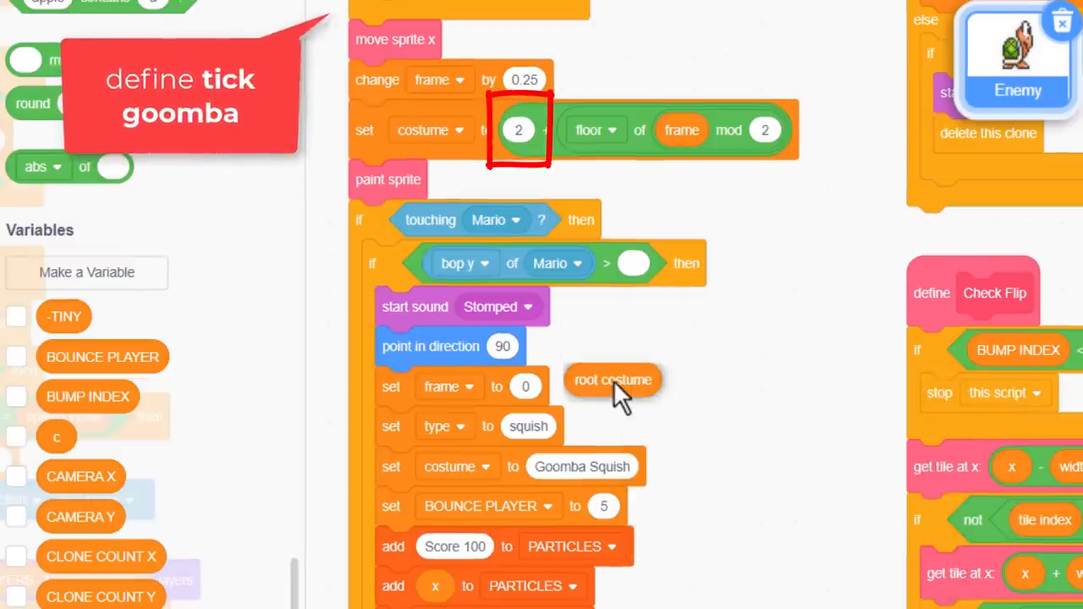
# Step: Add a set root costume block to the Set Type definition
pyautogui.moveTo(611, 379); pyautogui.dragTo(558, 142)
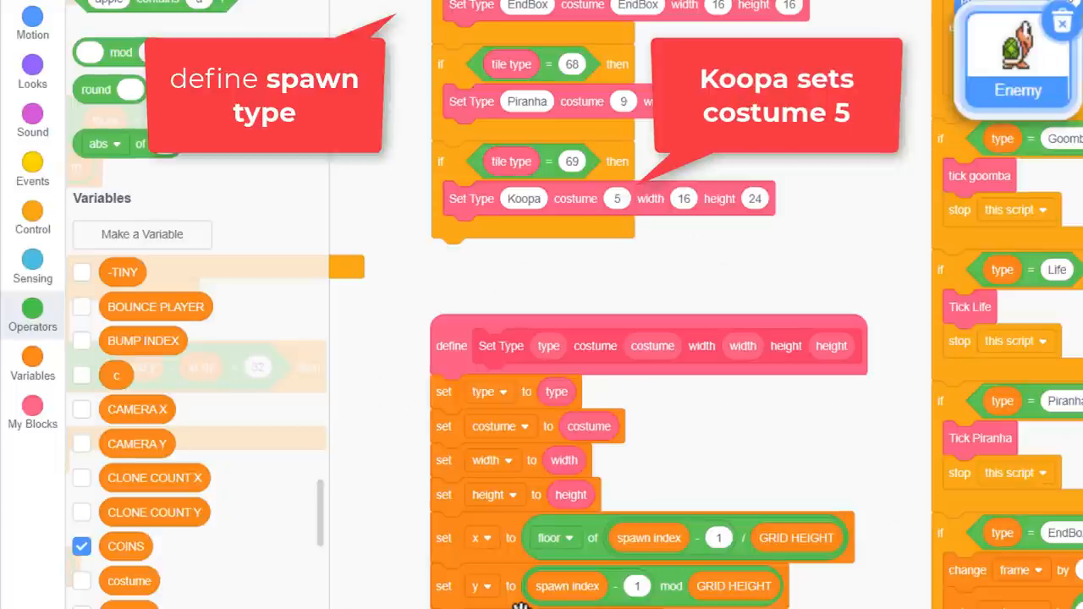
pyautogui.scroll(-3)
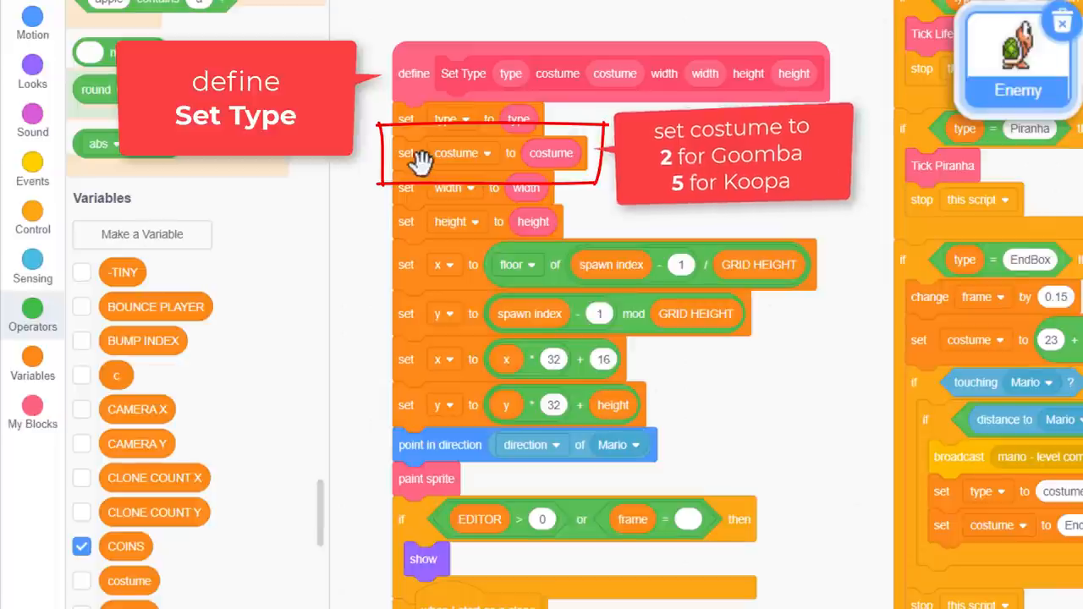
pyautogui.write('set ro')
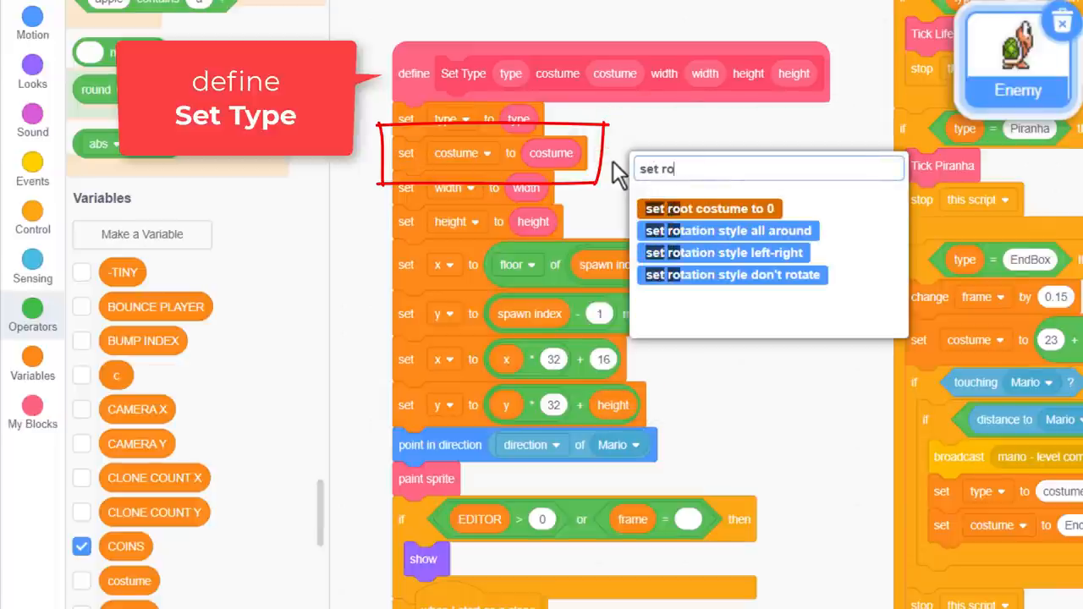
pyautogui.click(709, 209)
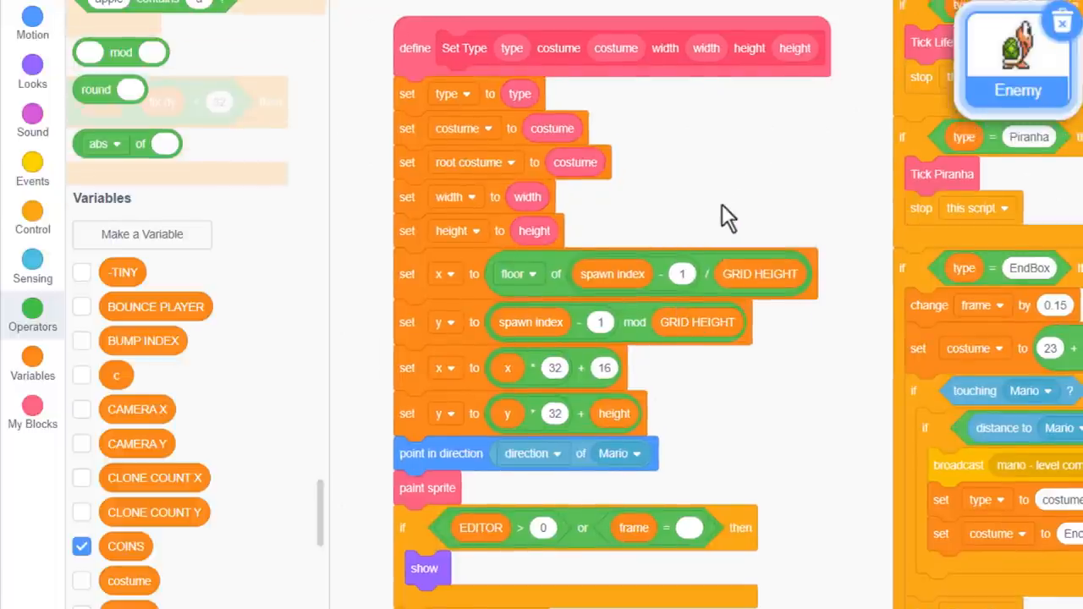
# Step: Run the game full screen to check the root costume monitor reads 5
pyautogui.click(752, 49)
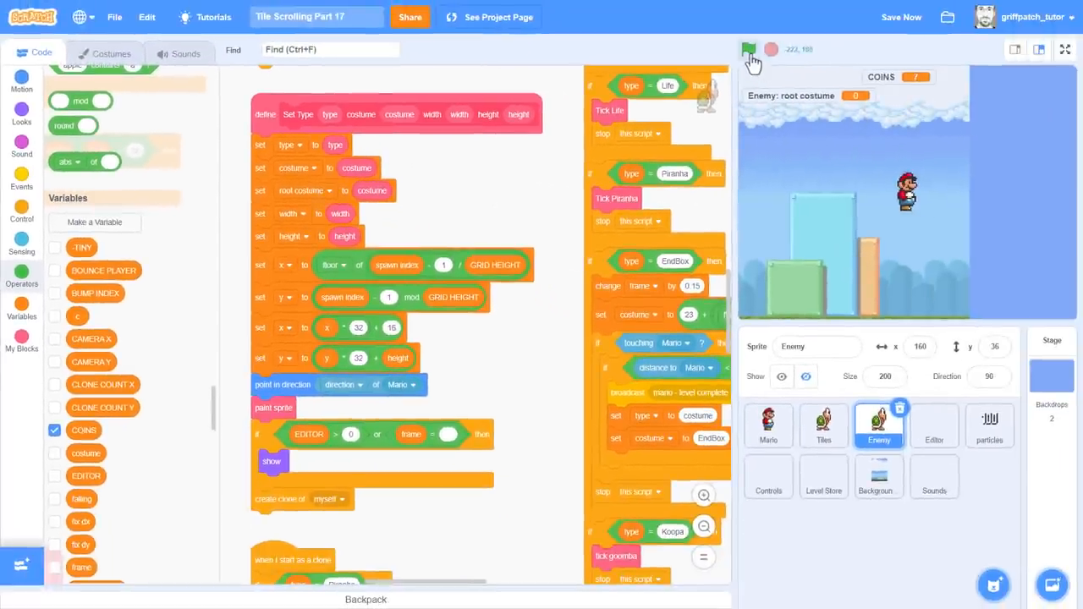
pyautogui.click(1064, 49)
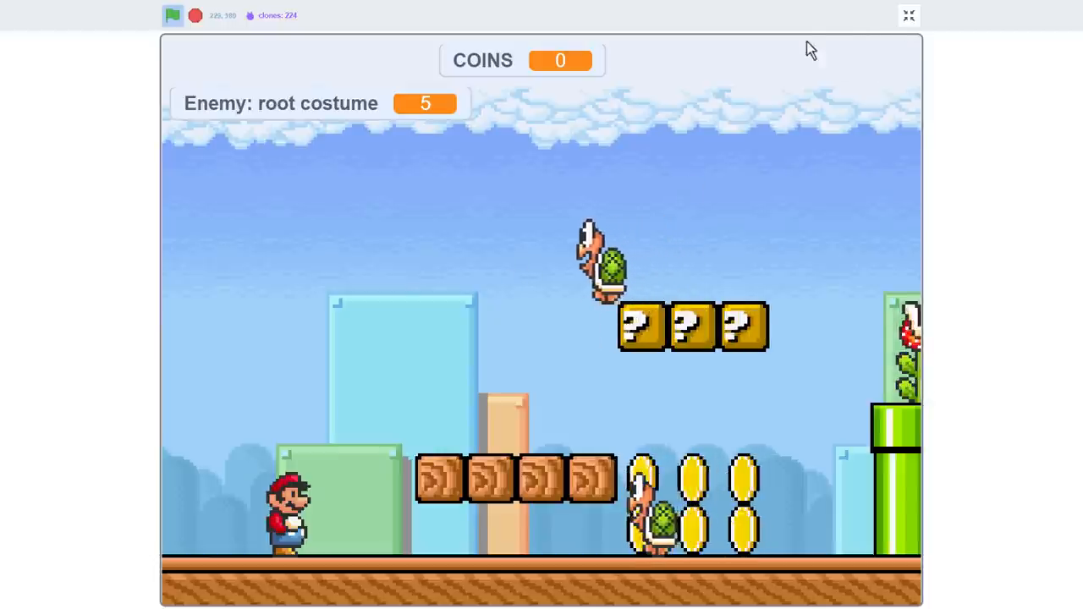
# Step: Exit full screen, browse the Enemy sprite's Koopa costumes, and open the account menu
pyautogui.click(908, 15)
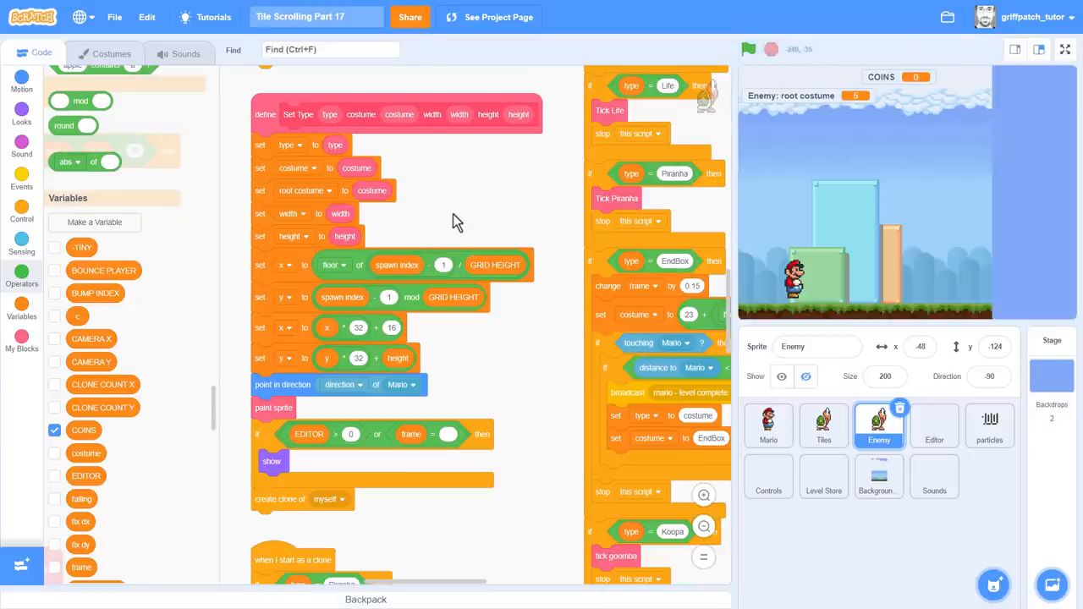
pyautogui.click(105, 52)
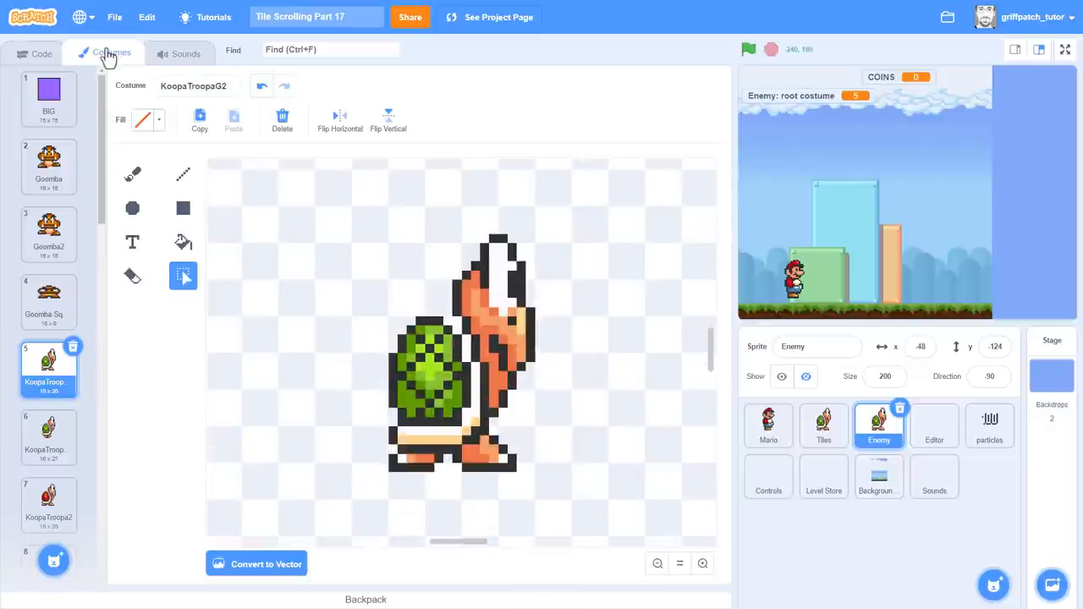
pyautogui.scroll(-3)
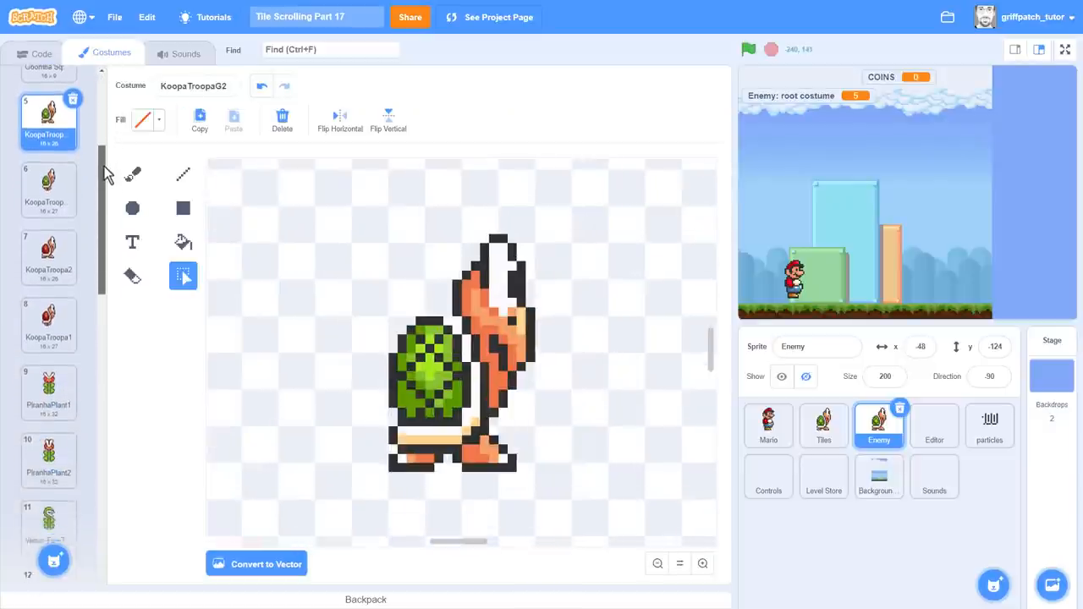
pyautogui.scroll(-3)
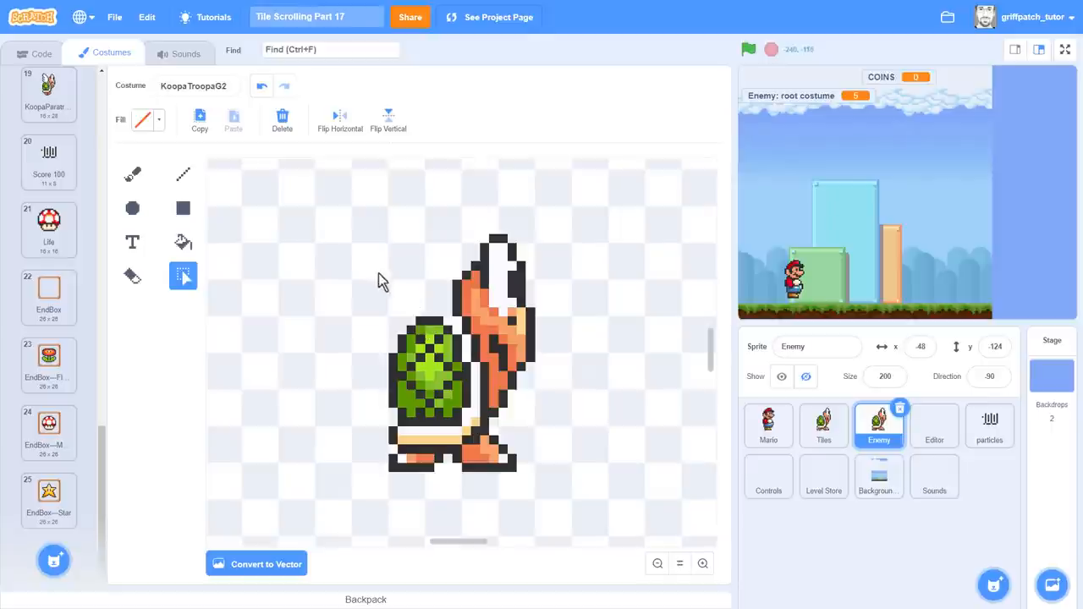
pyautogui.moveTo(374, 269)
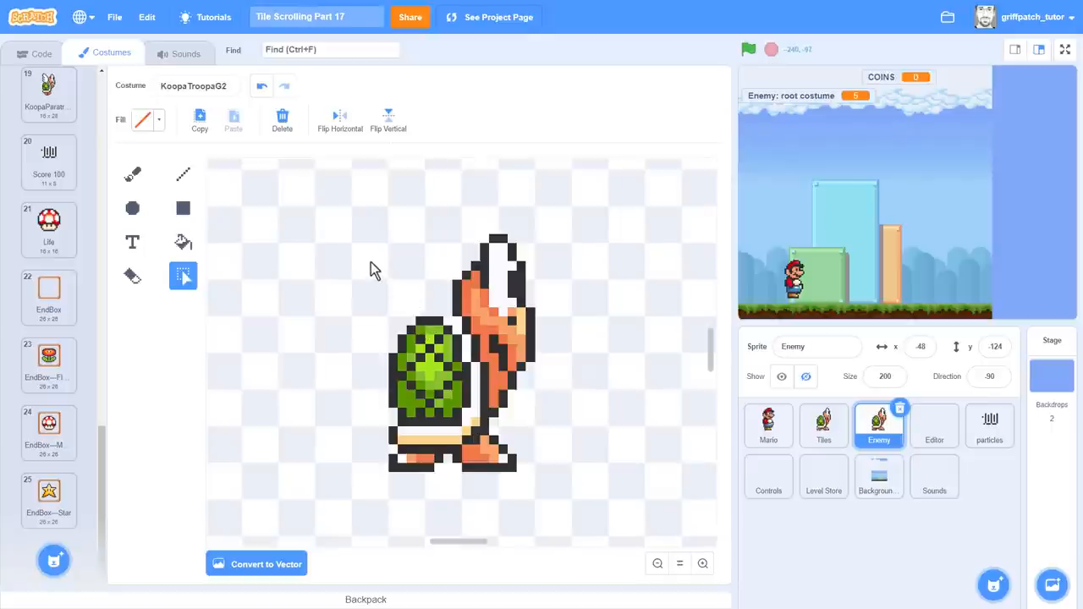
pyautogui.click(1032, 17)
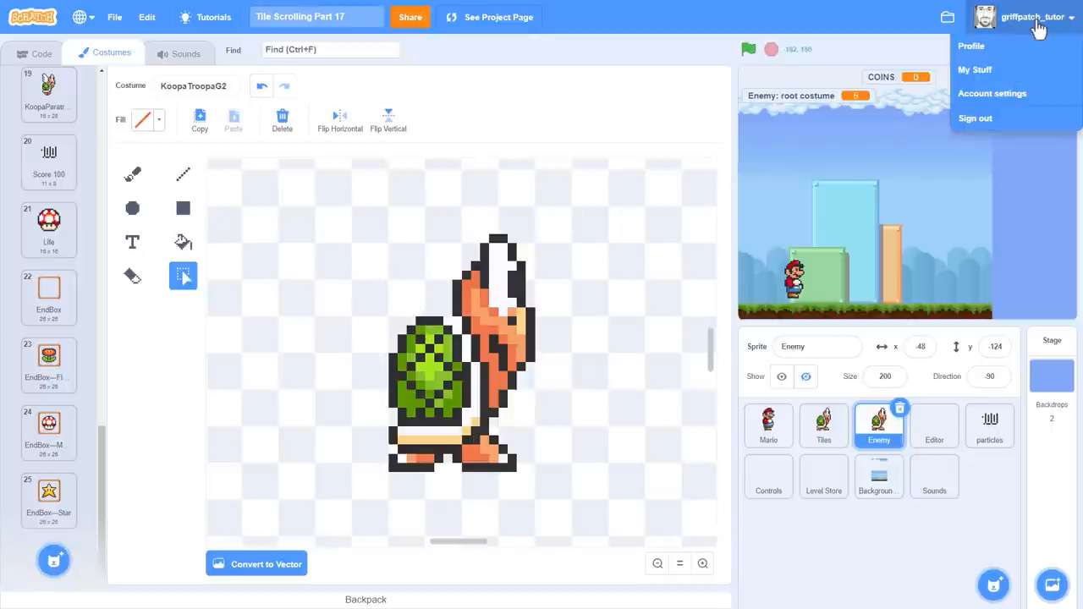
# Step: Open the Tile Scrolling Tutorial Assets project from the profile and look inside it
pyautogui.click(971, 46)
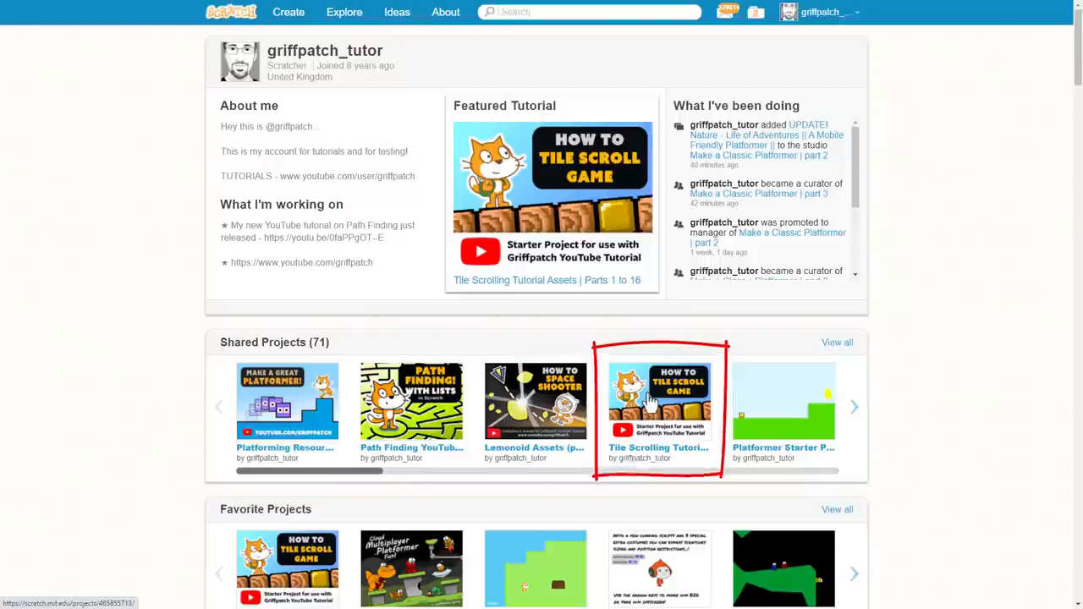
pyautogui.click(659, 401)
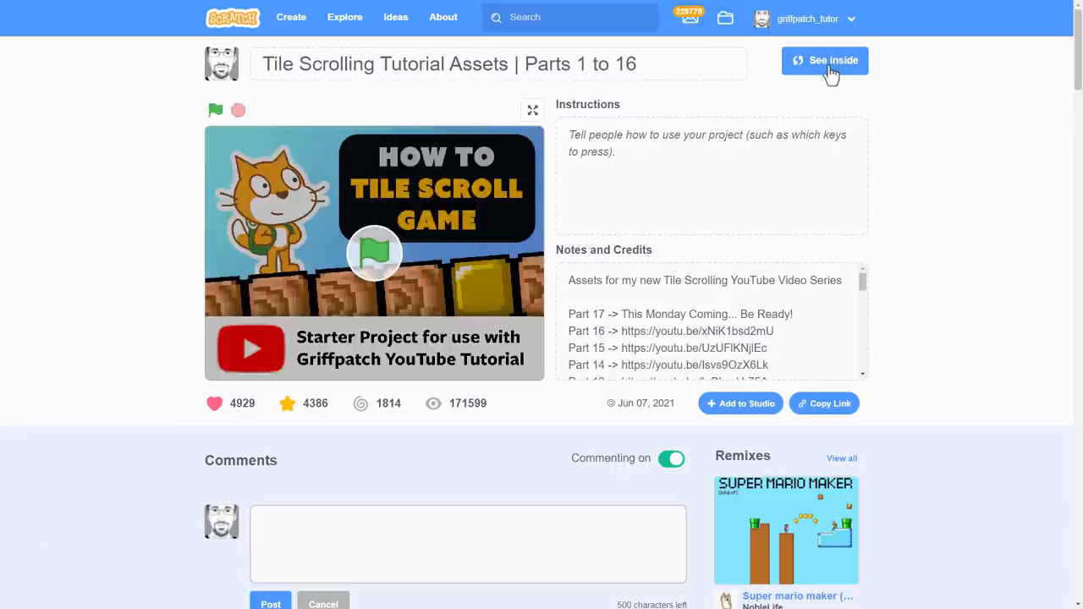
pyautogui.click(825, 60)
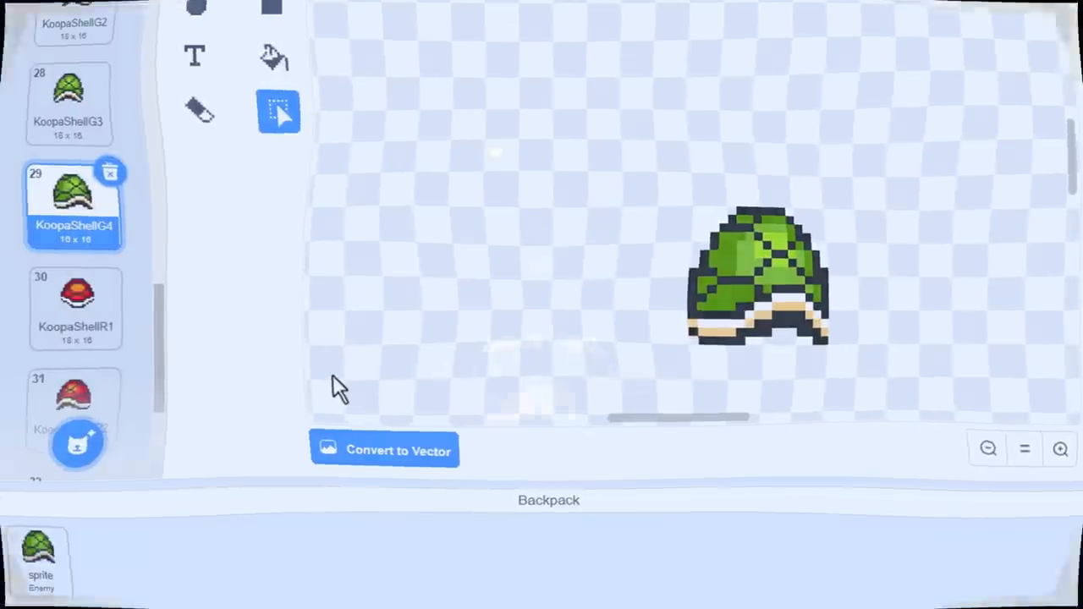
# Step: Add the backpacked shell sprite to the Part 17 project as Enemy2 and browse its costumes
pyautogui.click(40, 51)
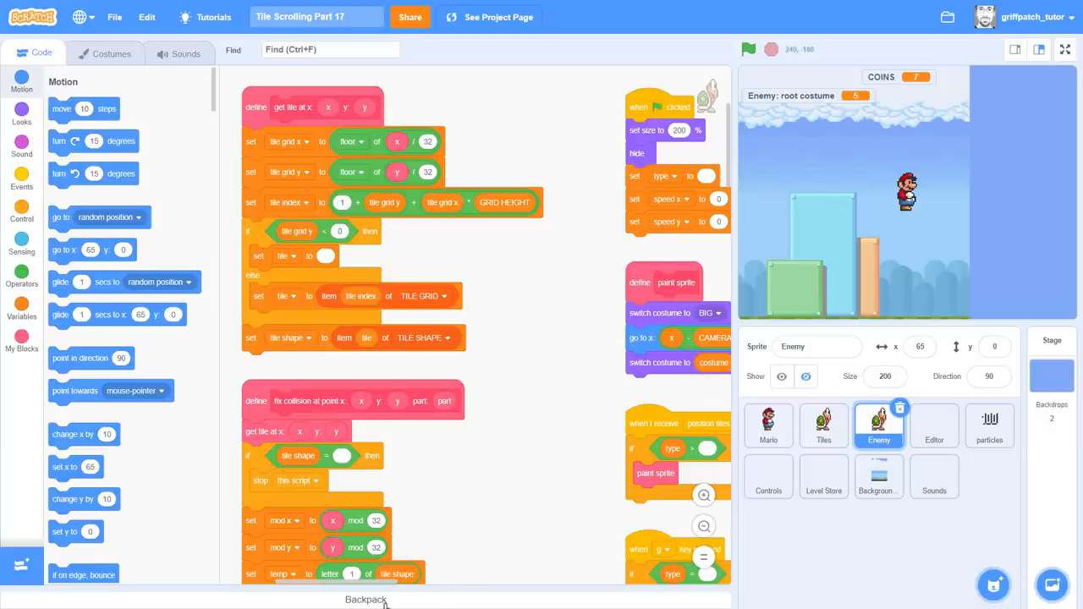
pyautogui.click(365, 599)
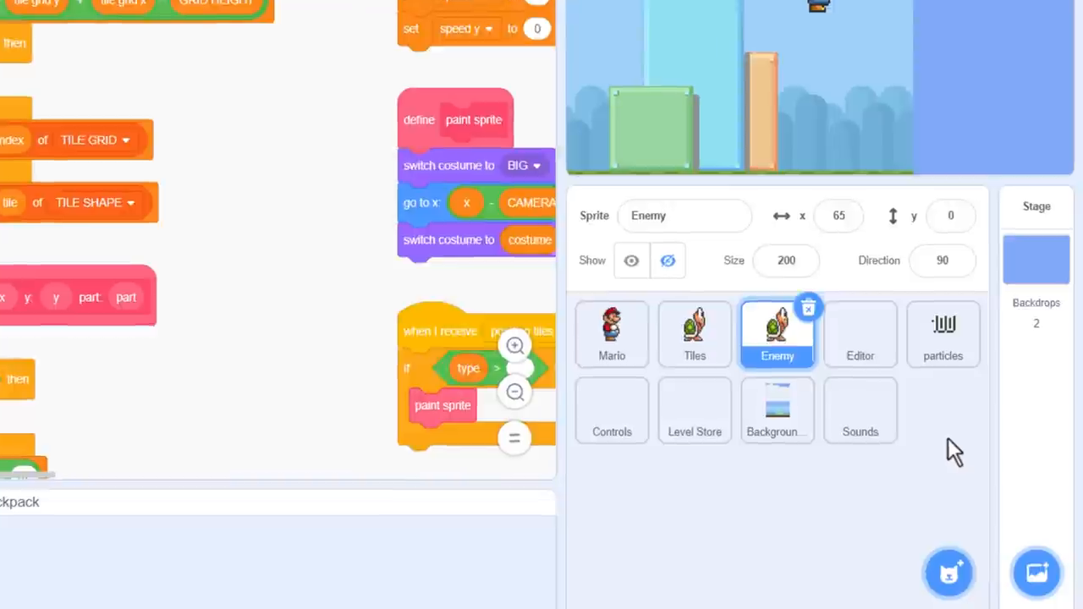
pyautogui.click(942, 410)
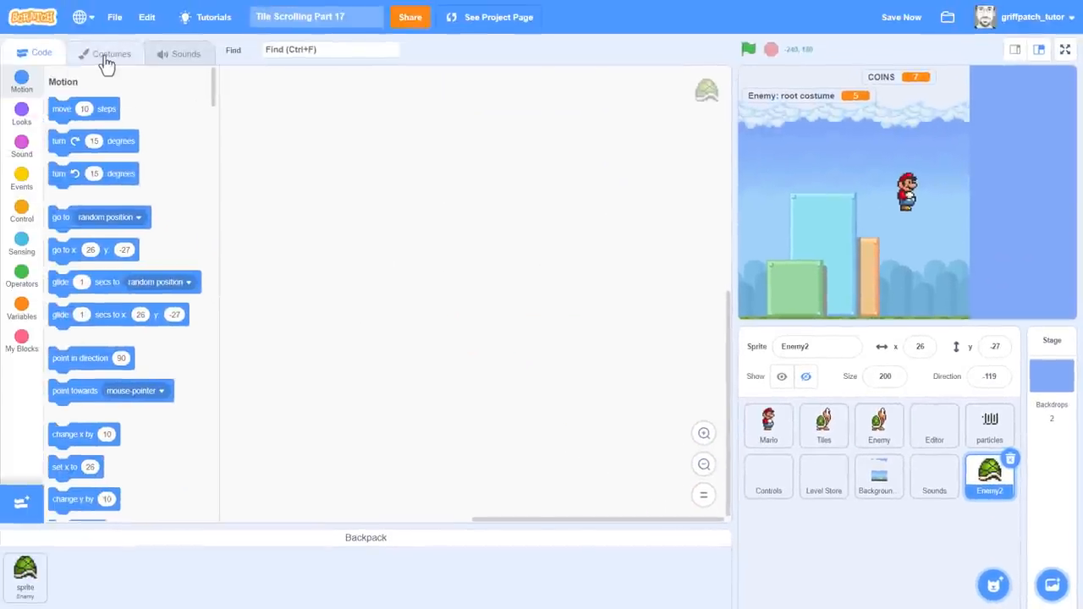
pyautogui.click(111, 52)
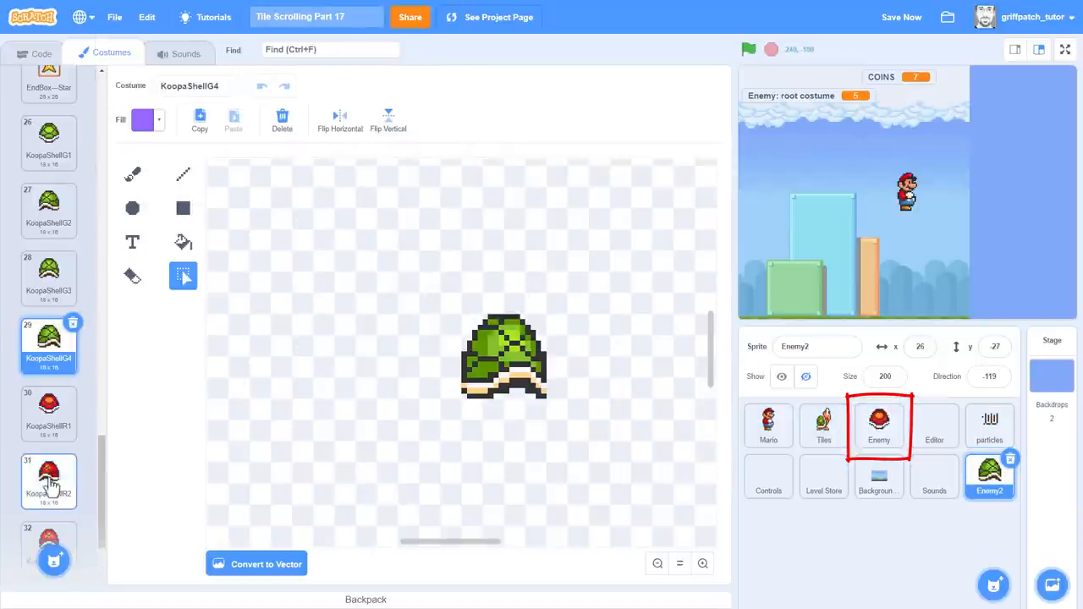
pyautogui.scroll(-3)
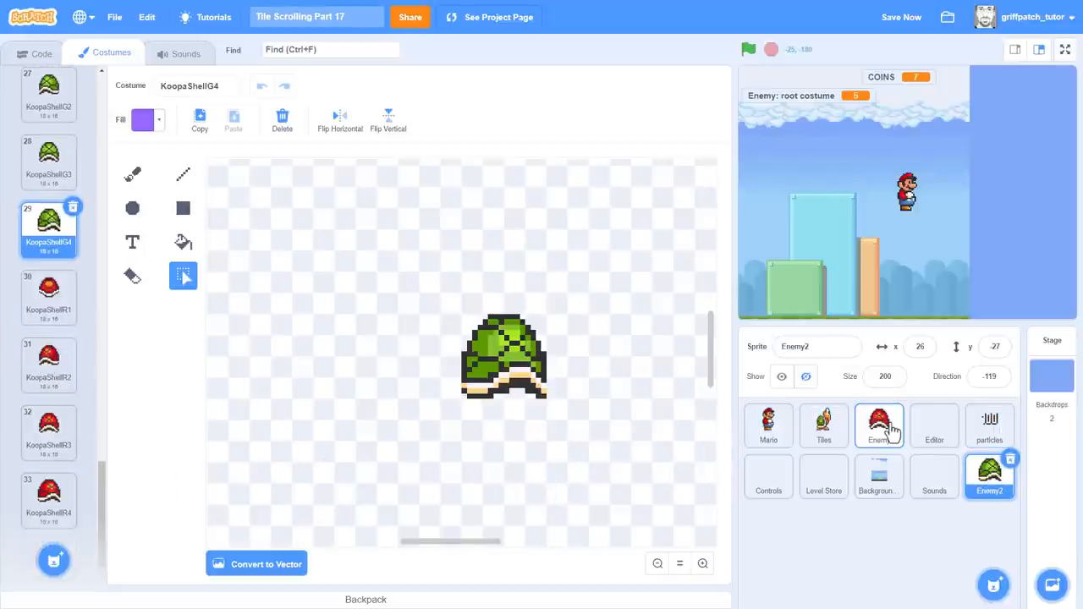
# Step: Return to the Enemy sprite and delete the temporary Enemy2 sprite, confirming with OK
pyautogui.click(878, 426)
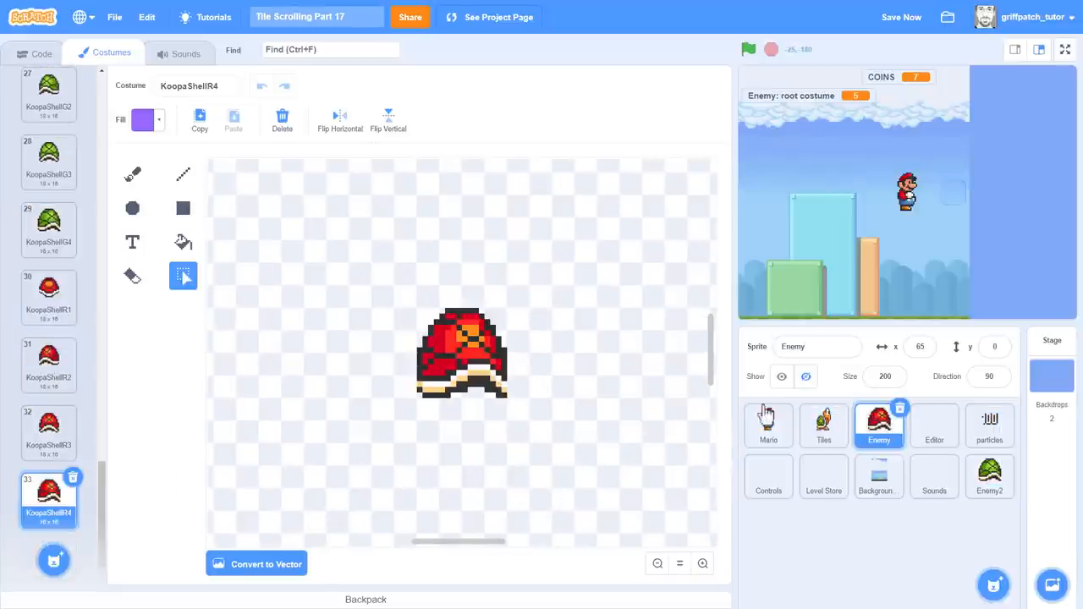
pyautogui.scroll(3)
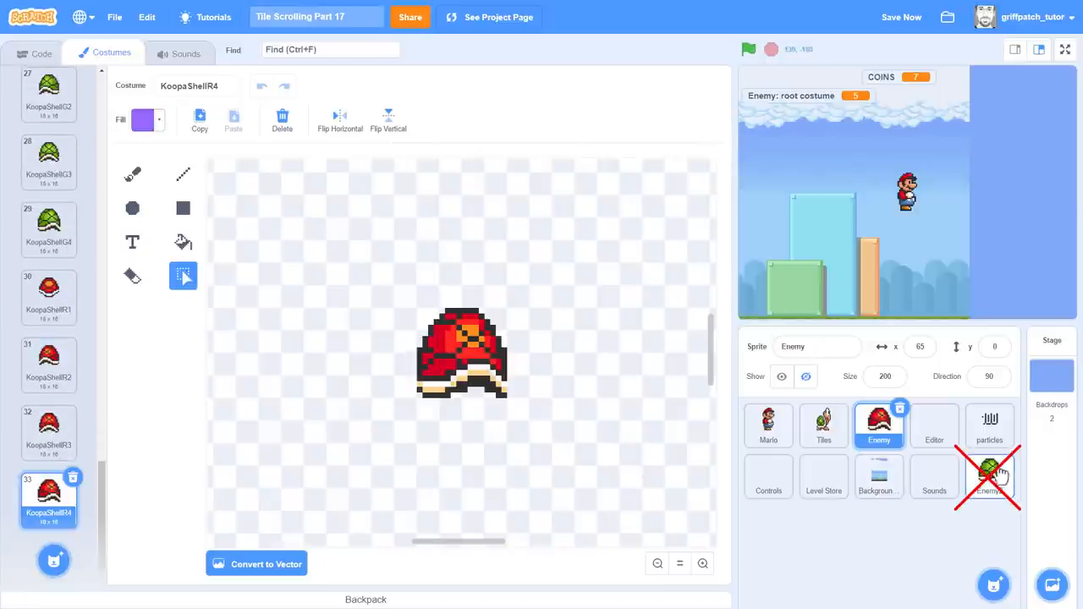
pyautogui.click(1009, 458)
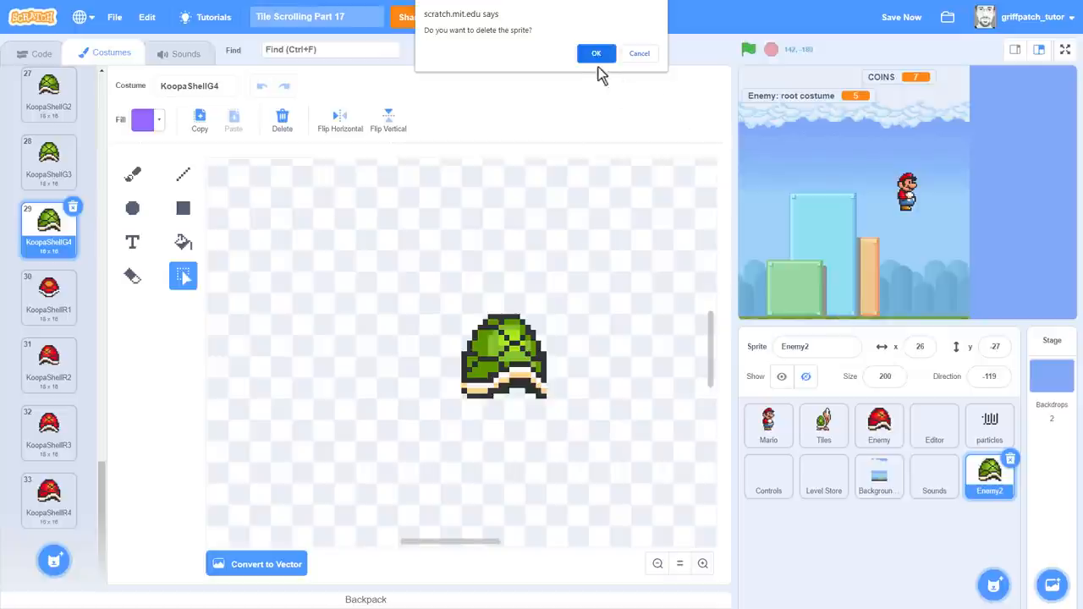
pyautogui.click(597, 52)
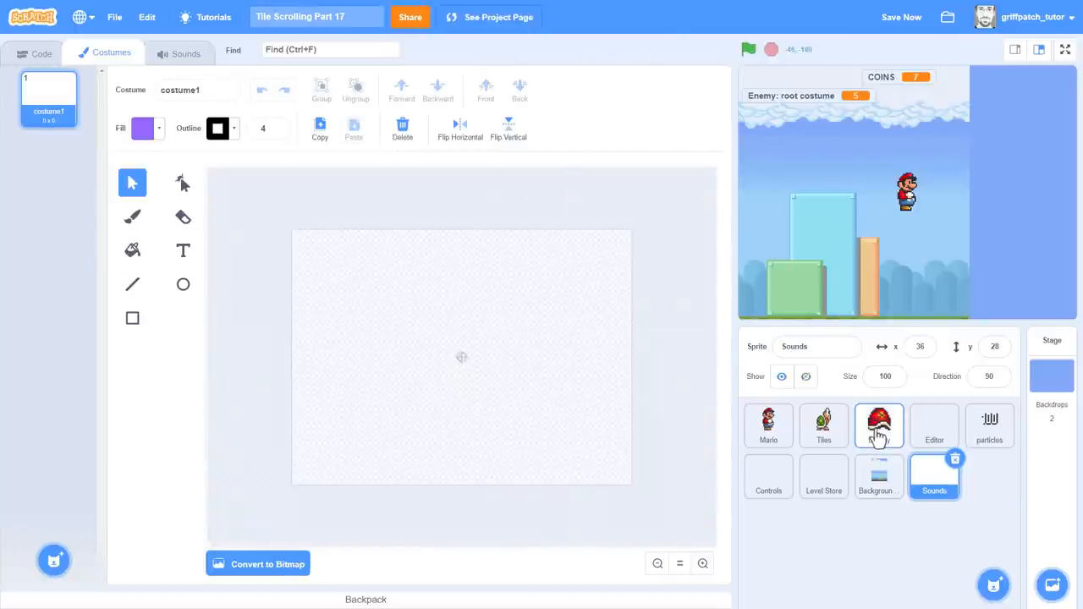
# Step: Find the 'goom' stomp code and wrap the squish blocks in if type = Goomba
pyautogui.click(878, 425)
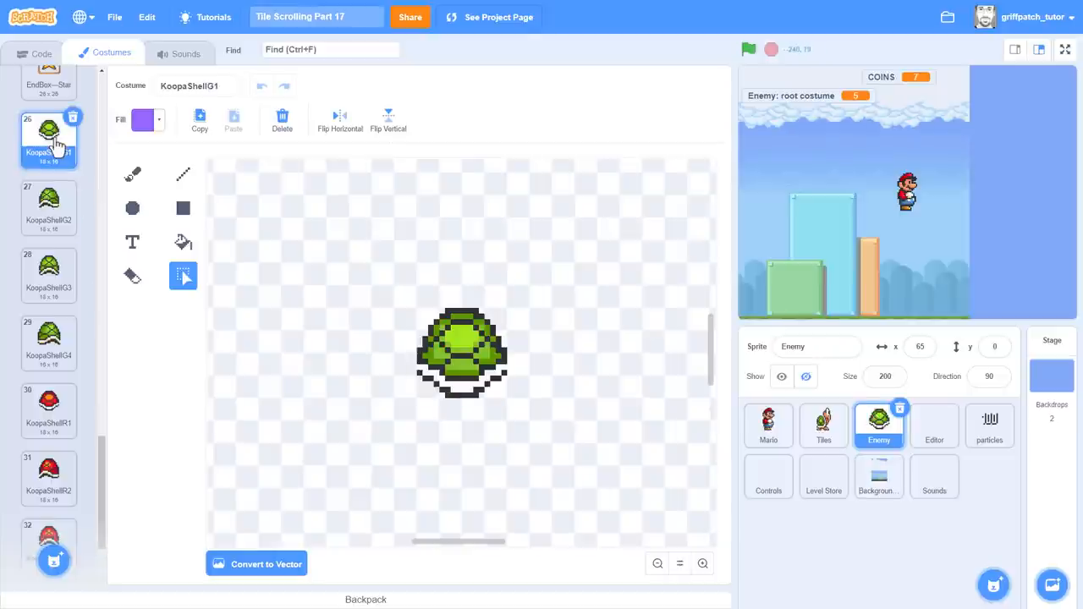
pyautogui.click(41, 53)
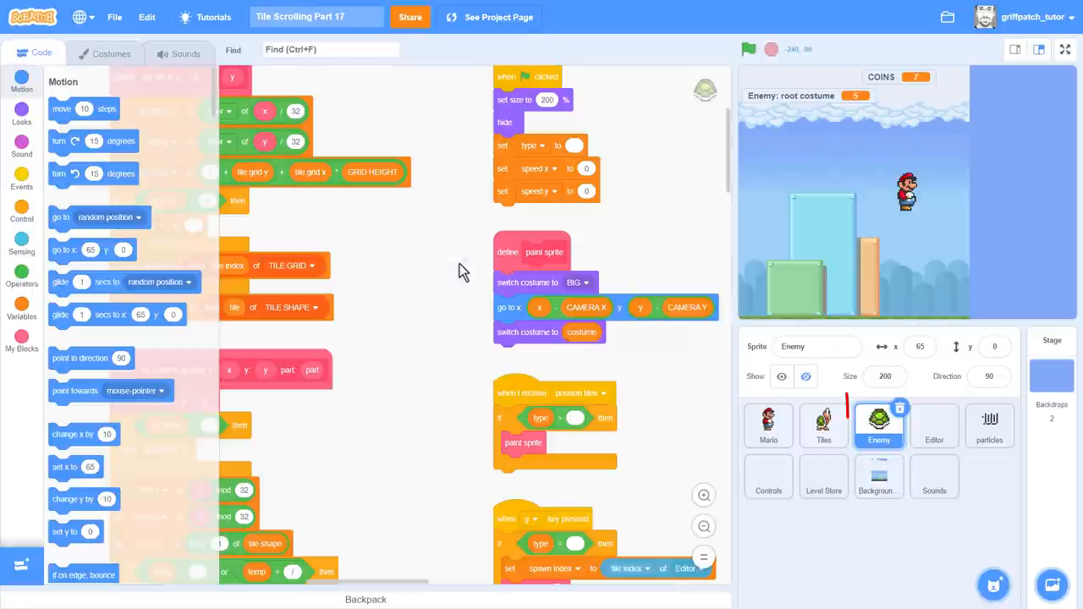
pyautogui.click(330, 49)
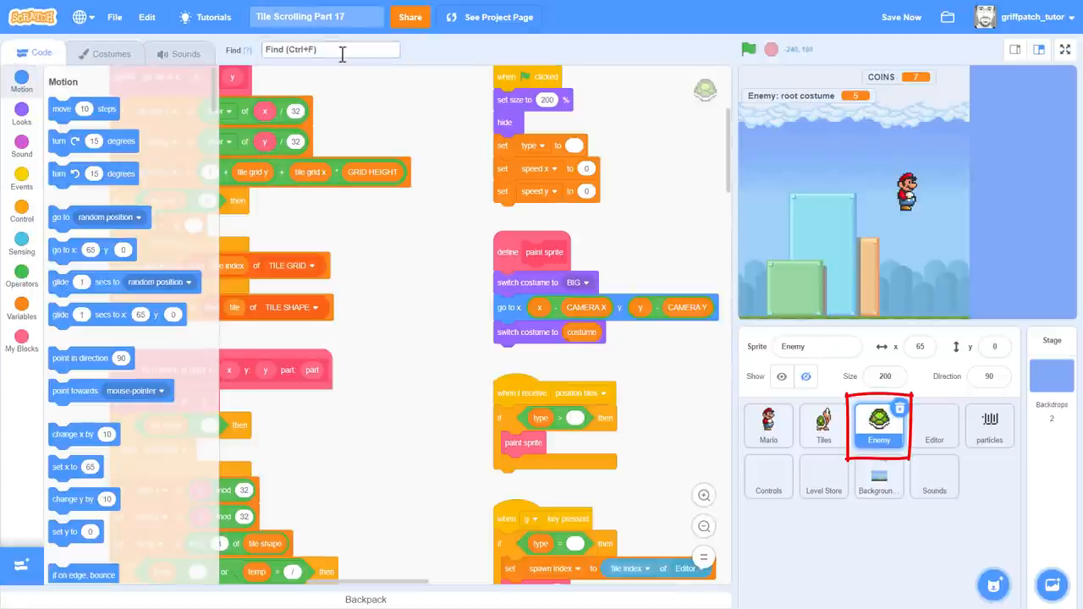
pyautogui.write('goom')
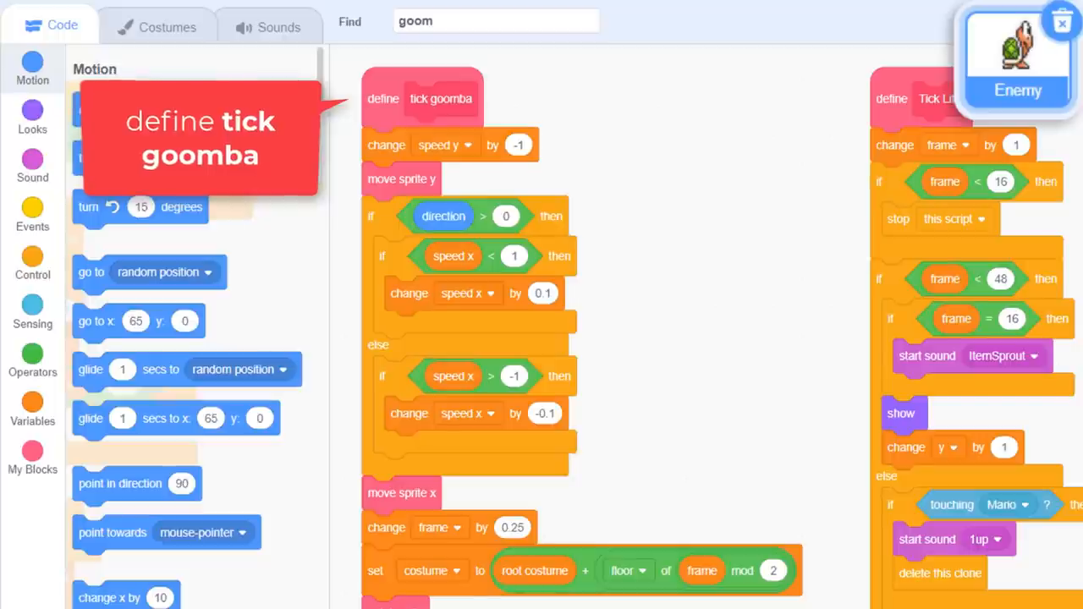
pyautogui.scroll(-3)
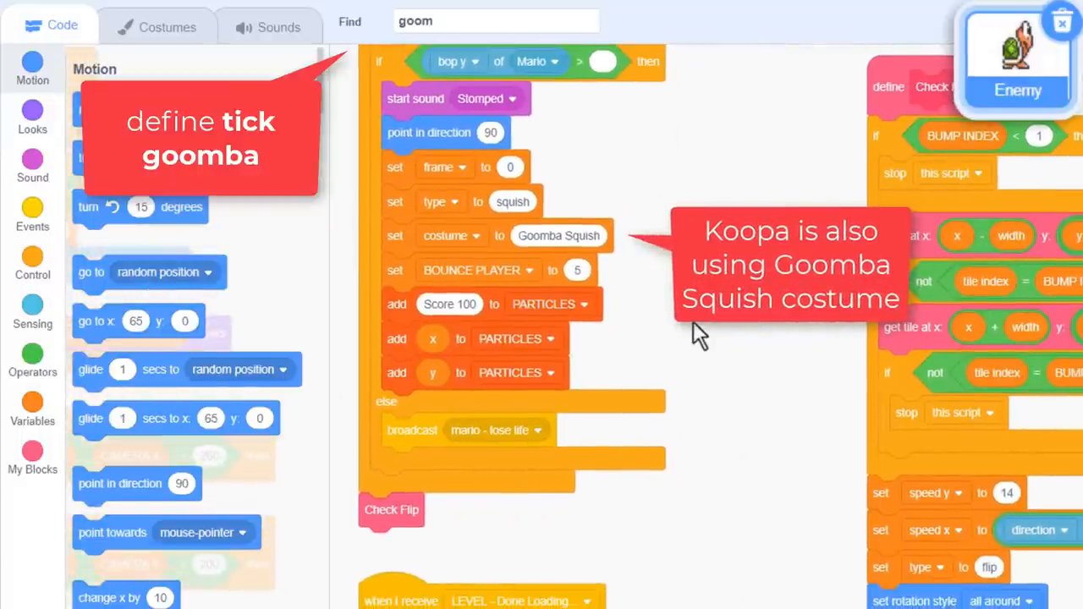
pyautogui.click(32, 262)
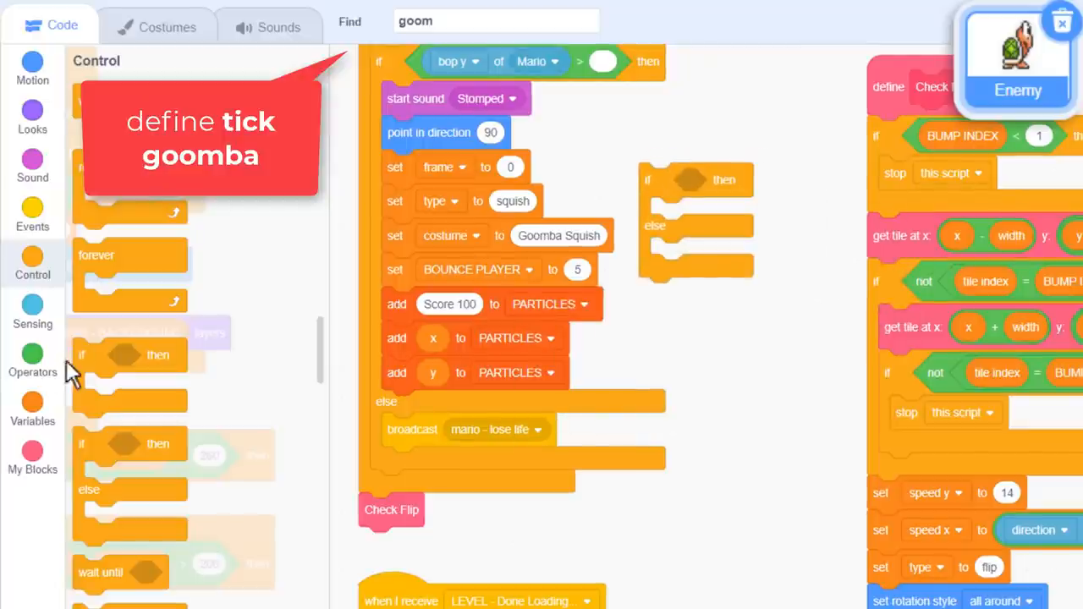
pyautogui.click(32, 359)
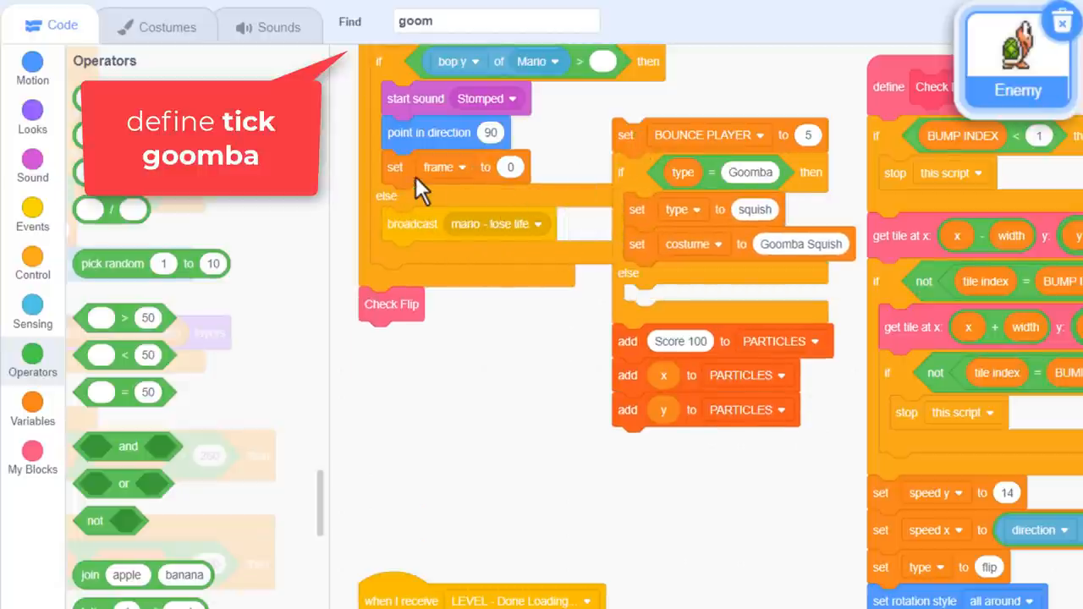
pyautogui.moveTo(402, 169)
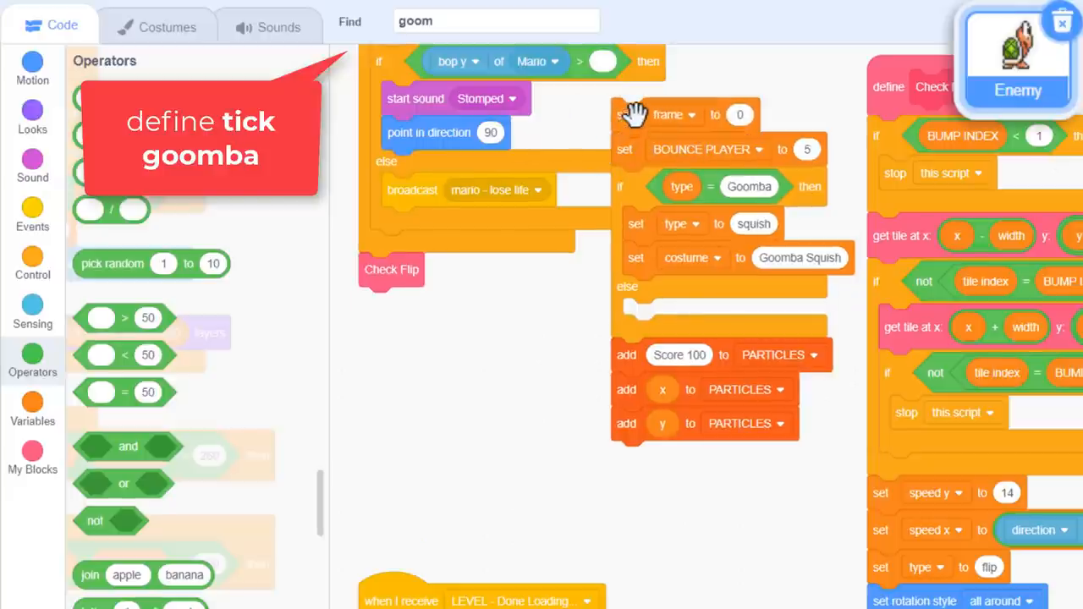
pyautogui.moveTo(633, 115)
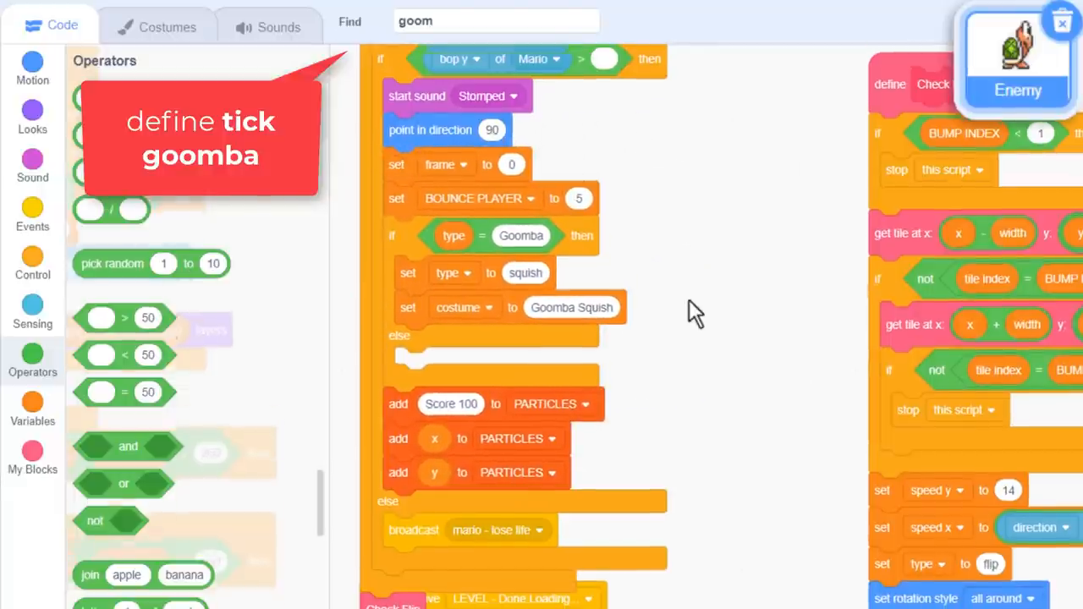
pyautogui.scroll(-3)
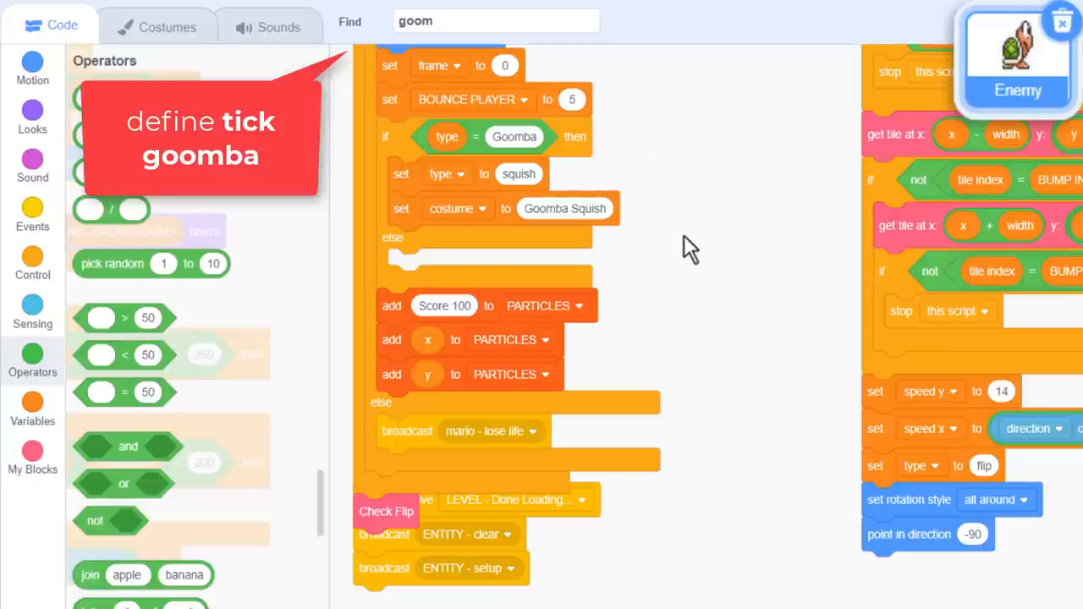
pyautogui.moveTo(396, 136)
pyautogui.write('Koop')
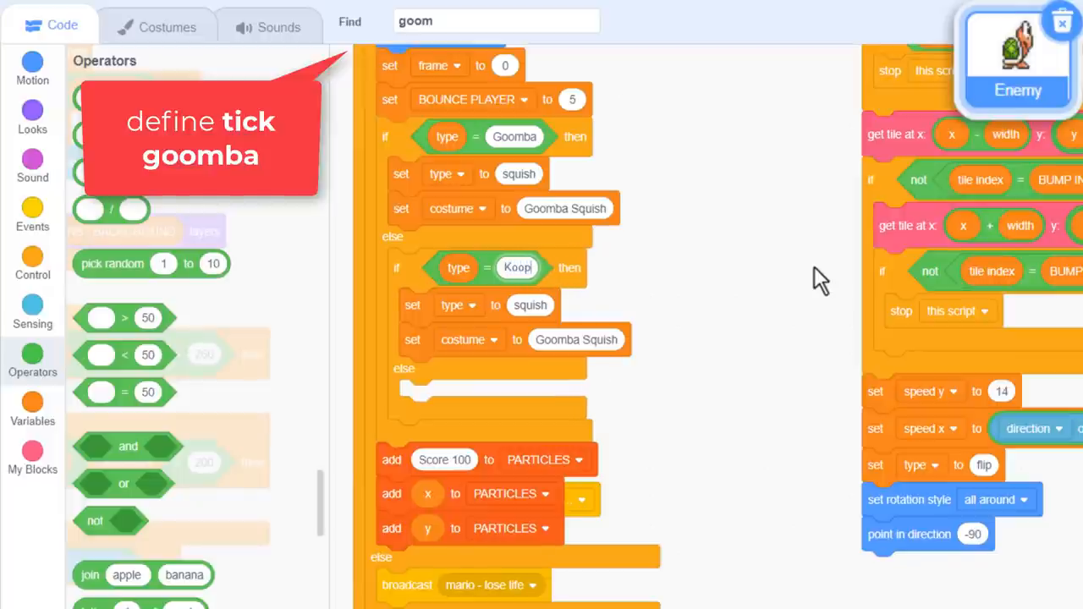
# Step: Add a type = Koopa branch setting type Koopa Shell, root costume 26, height 15
pyautogui.rightClick(821, 280)
pyautogui.write('Koopa Shell')
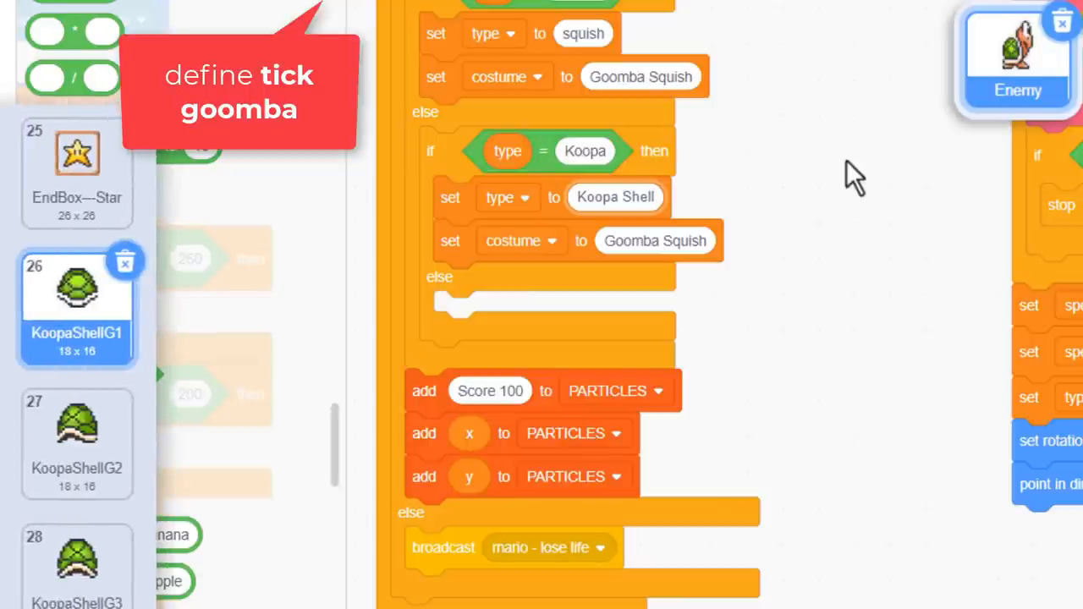
pyautogui.moveTo(770, 229)
pyautogui.write('26')
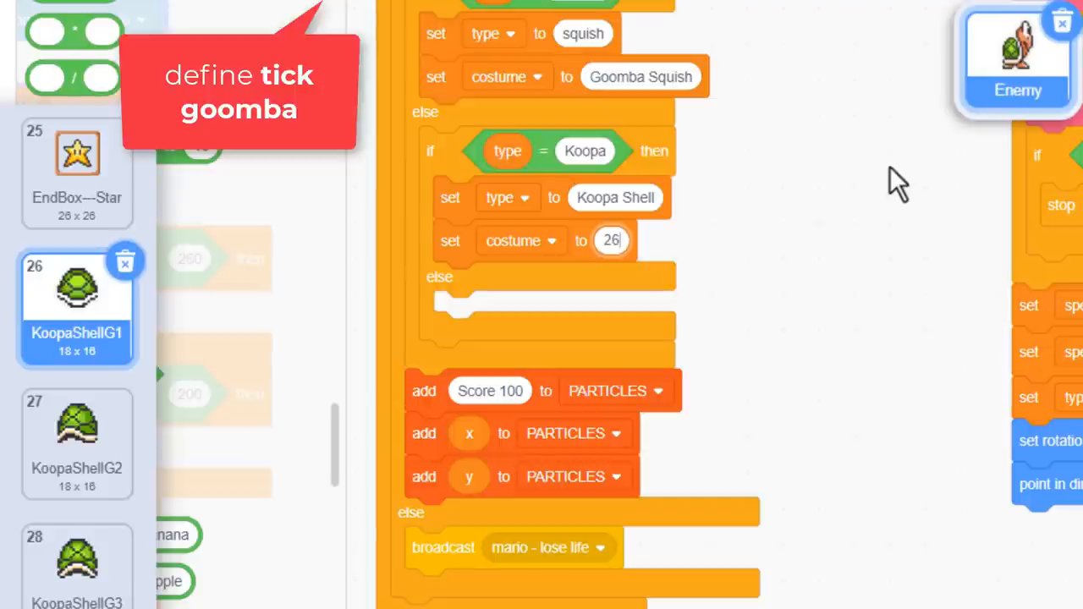
pyautogui.click(519, 240)
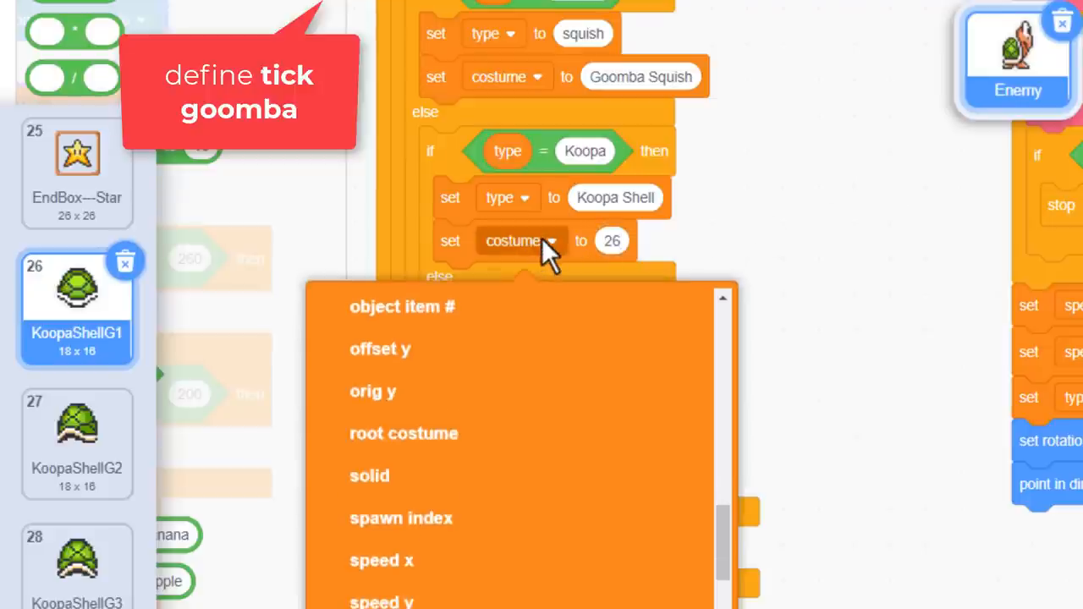
pyautogui.click(402, 433)
pyautogui.write('s')
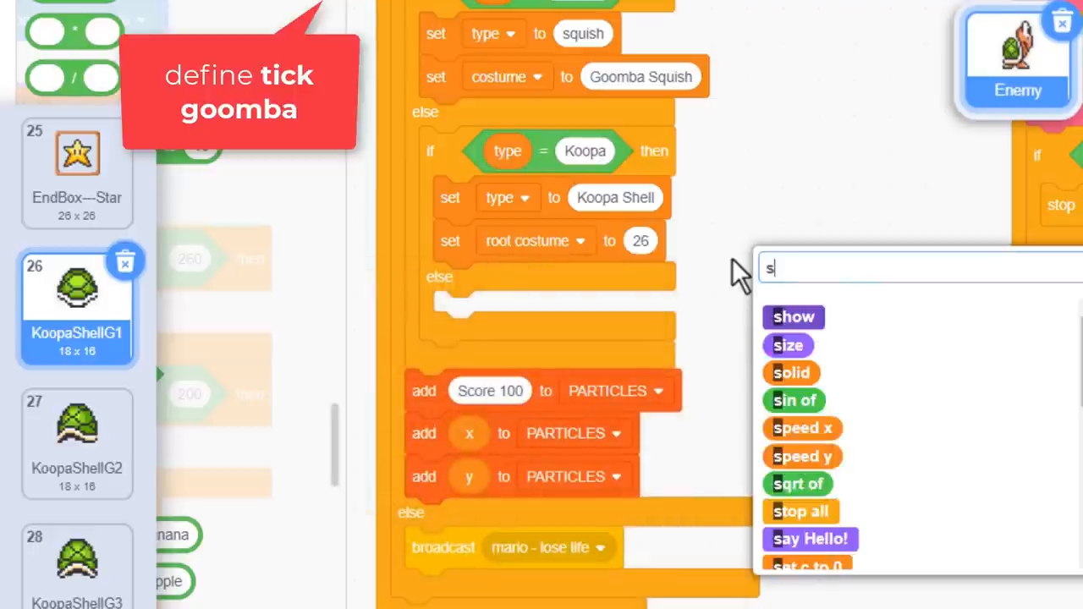
pyautogui.write('et hei')
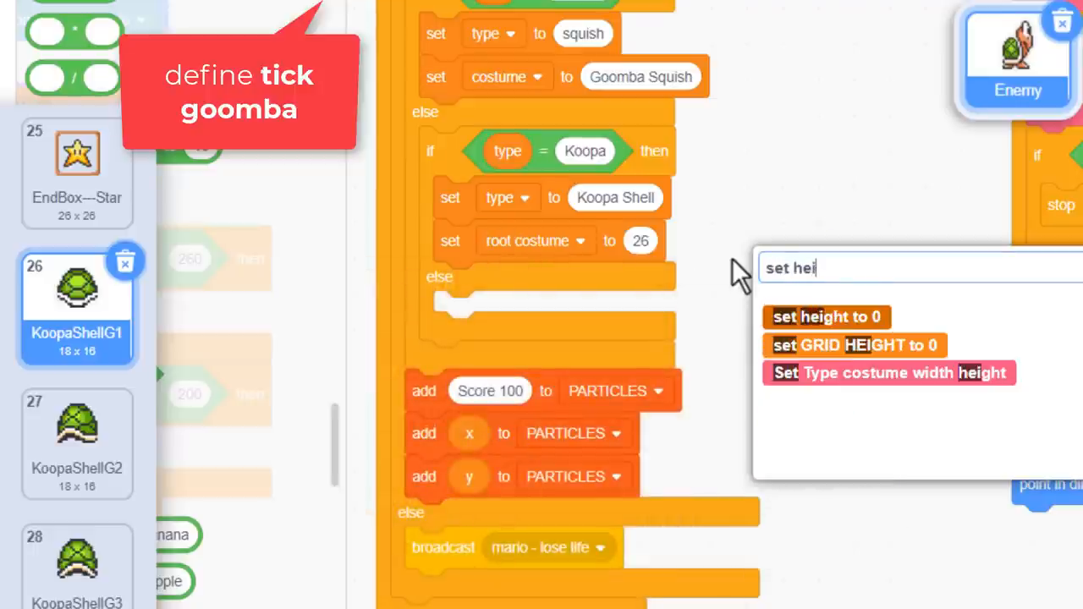
pyautogui.click(823, 316)
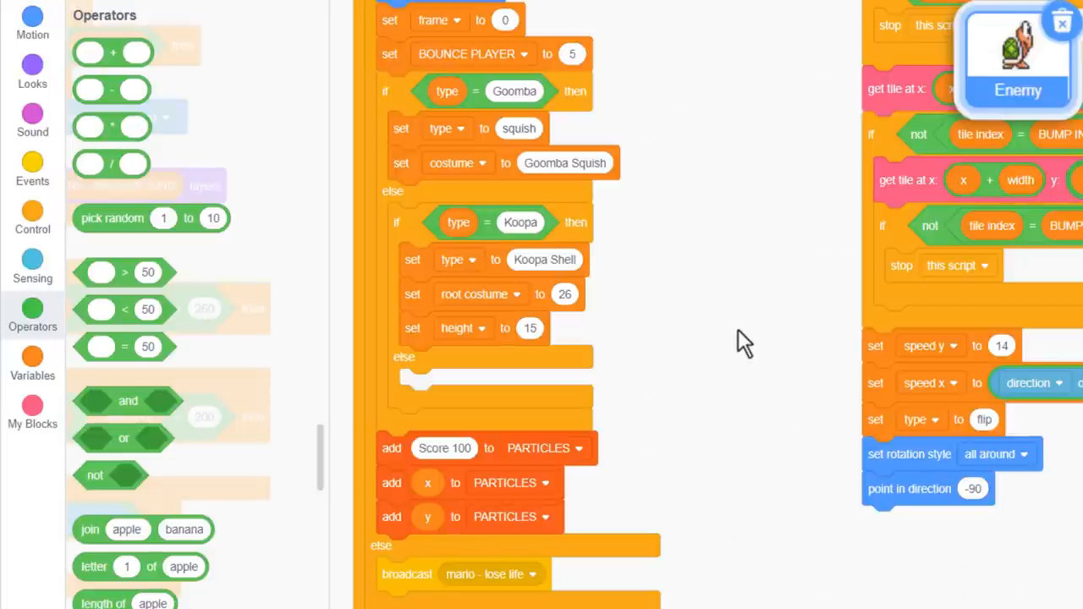
pyautogui.moveTo(751, 322)
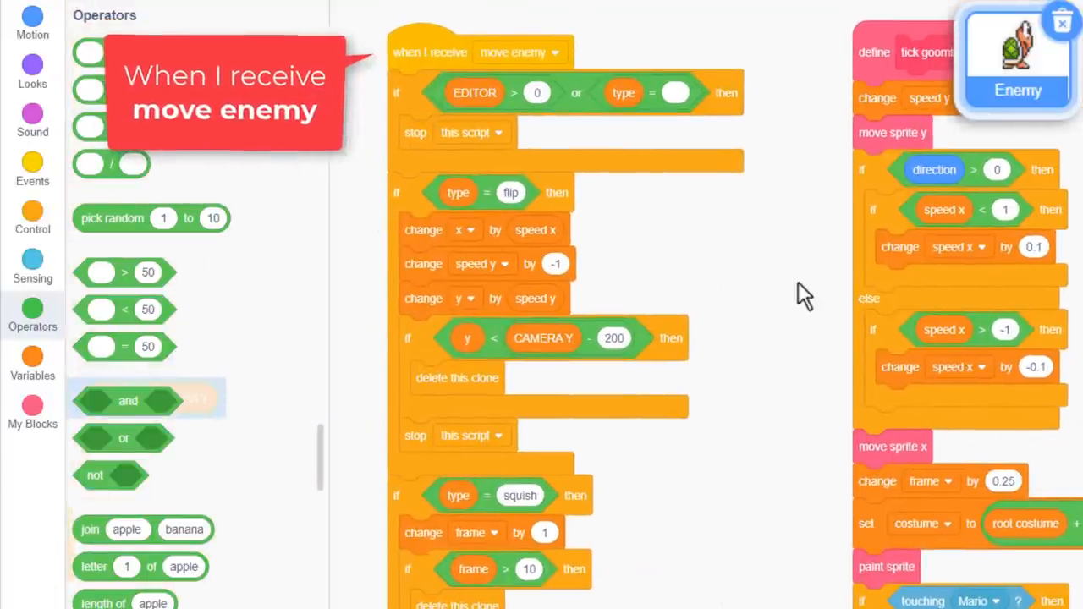
# Step: Duplicate the Koopa check as a Koopa Shell case and pull tick goomba out of it
pyautogui.scroll(-3)
pyautogui.write('Koopa Shell')
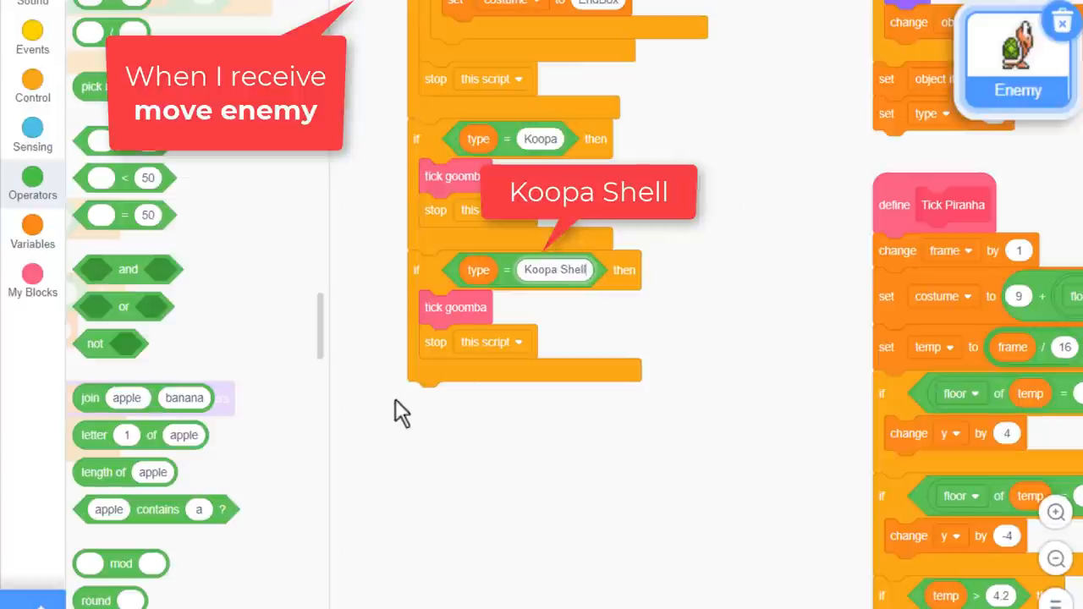
pyautogui.moveTo(455, 307); pyautogui.dragTo(335, 308)
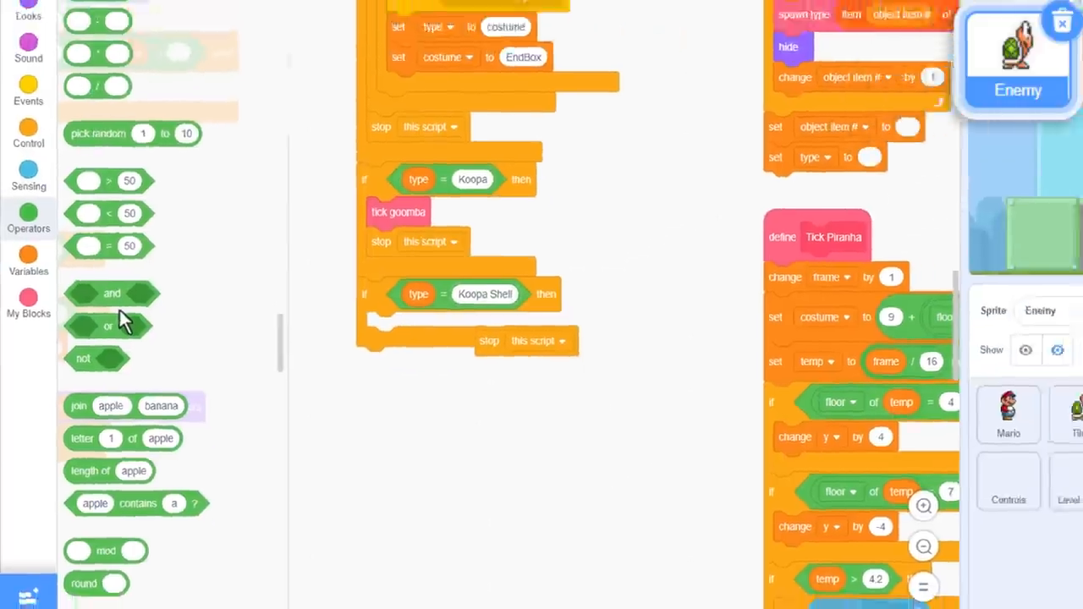
# Step: Make a custom block named 'Tick - Shell' with Run without screen refresh ticked
pyautogui.click(28, 304)
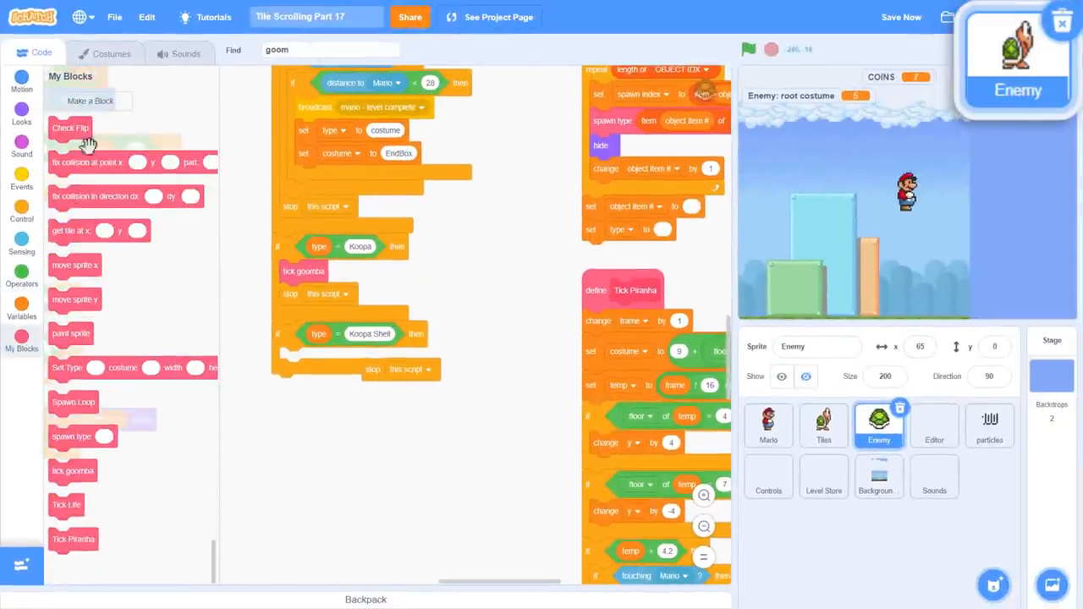
pyautogui.click(90, 101)
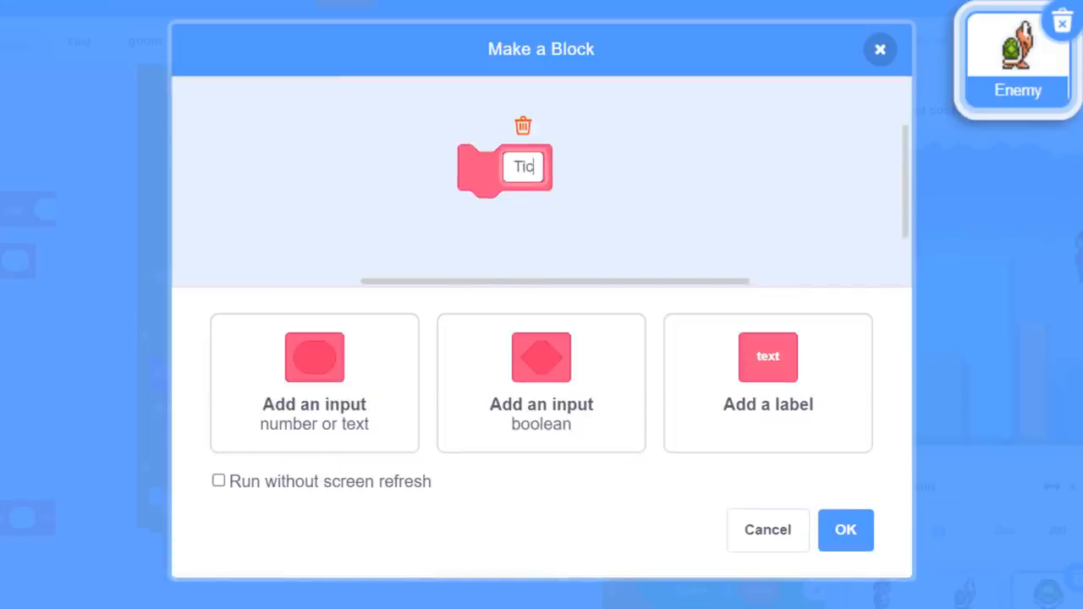
pyautogui.write('ck - Shell')
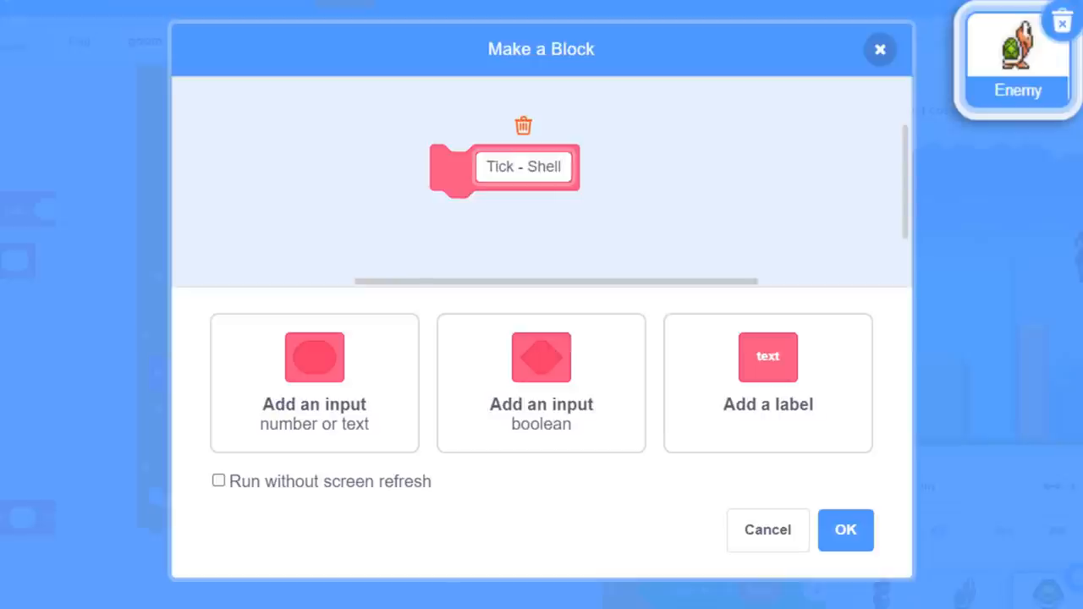
pyautogui.click(218, 480)
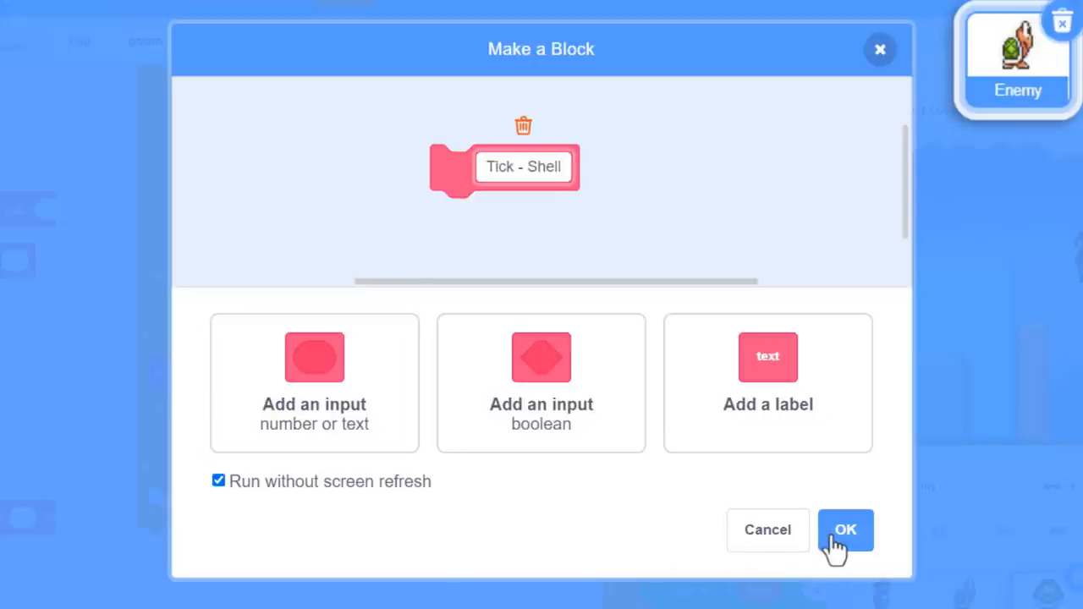
pyautogui.click(845, 529)
pyautogui.write('ti')
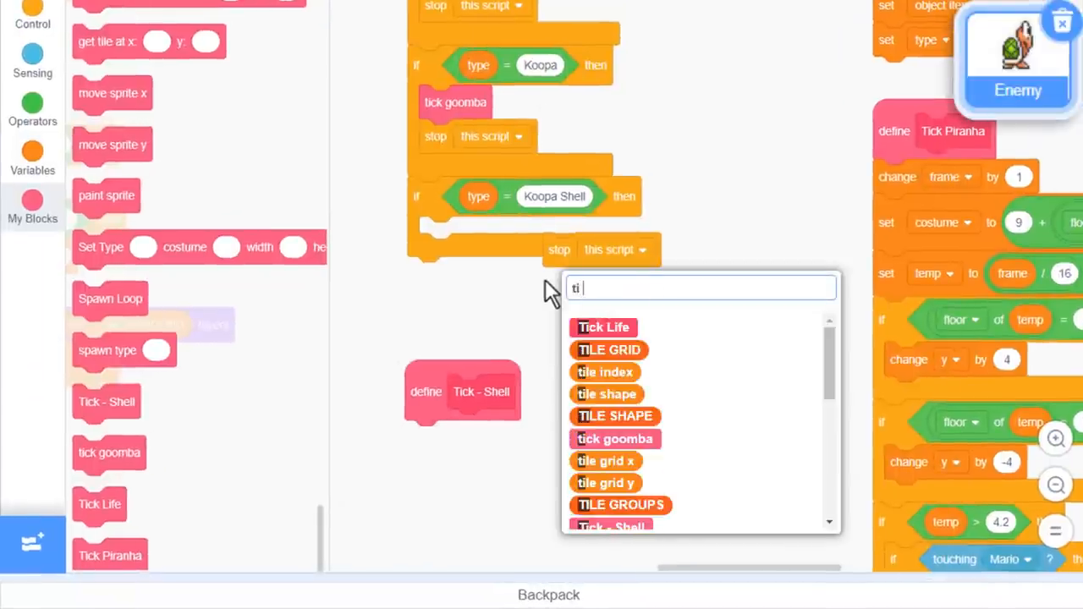
# Step: Call Tick - Shell in the Koopa Shell branch; define it with root costume, speed y -1, move sprite y
pyautogui.click(612, 526)
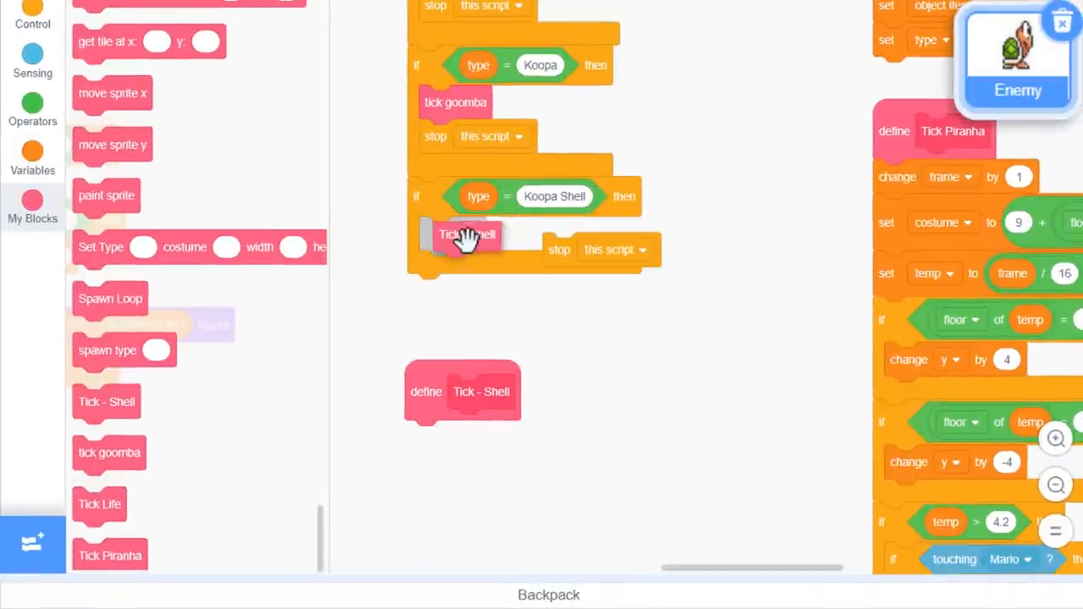
pyautogui.moveTo(468, 234); pyautogui.dragTo(453, 233)
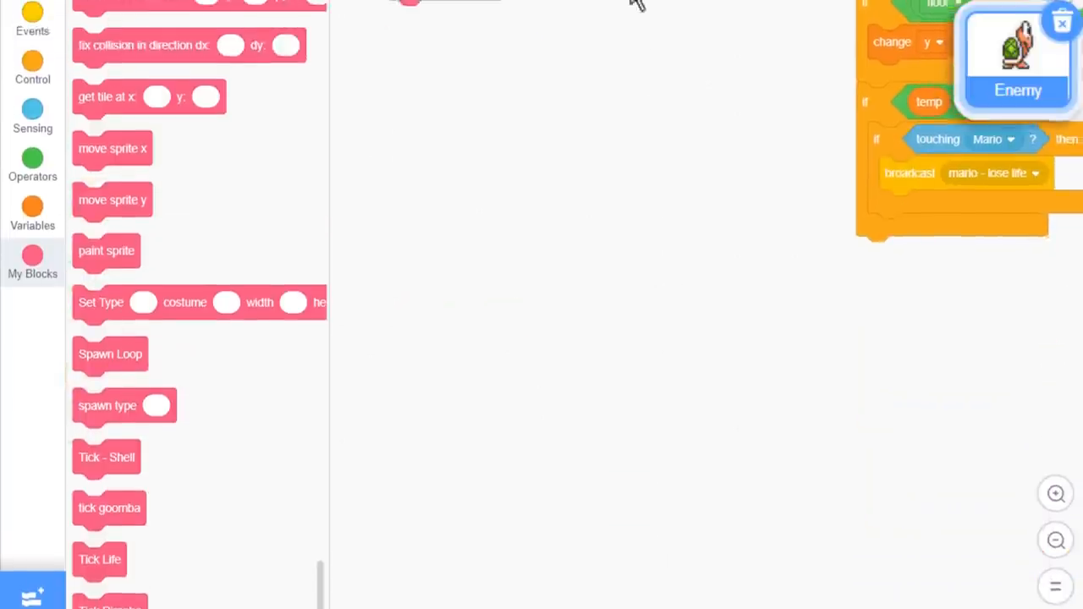
pyautogui.write('set cos')
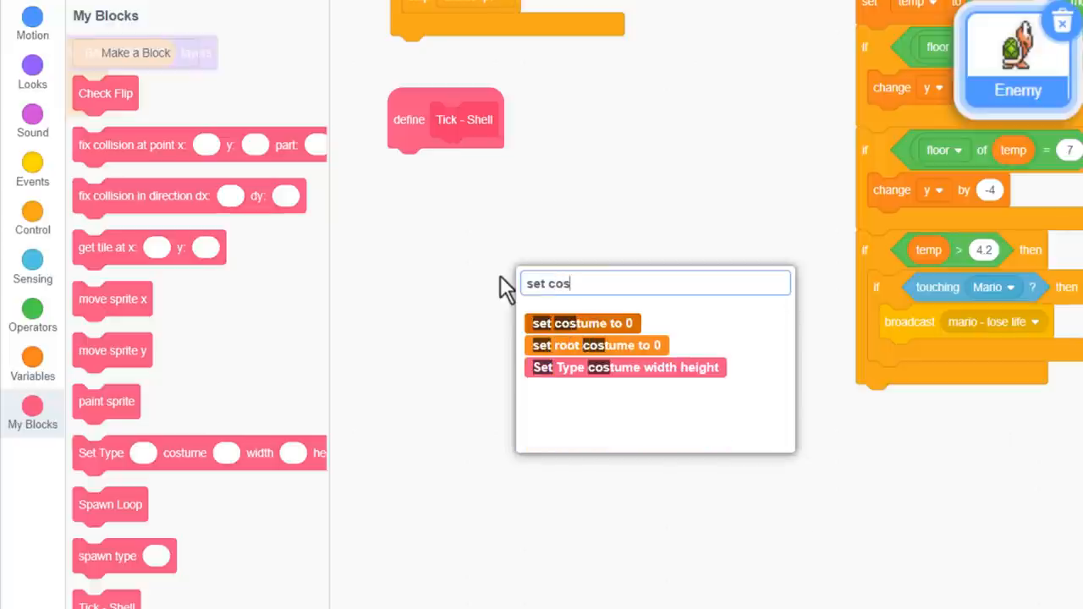
pyautogui.click(581, 323)
pyautogui.write('-1')
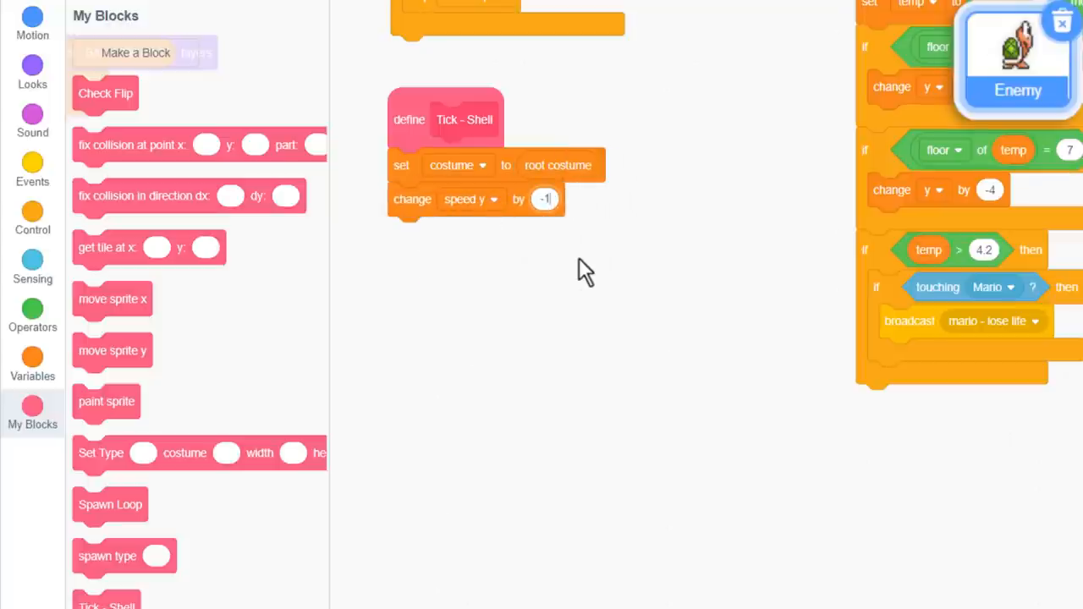
pyautogui.write('mo')
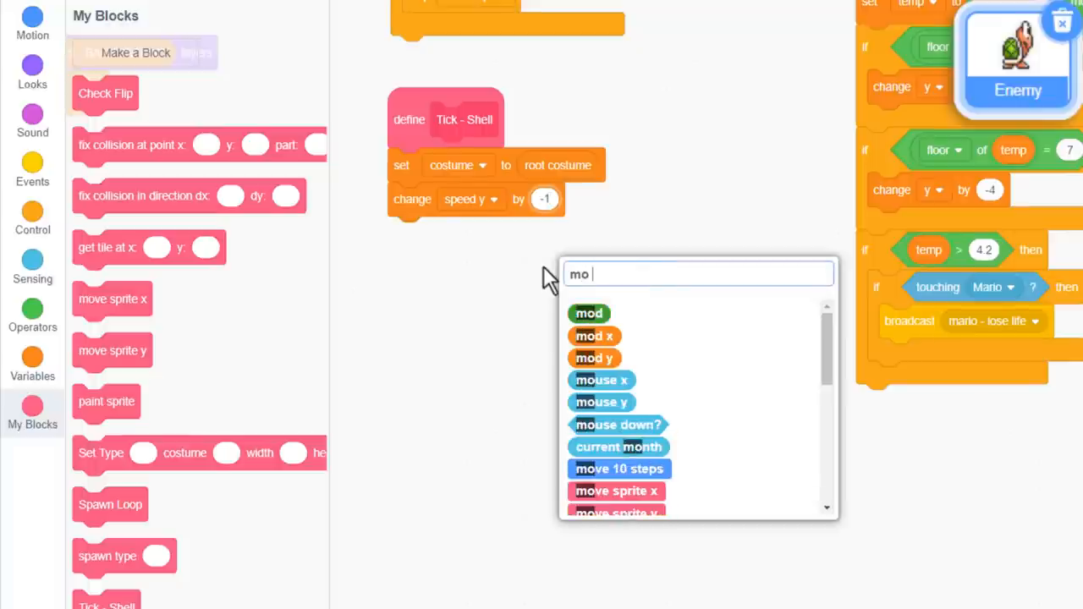
pyautogui.click(615, 512)
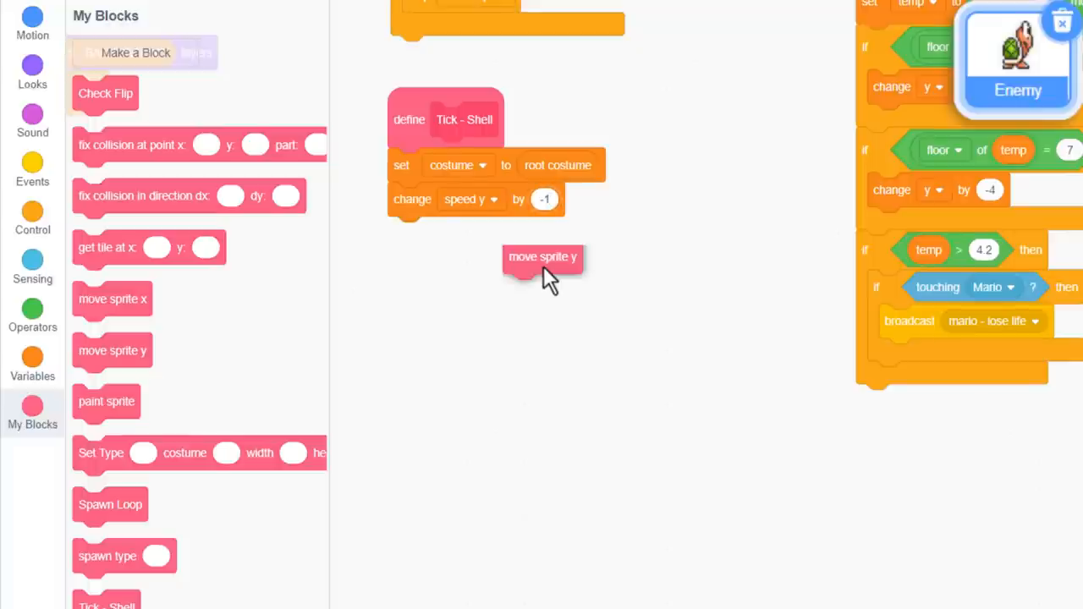
pyautogui.moveTo(542, 257); pyautogui.dragTo(427, 235)
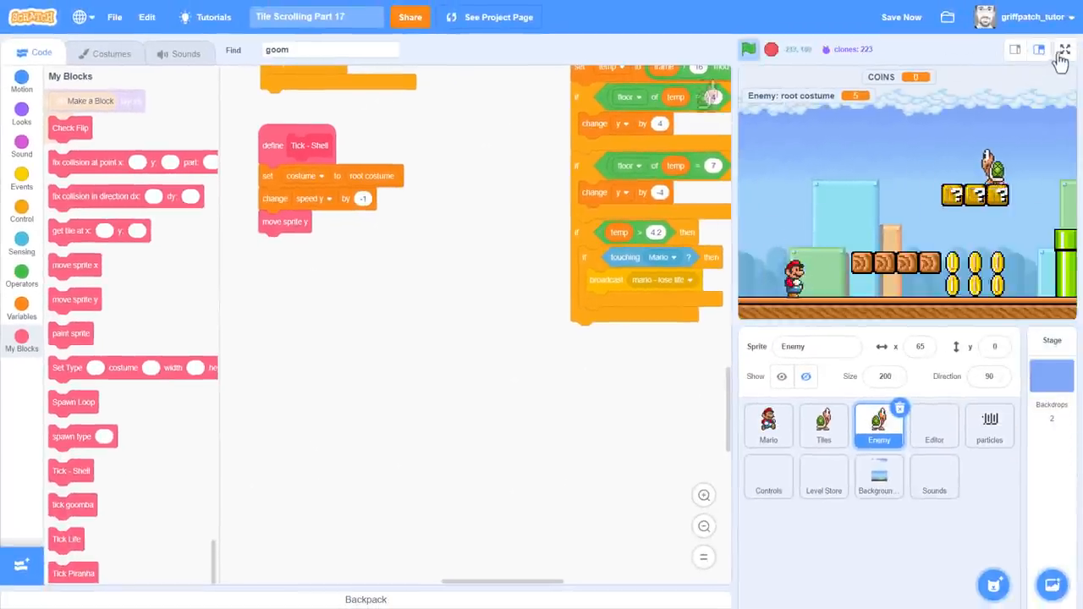
pyautogui.click(1063, 49)
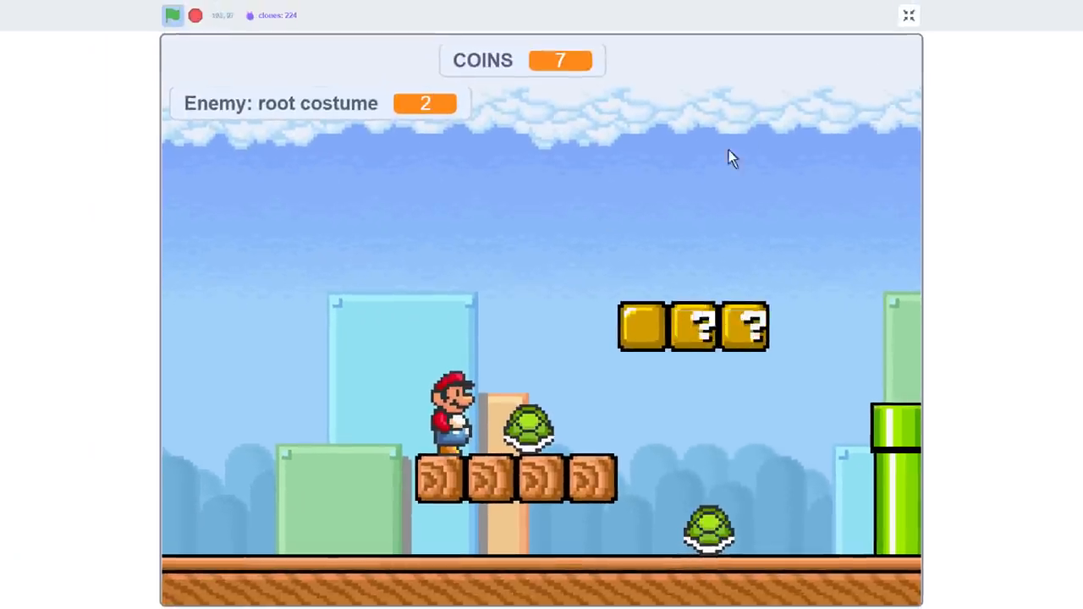
pyautogui.moveTo(909, 16)
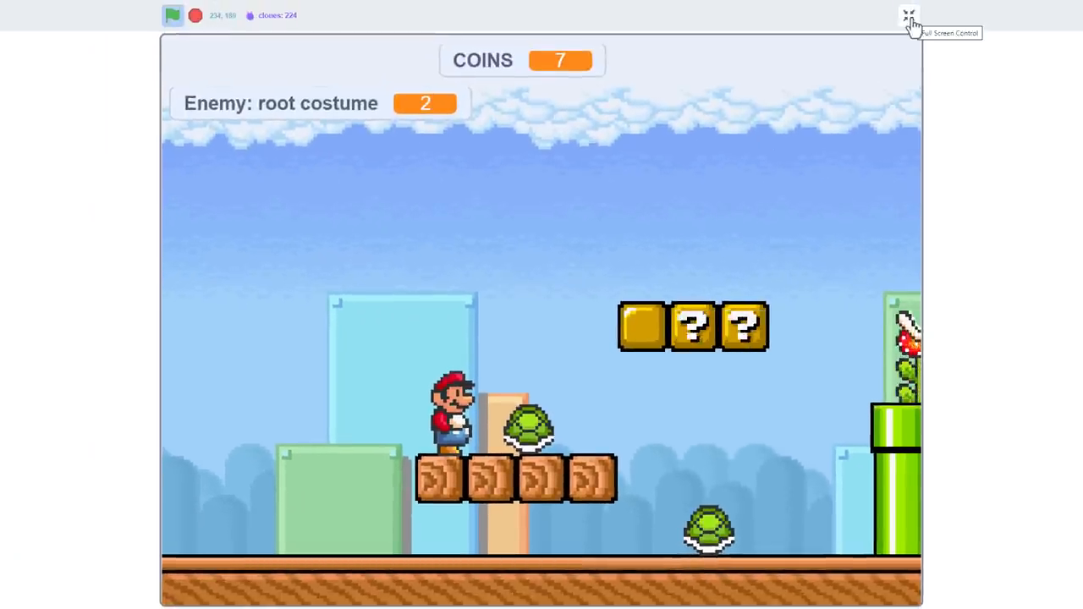
pyautogui.click(908, 17)
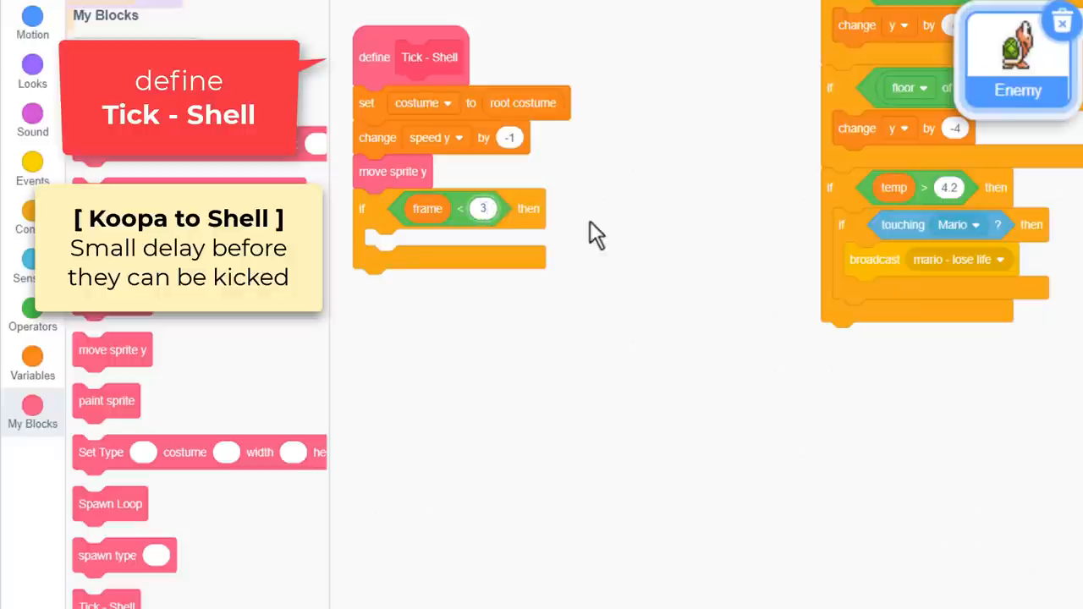
# Step: Add the frame < 3 counter and the stop-unless-touching-Mario check to Tick - Shell
pyautogui.write('ch f')
pyautogui.write('to m')
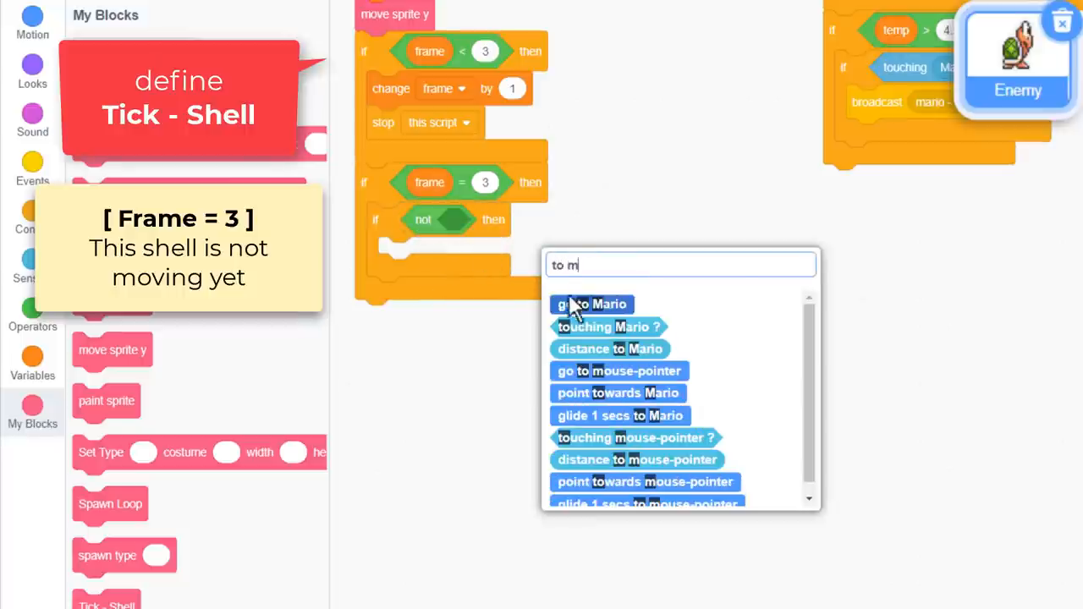
pyautogui.click(607, 326)
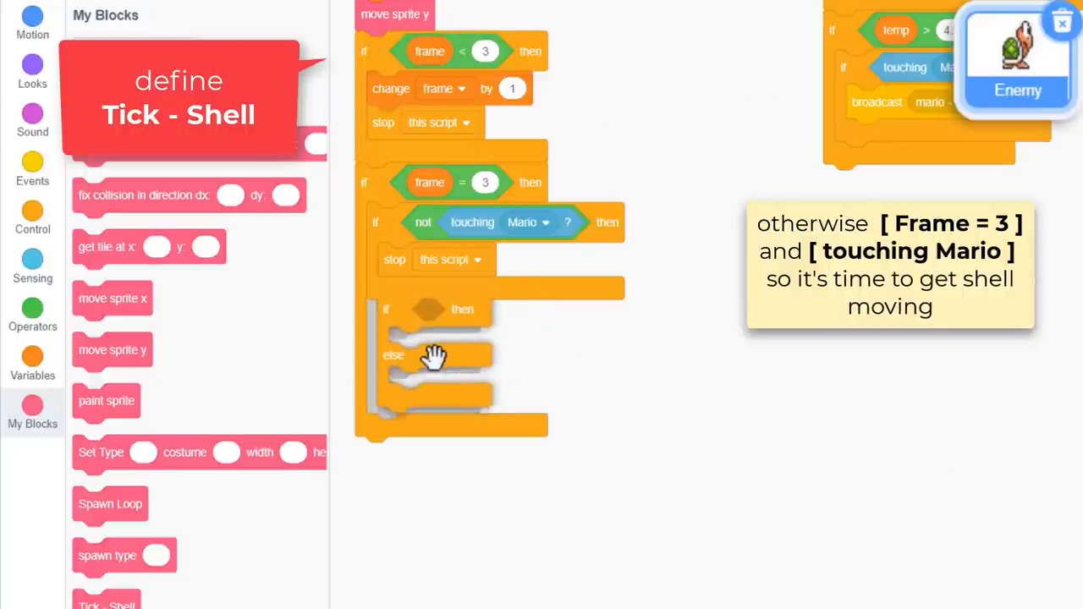
# Step: Point the shell away from Mario using if x of Mario < x with point in direction
pyautogui.scroll(-3)
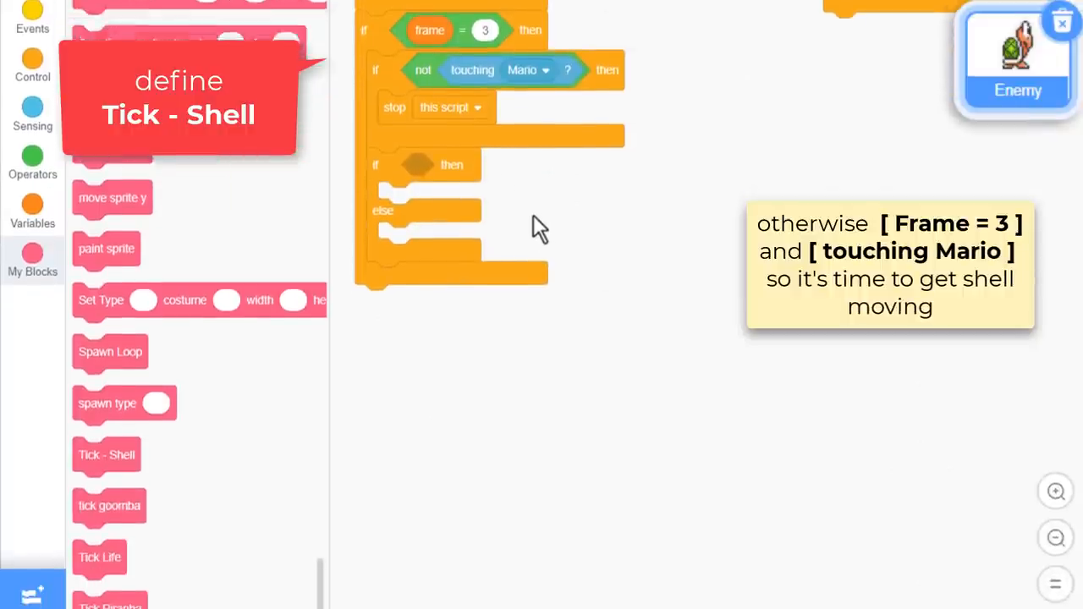
pyautogui.click(32, 110)
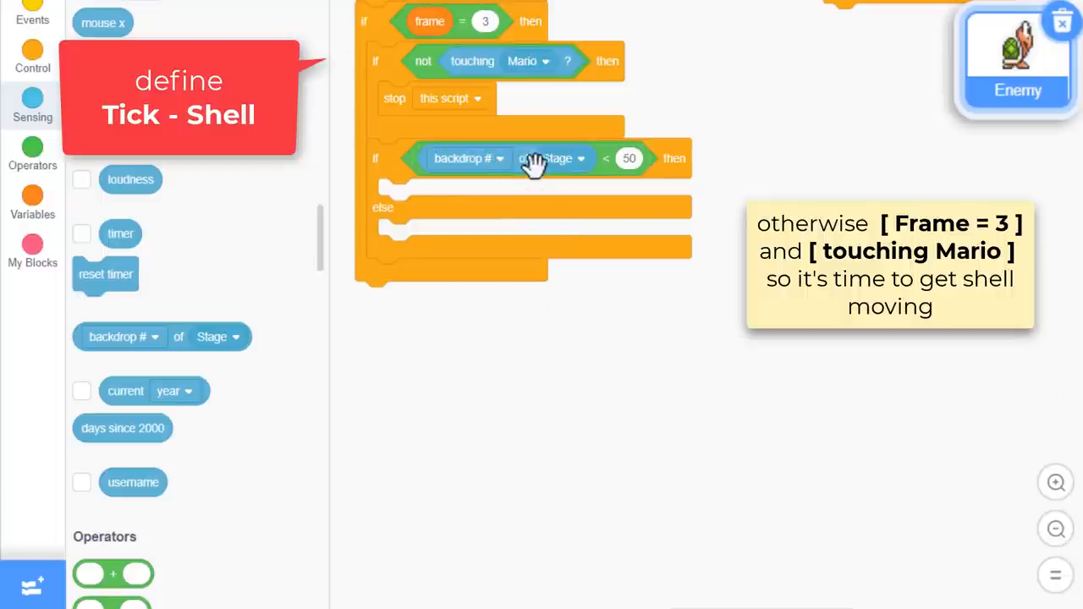
pyautogui.click(551, 158)
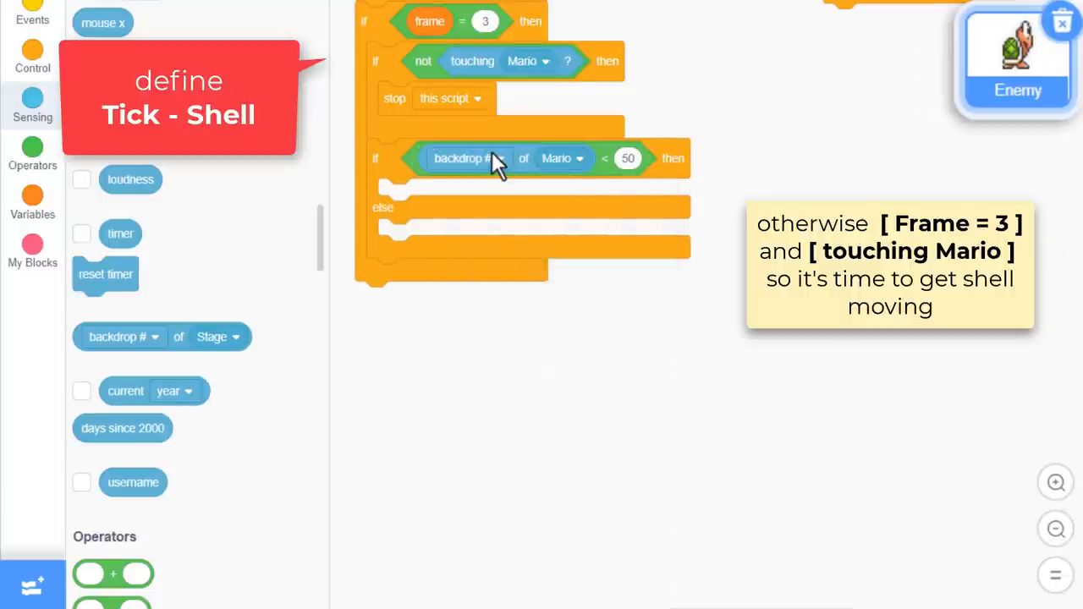
pyautogui.click(465, 158)
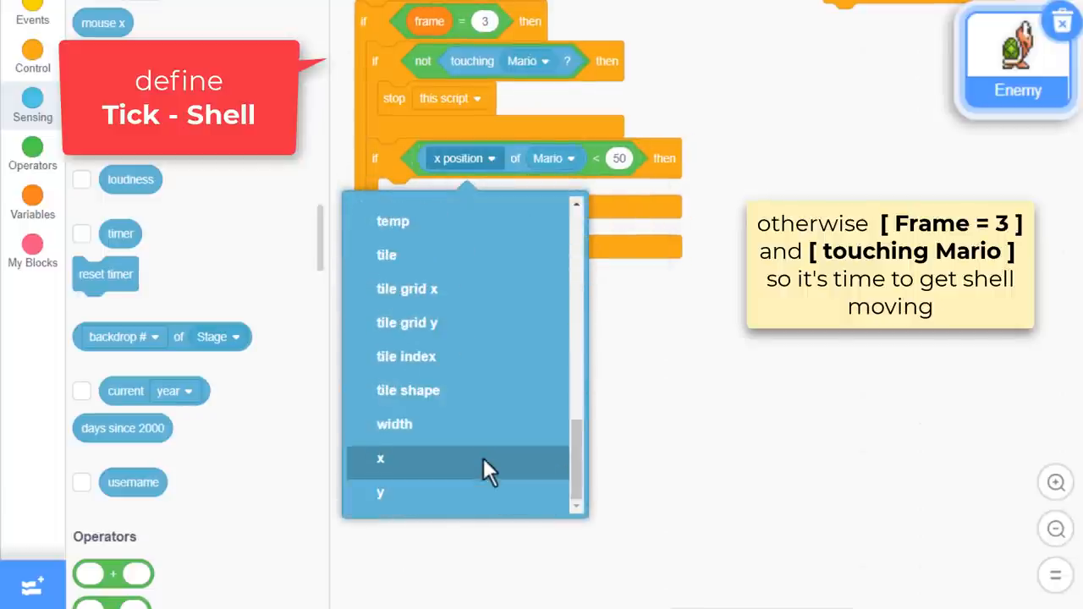
pyautogui.click(379, 459)
pyautogui.write('poi d')
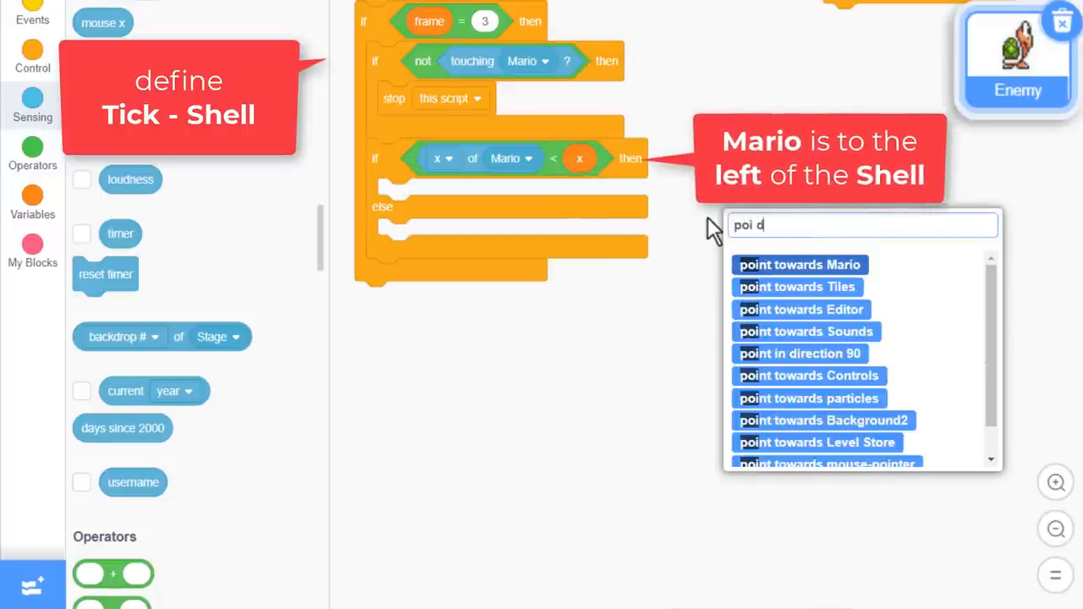
pyautogui.click(798, 354)
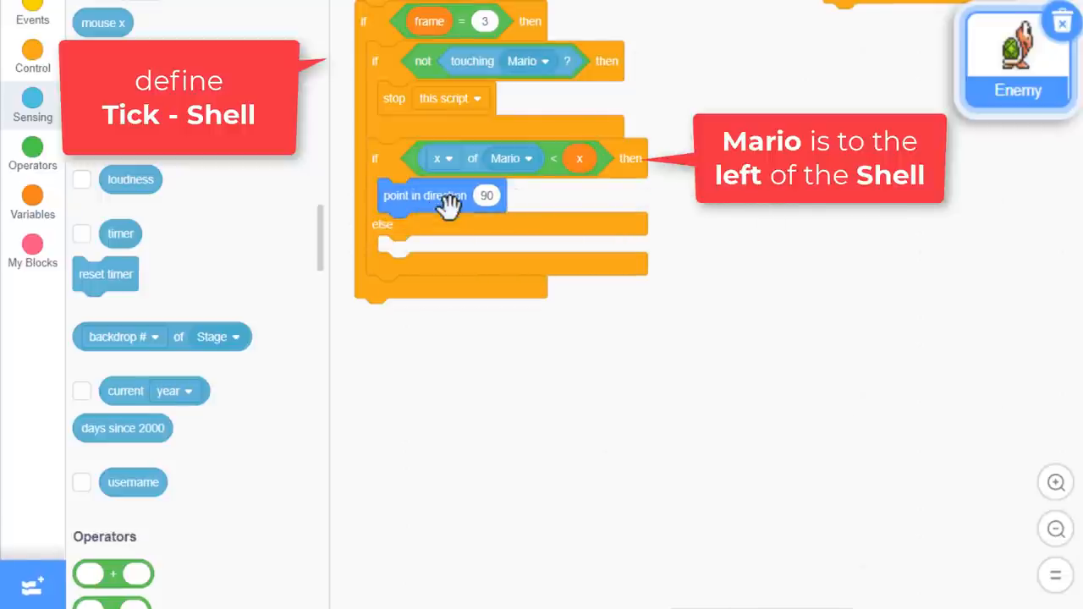
pyautogui.moveTo(440, 195); pyautogui.dragTo(495, 272)
pyautogui.write('s')
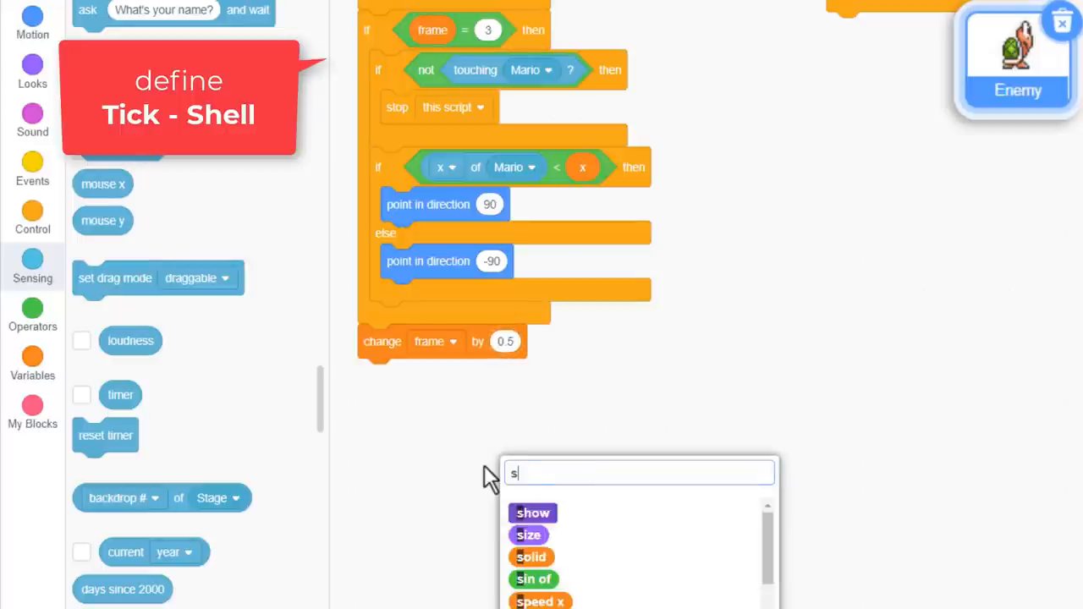
# Step: Add set speed x to direction / 9 followed by move sprite x
pyautogui.write('et sp x')
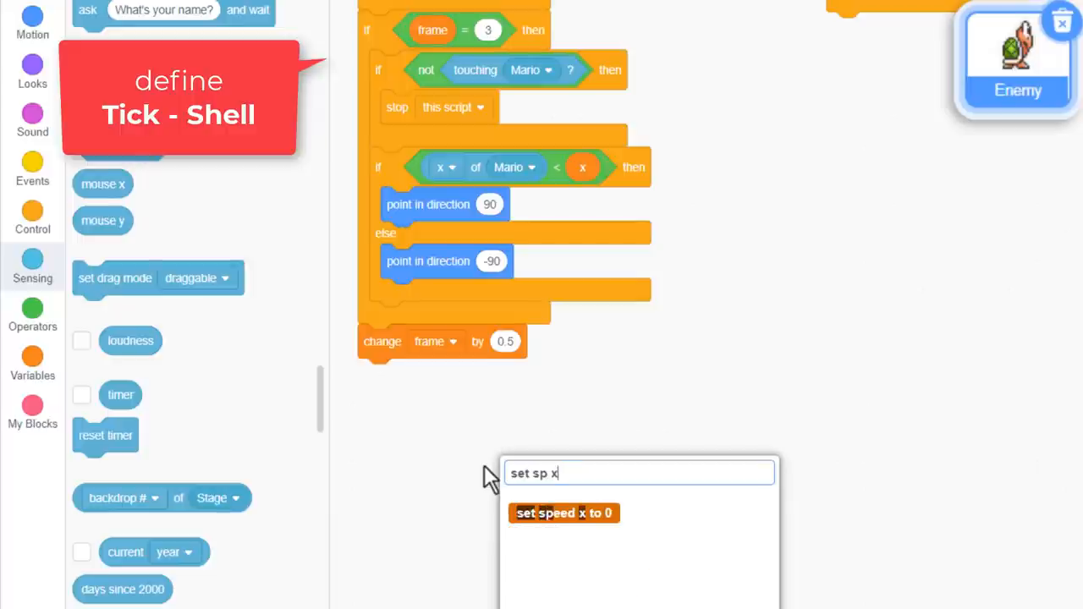
pyautogui.click(563, 512)
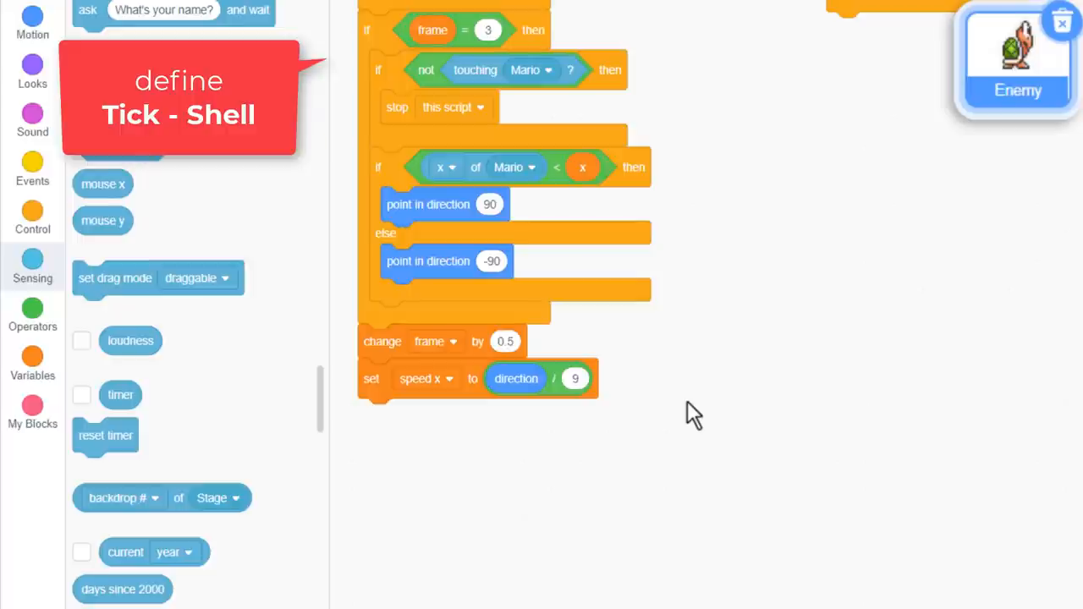
pyautogui.write('mo s')
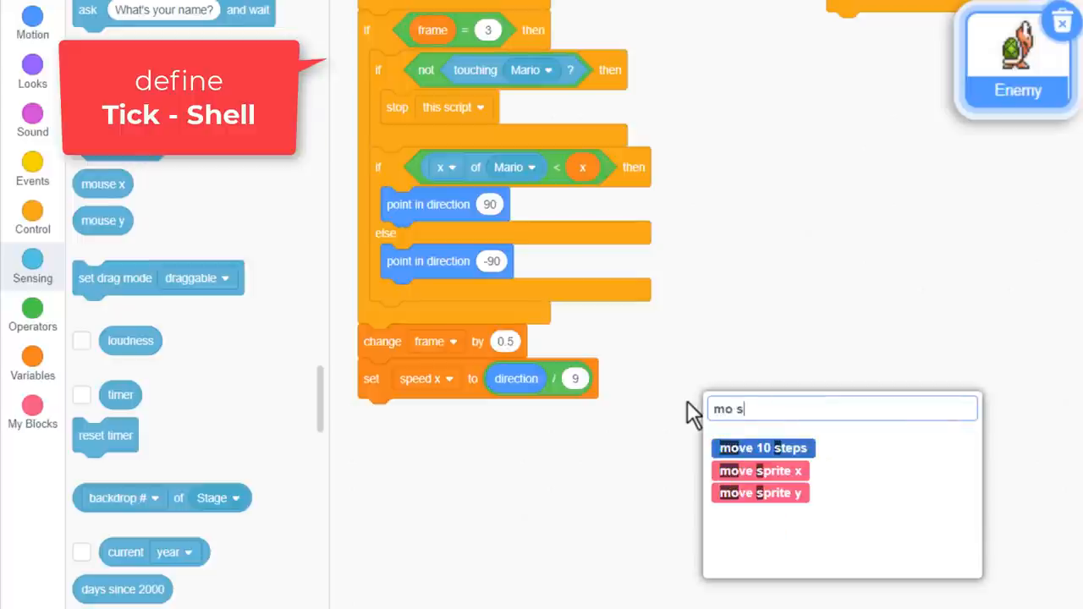
pyautogui.click(760, 470)
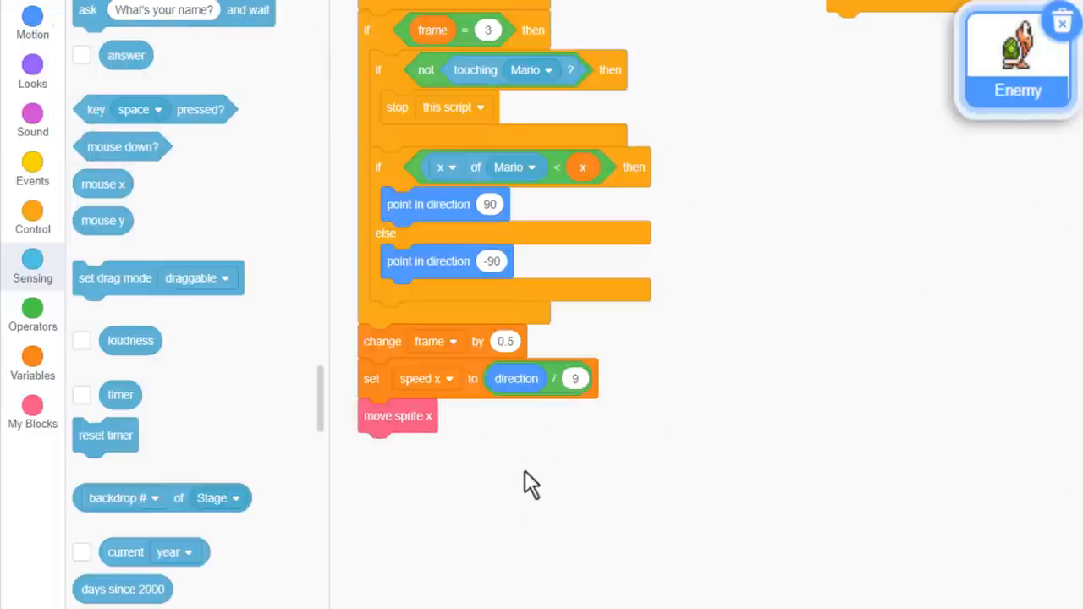
pyautogui.click(748, 49)
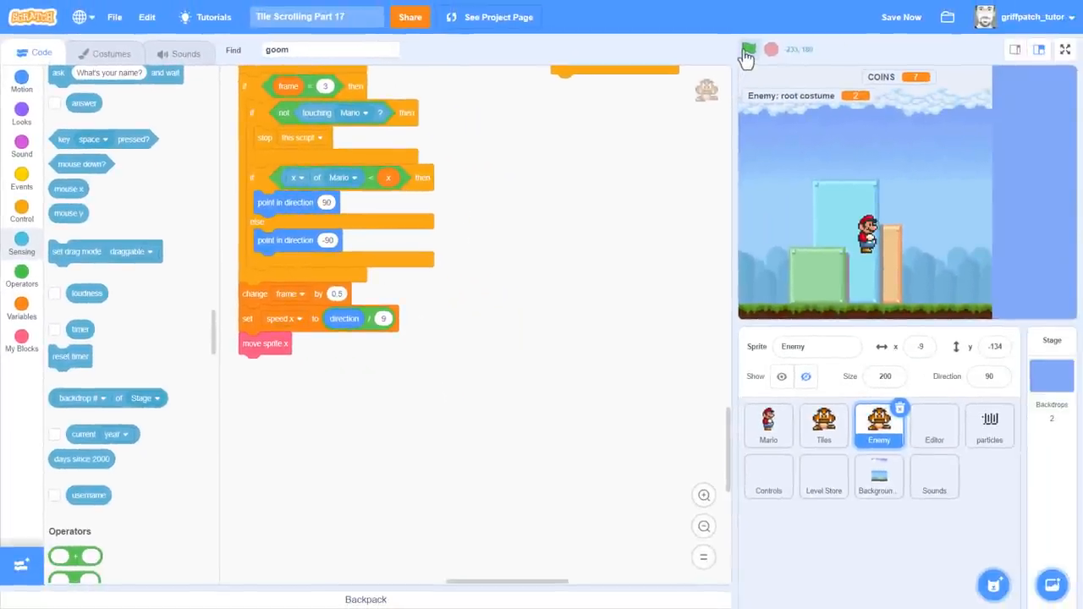
pyautogui.click(748, 49)
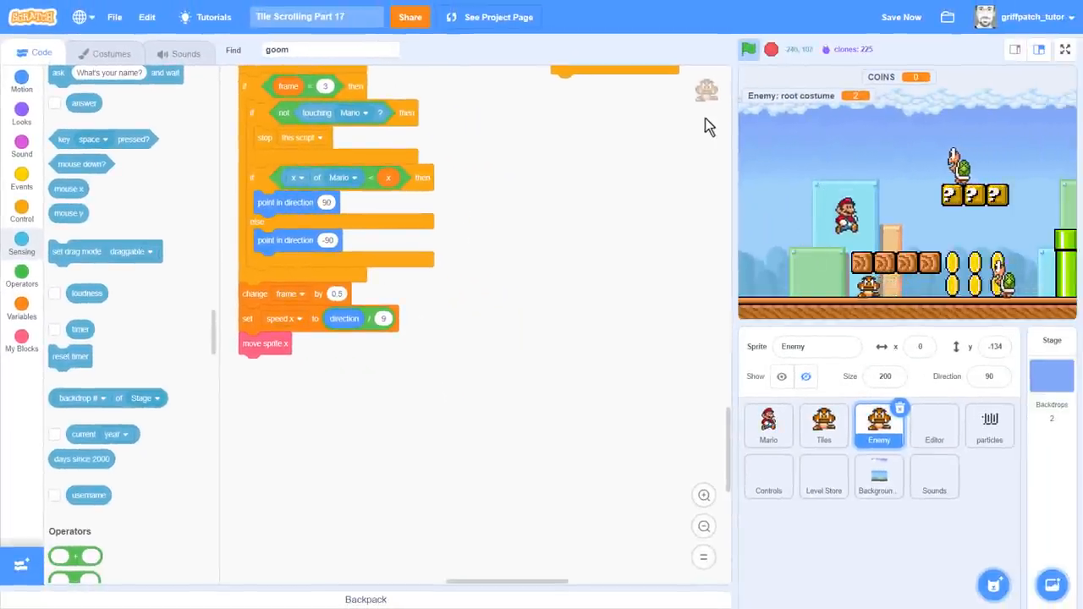
pyautogui.click(1065, 49)
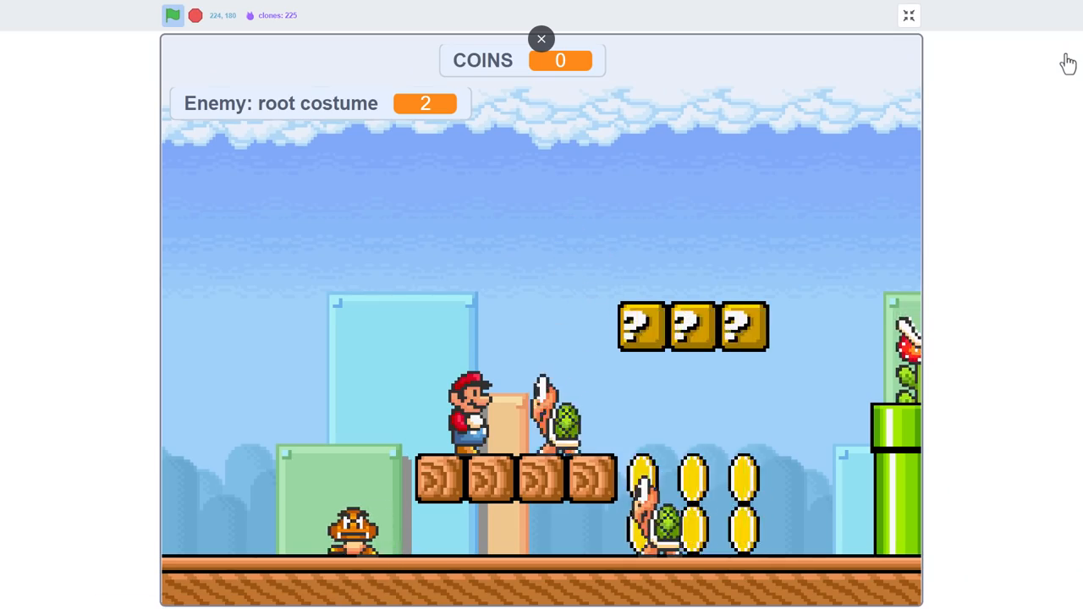
pyautogui.click(908, 16)
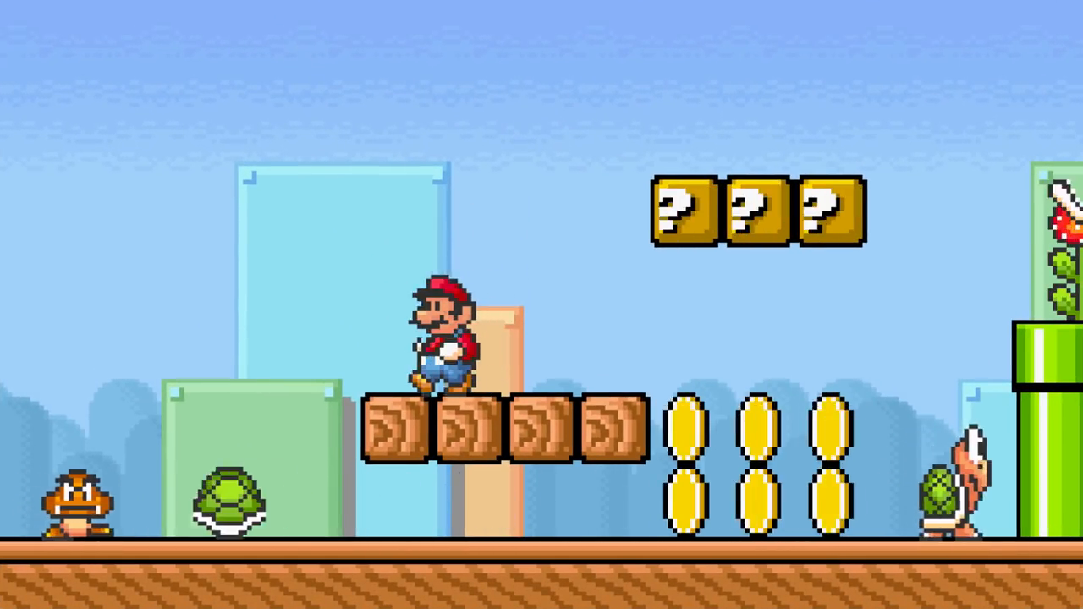
pyautogui.press('Left')
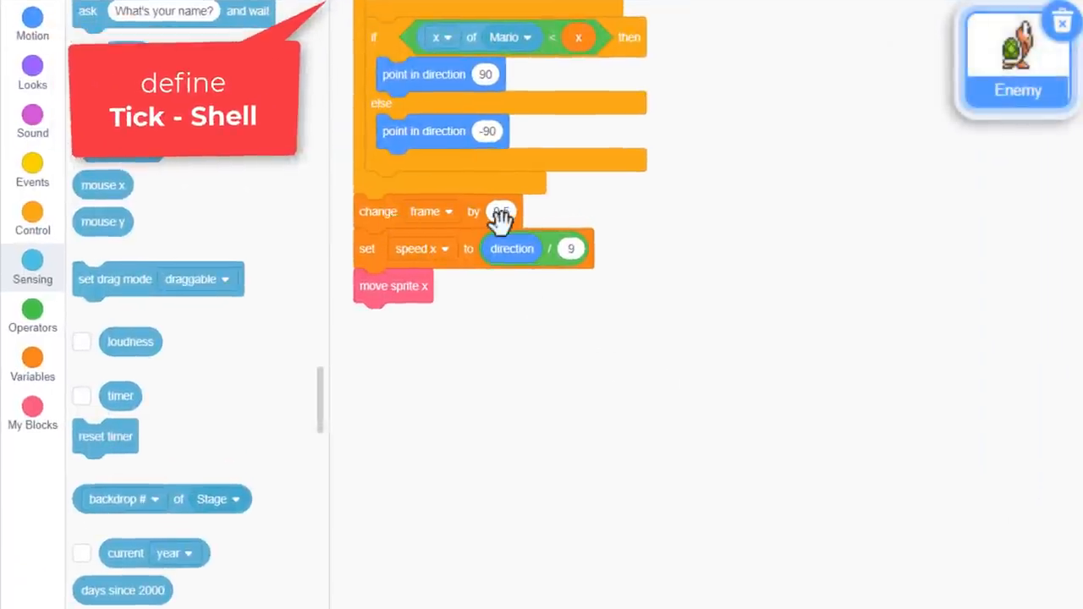
# Step: Edit the frame step and end Tick - Shell with change costume by floor(frame mod 4)
pyautogui.click(501, 211)
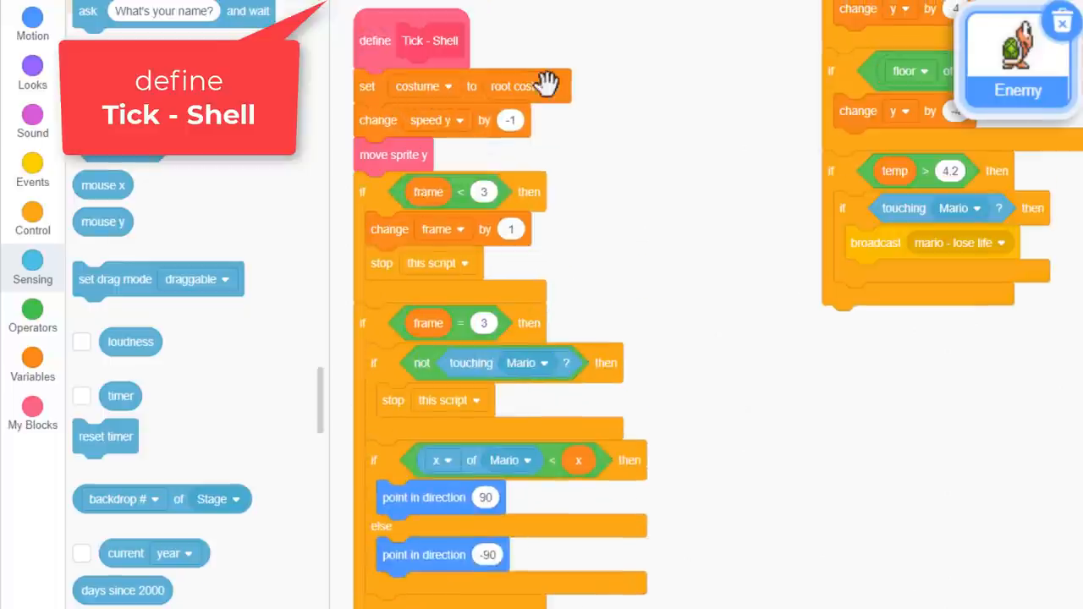
pyautogui.scroll(-3)
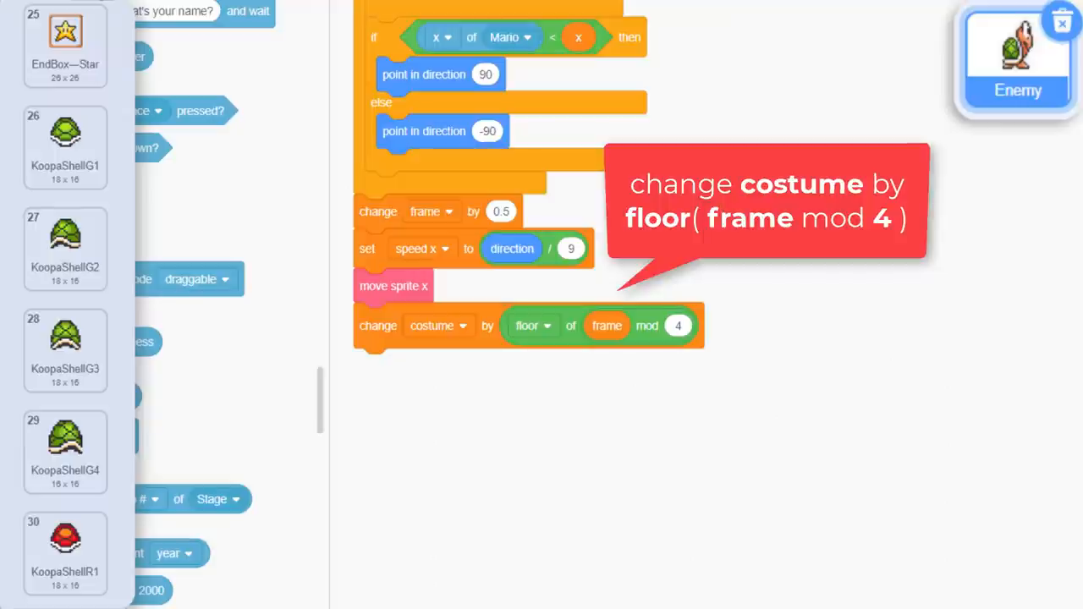
pyautogui.click(748, 52)
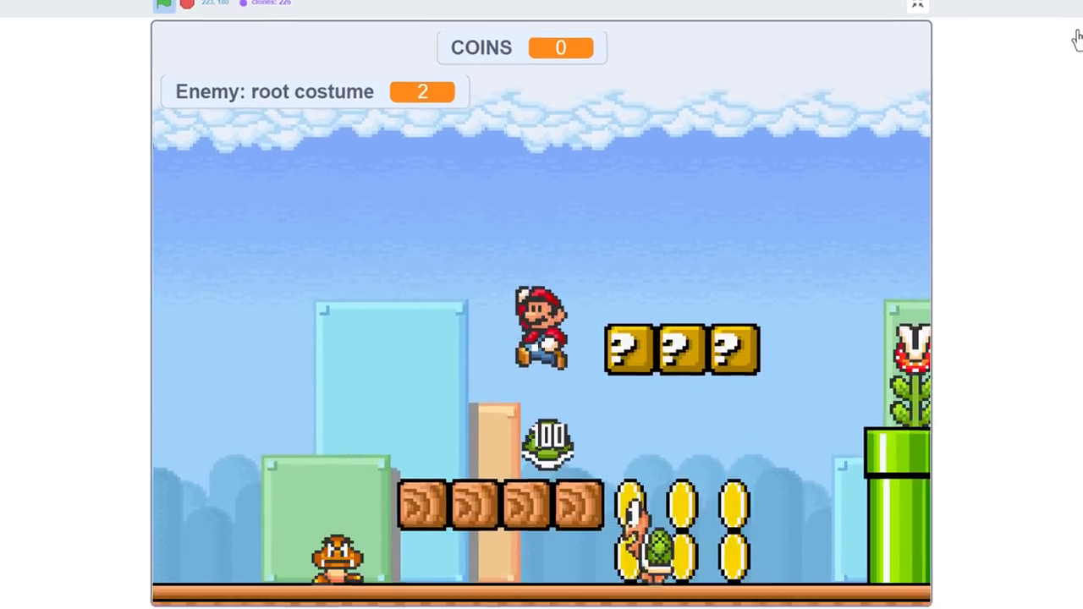
# Step: Run the game to test the kicked shell, then leave the full-screen view
pyautogui.click(916, 4)
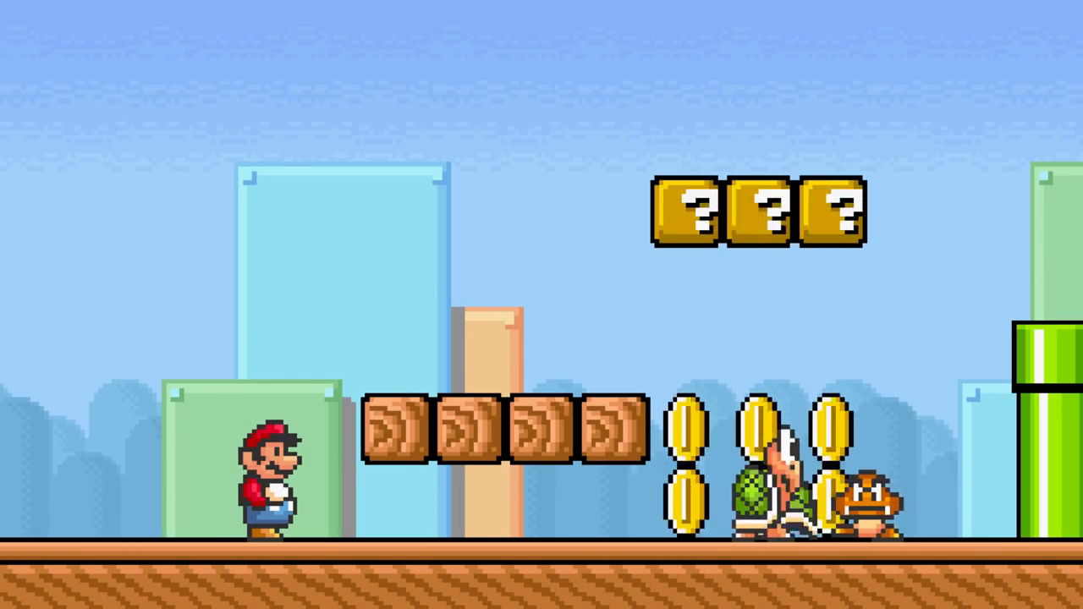
pyautogui.click(748, 49)
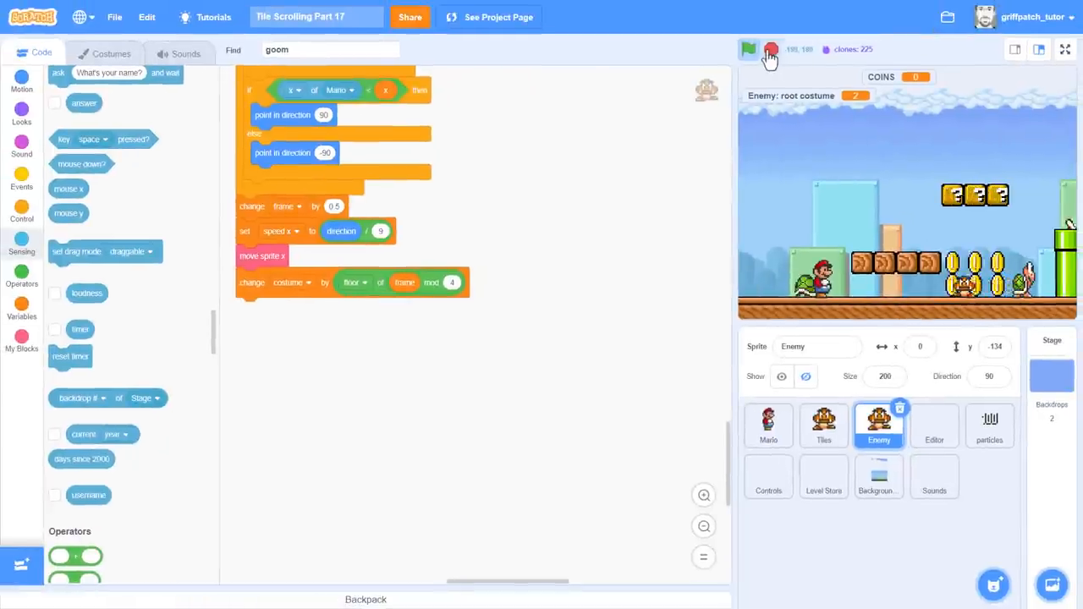
# Step: Stop the game and duplicate the stomp-or-lose-life check onto the end of Tick Shell
pyautogui.click(748, 49)
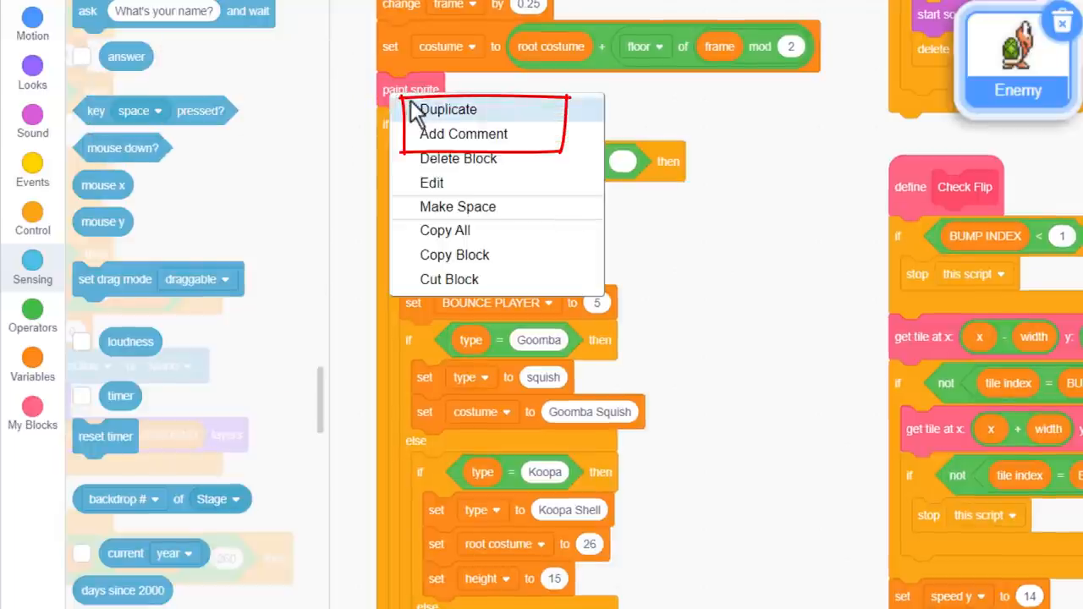
pyautogui.click(447, 109)
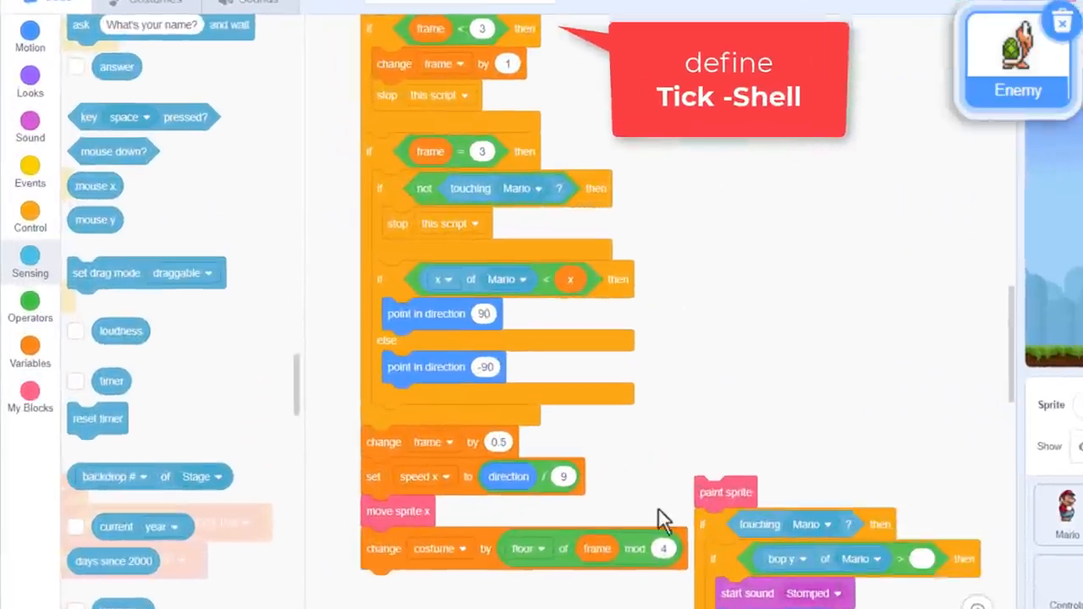
pyautogui.scroll(-3)
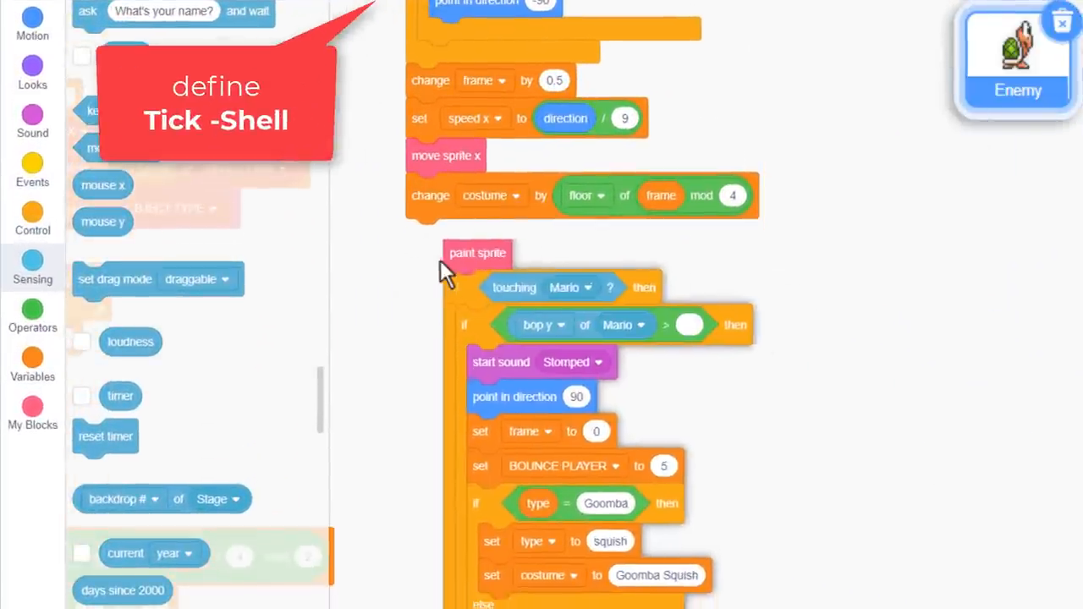
pyautogui.scroll(-3)
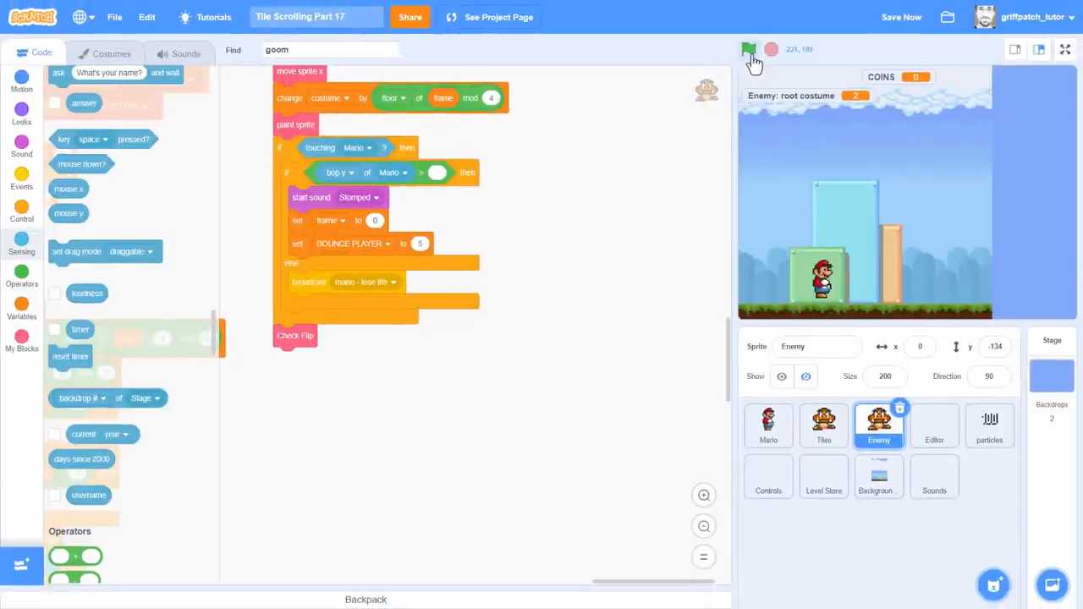
# Step: Require frame > 10 in the shell's touching-Mario check and run the game again
pyautogui.click(1064, 49)
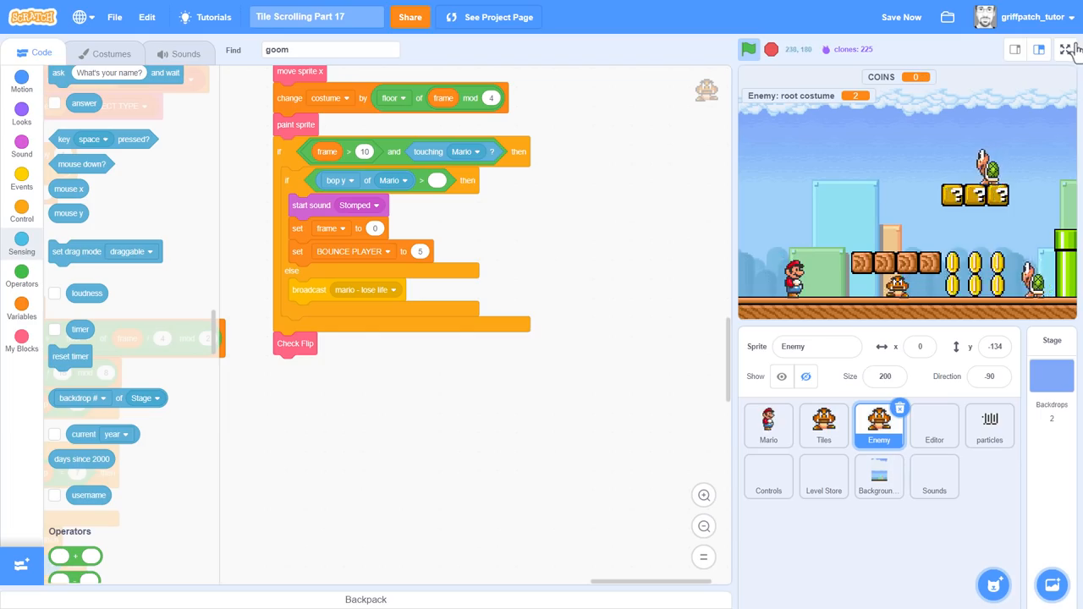
pyautogui.click(1067, 49)
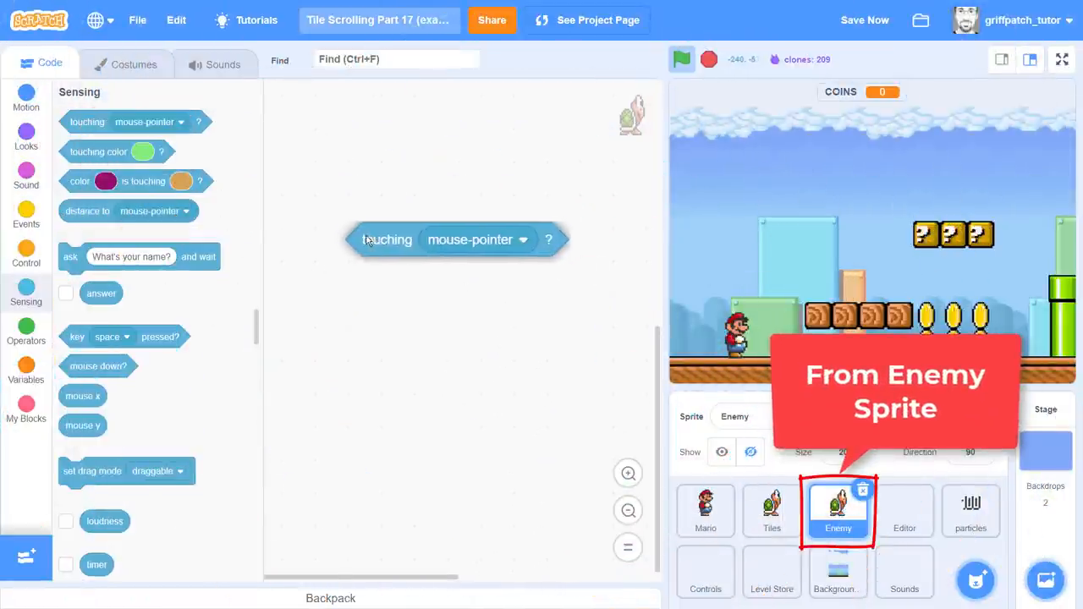
# Step: Set a Sounds-sprite touching block to Enemy and copy it into the Enemy sprite
pyautogui.click(521, 240)
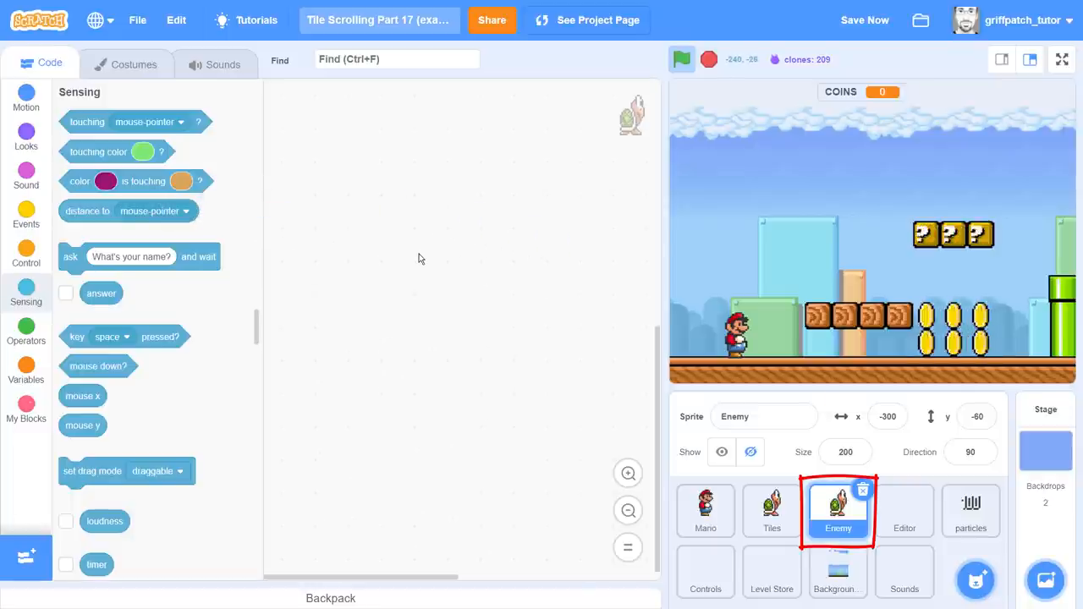
pyautogui.click(905, 571)
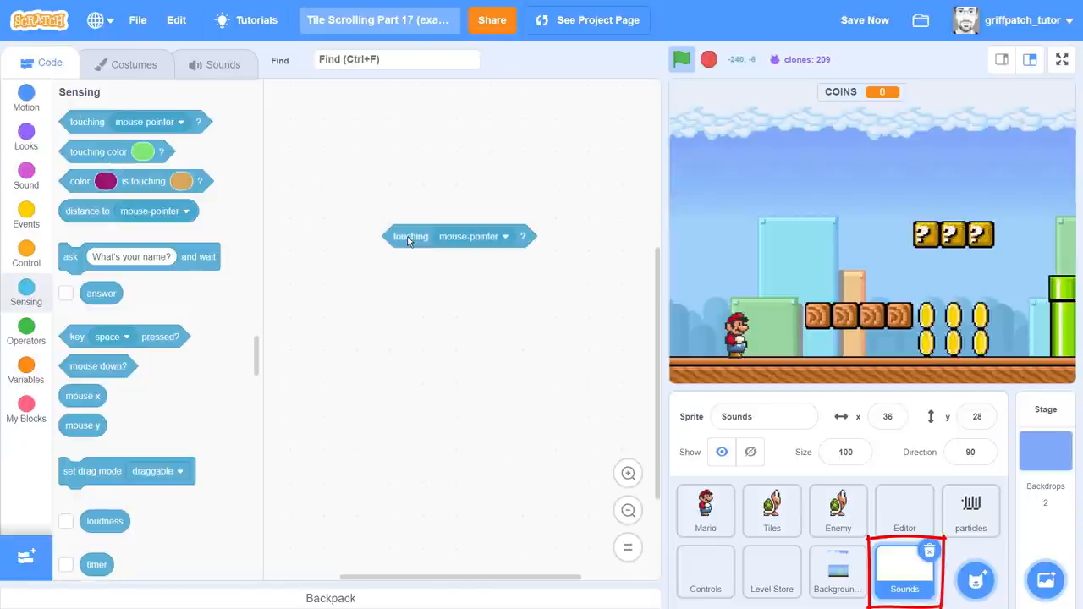
pyautogui.click(472, 236)
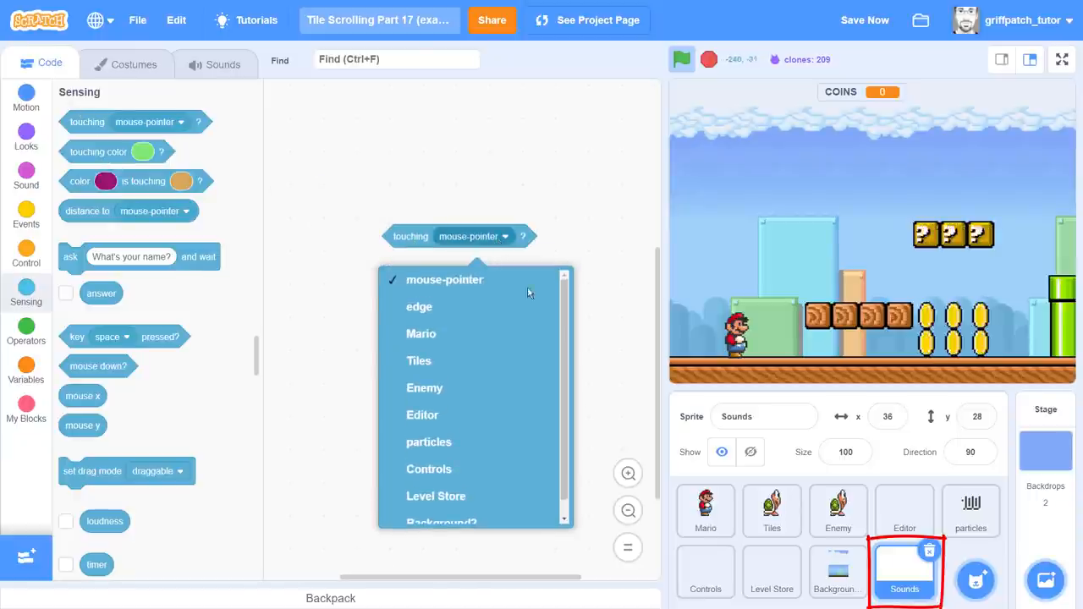
pyautogui.click(424, 387)
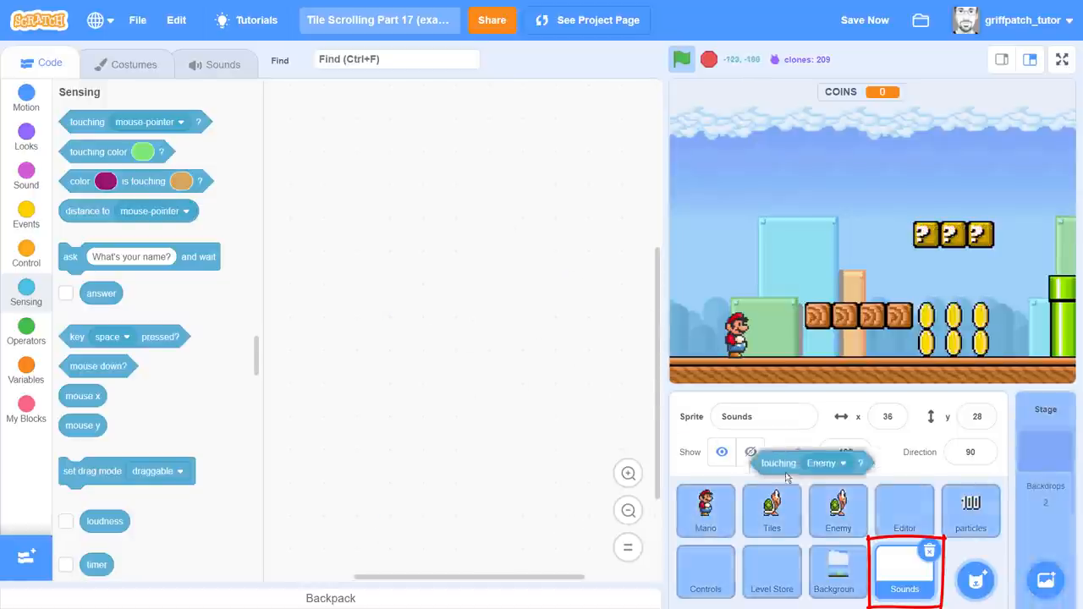
pyautogui.click(837, 510)
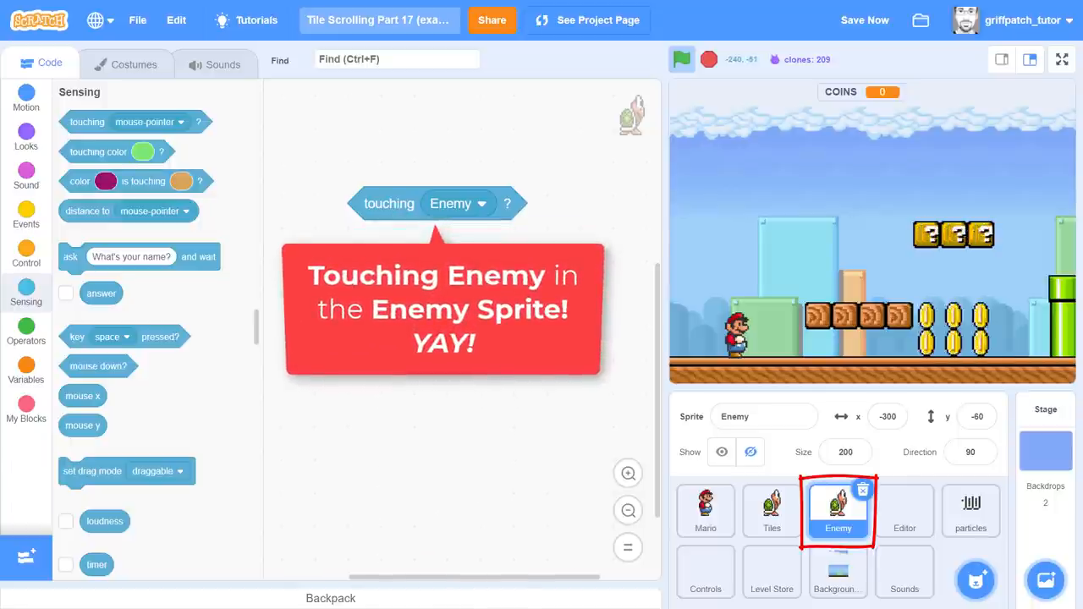
pyautogui.click(1061, 59)
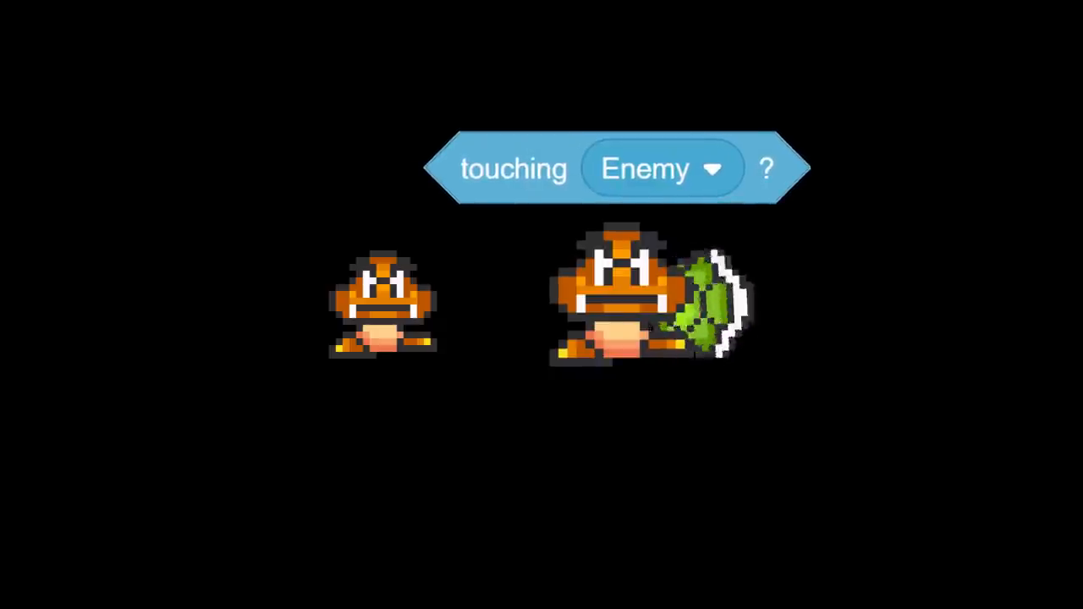
pyautogui.click(765, 168)
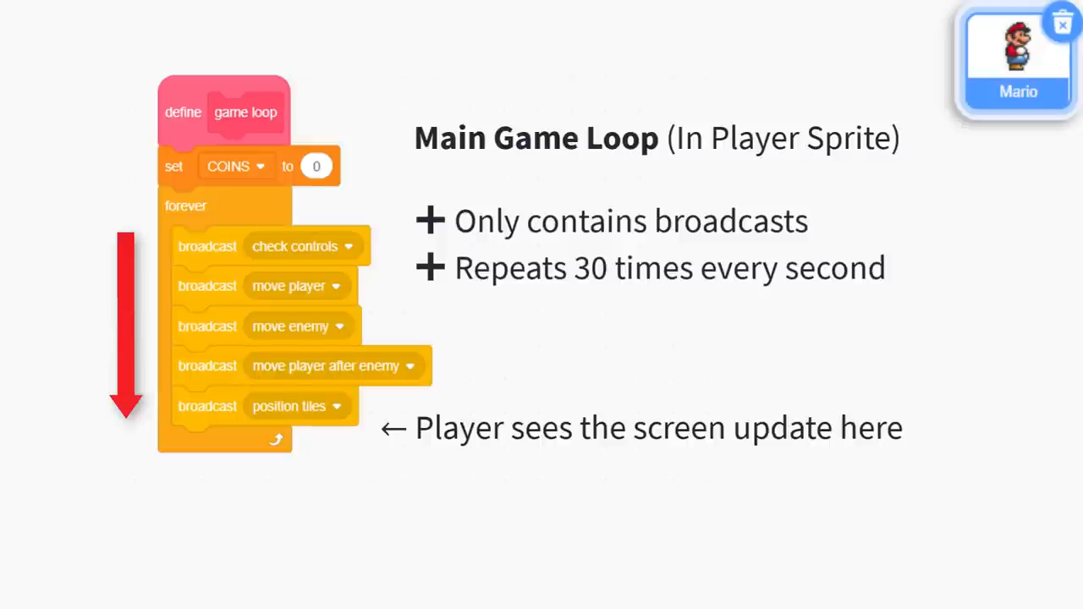
pyautogui.click(264, 246)
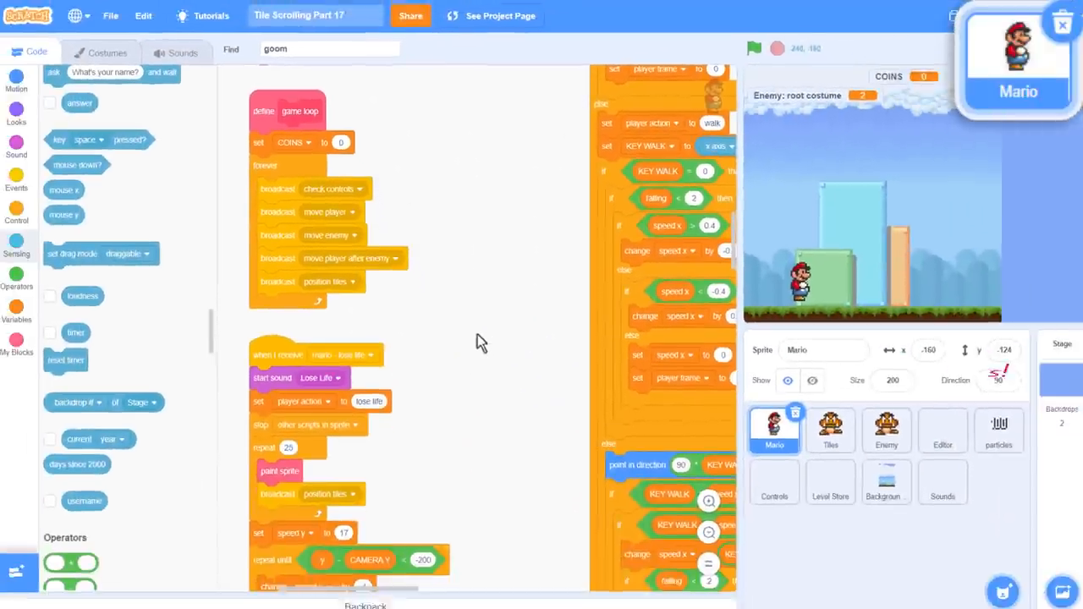
# Step: Create a 'visible' variable for the Enemy sprite only
pyautogui.click(877, 427)
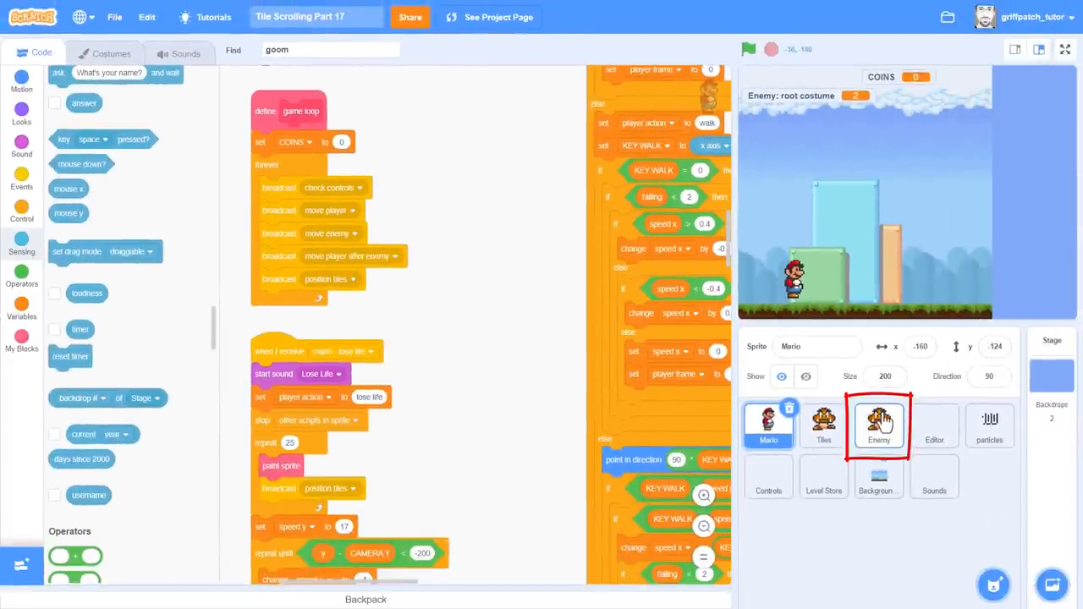
pyautogui.click(878, 426)
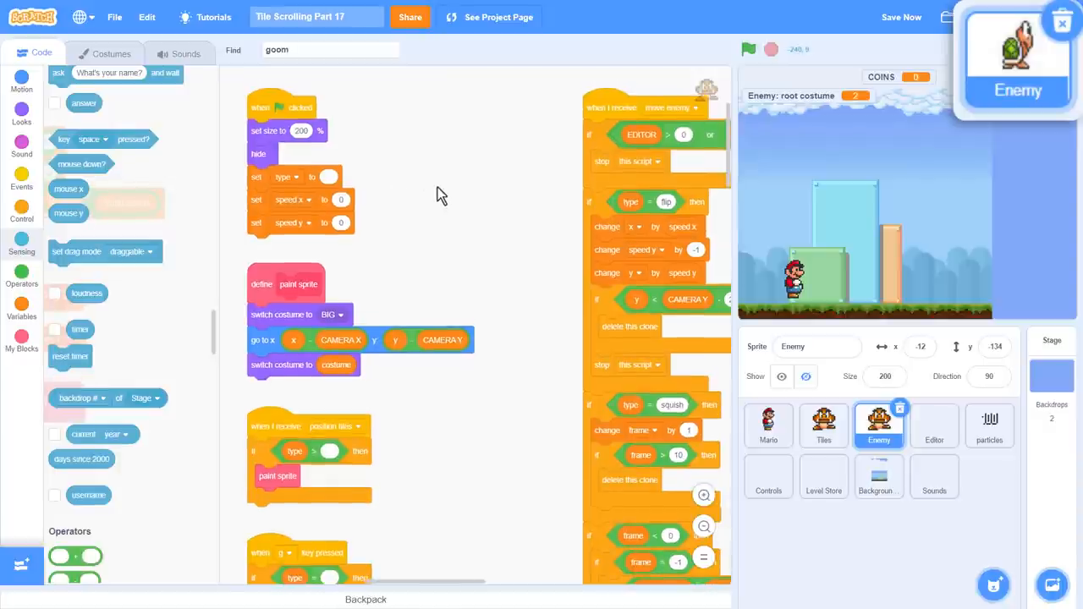
pyautogui.click(21, 308)
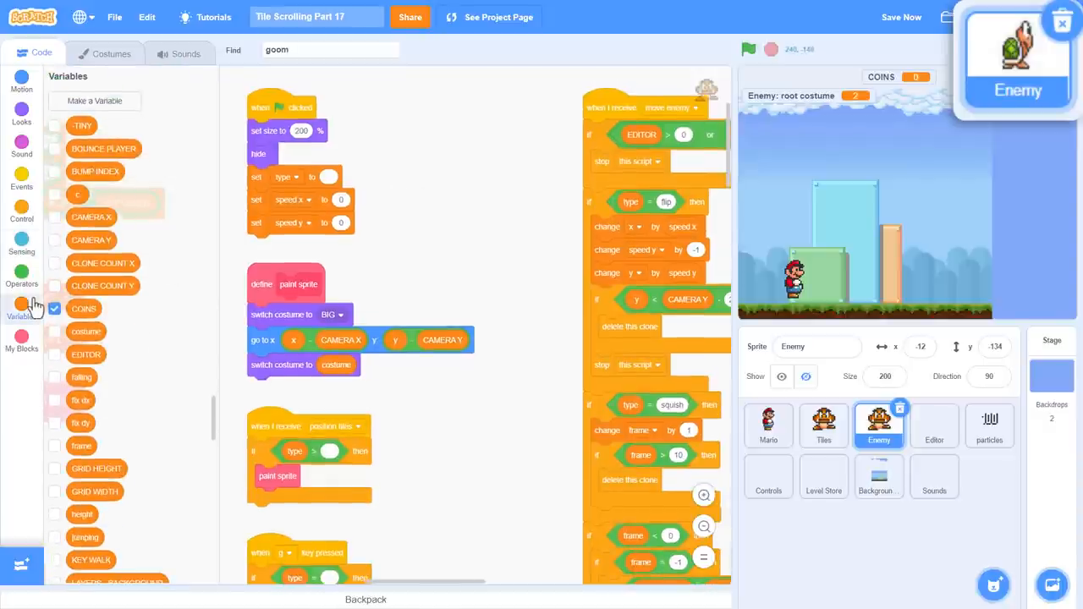
pyautogui.click(94, 100)
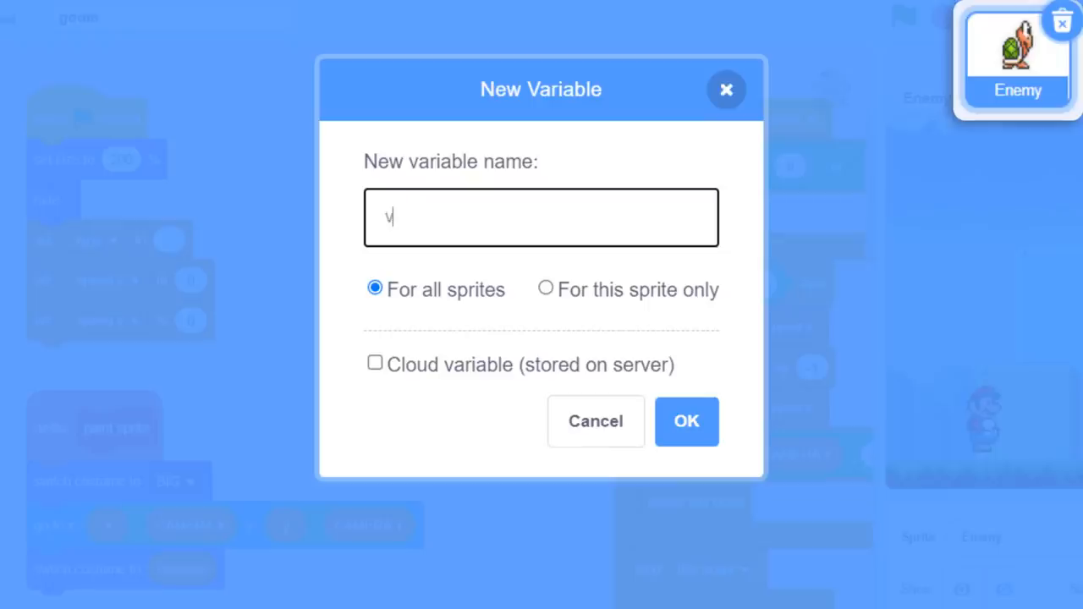
pyautogui.write('isible')
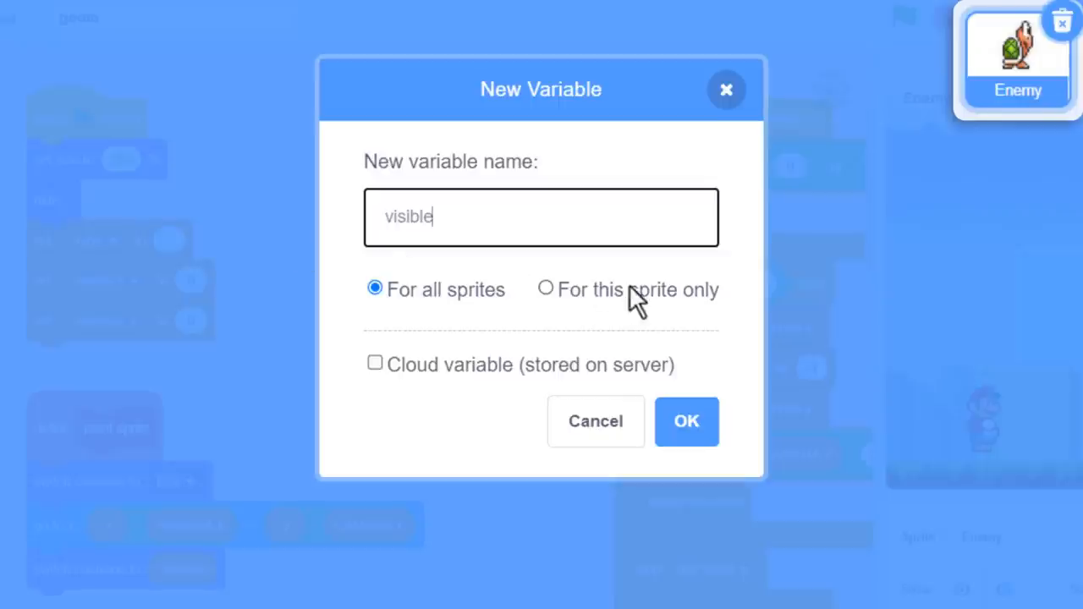
pyautogui.click(545, 289)
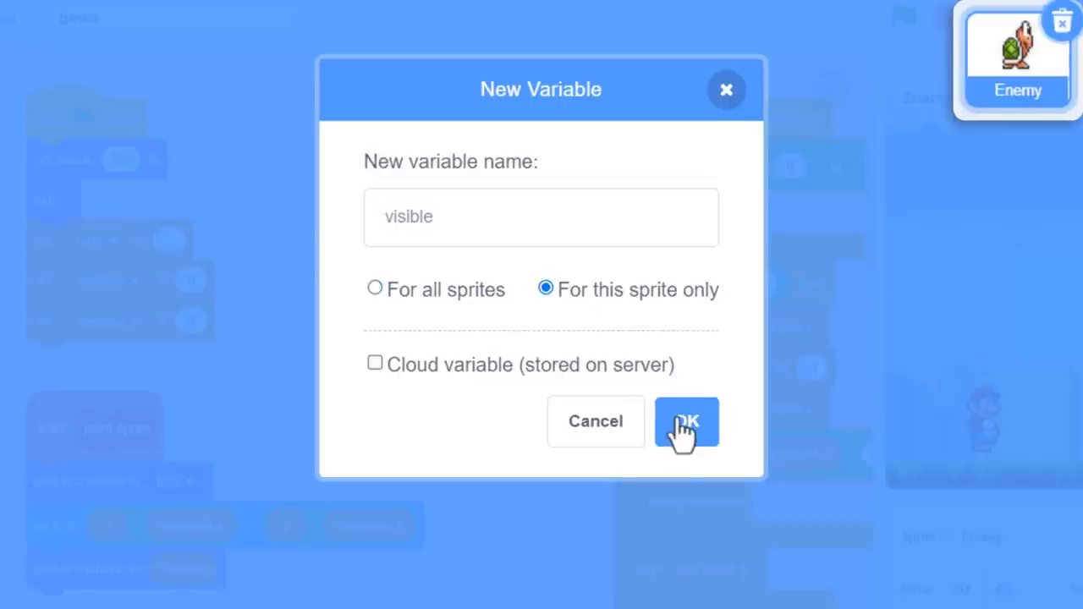
pyautogui.click(686, 421)
pyautogui.write('se')
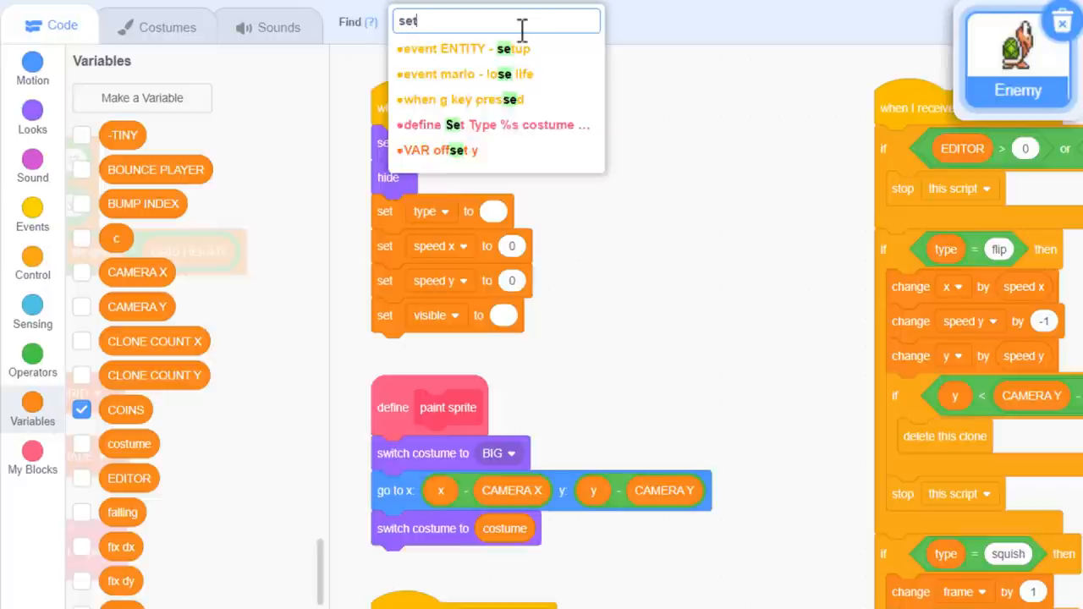
# Step: In define Set Type, put set visible to 1 inside the editor check
pyautogui.write('ty')
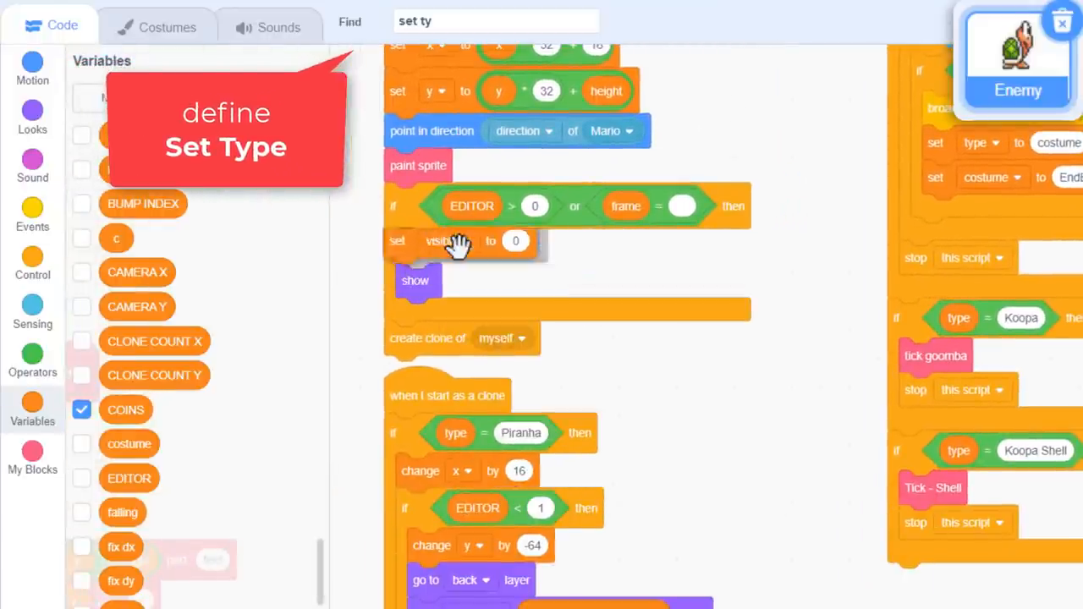
pyautogui.click(528, 246)
pyautogui.write('1')
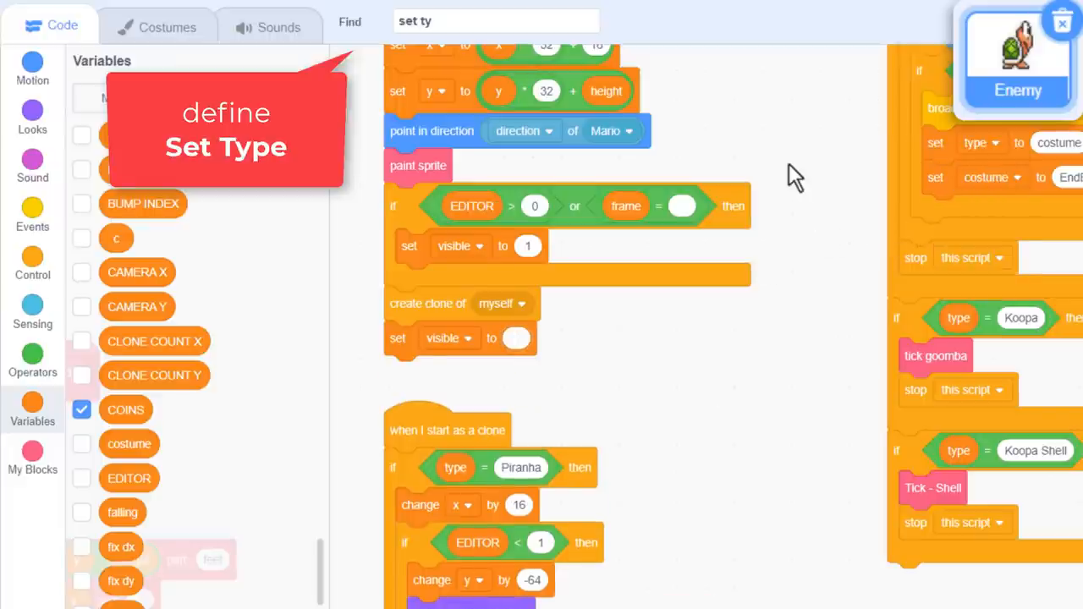
pyautogui.moveTo(803, 174)
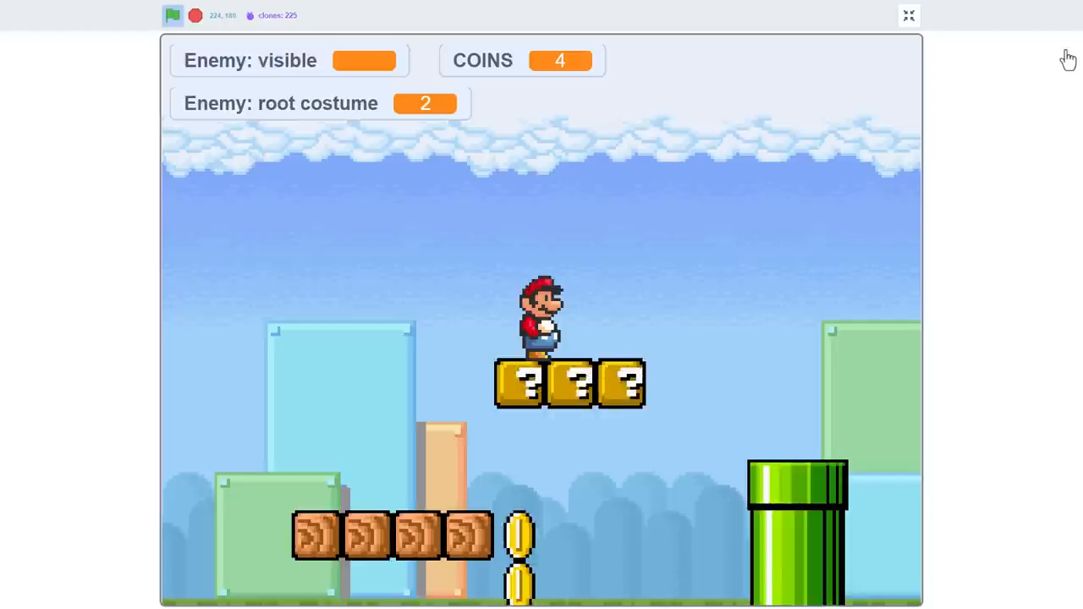
# Step: Exit full screen after checking the Enemy: visible monitor
pyautogui.click(908, 15)
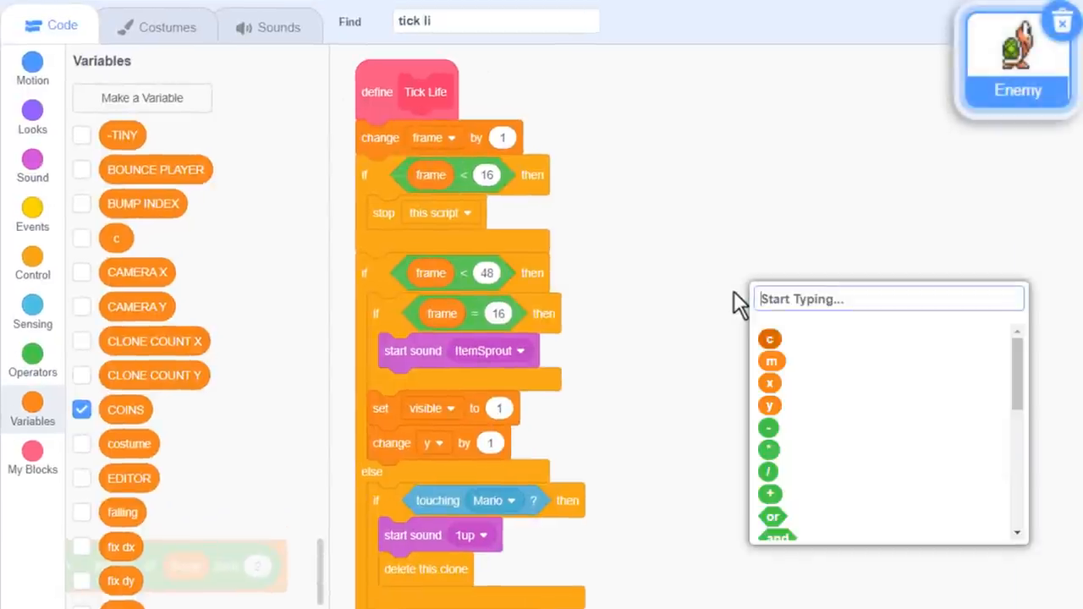
# Step: Add a position tiles receiver that shows the enemy when visible > 0, then run full screen
pyautogui.write('pos til')
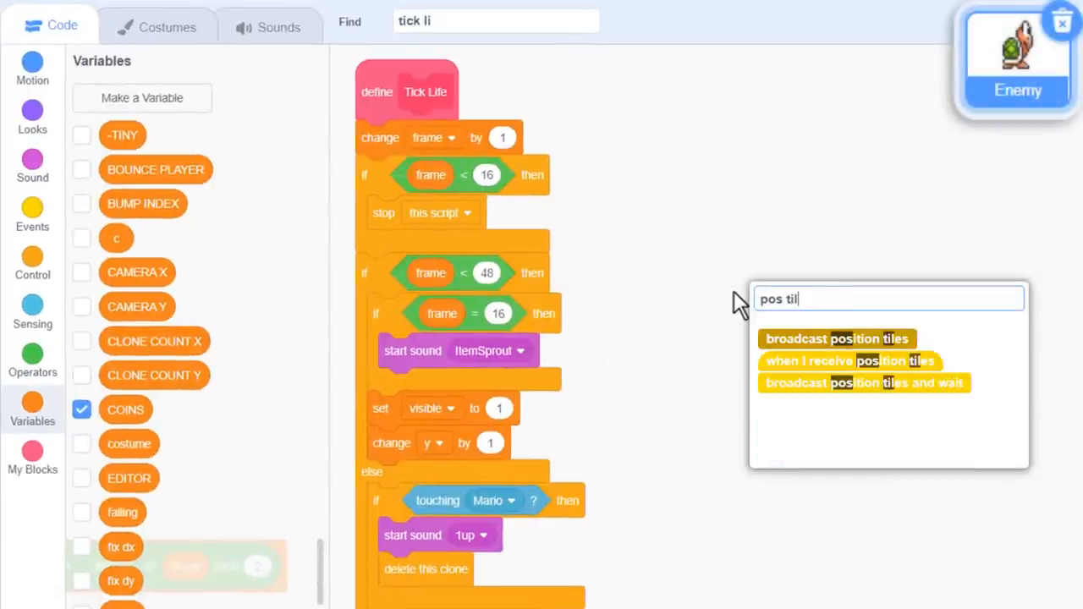
pyautogui.click(850, 360)
pyautogui.write('sh')
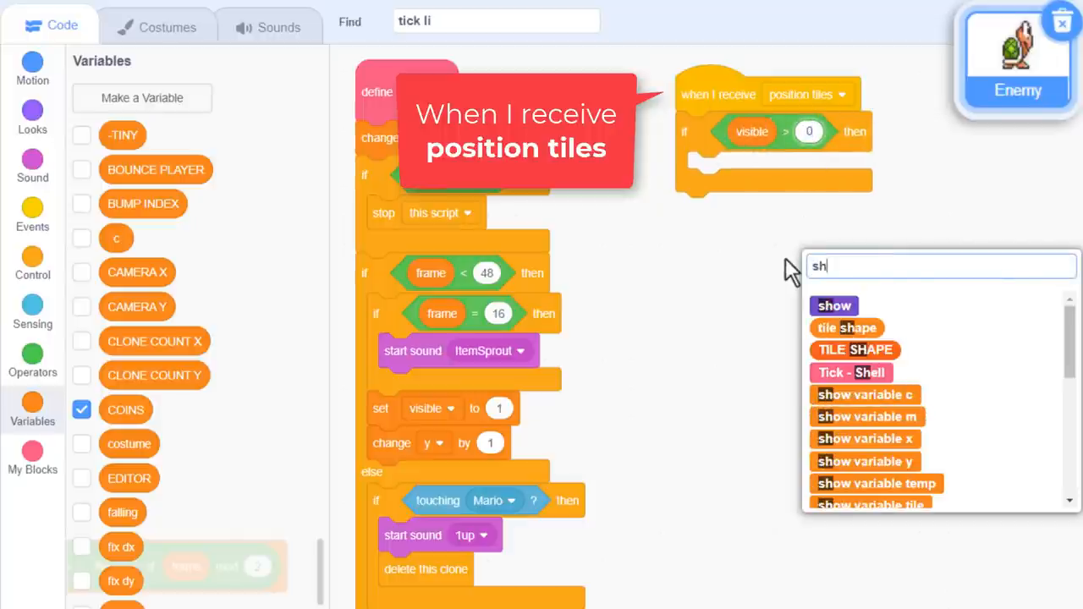
pyautogui.click(833, 306)
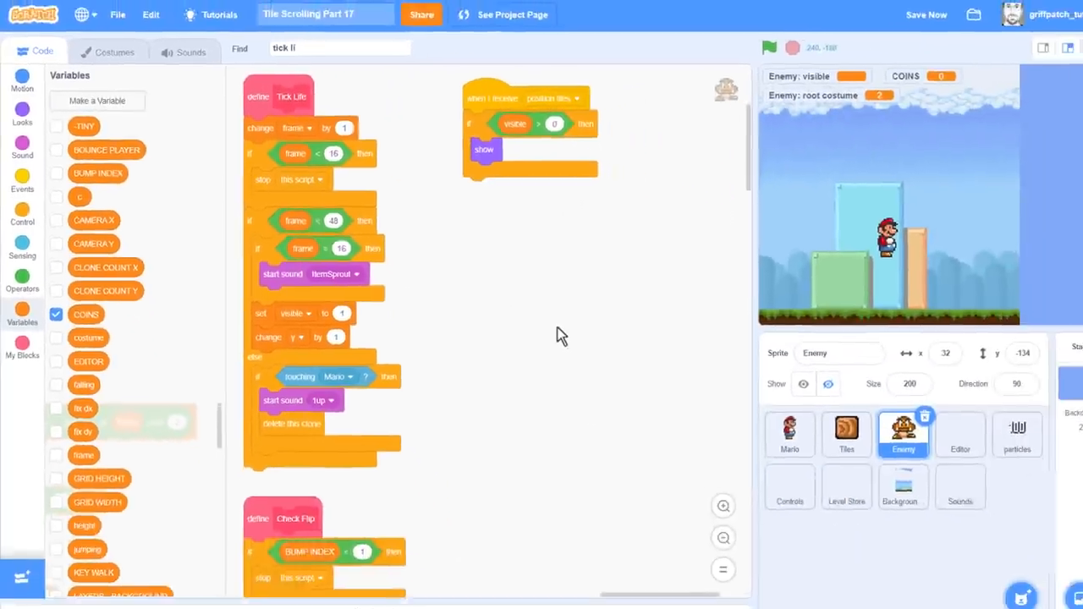
pyautogui.click(768, 47)
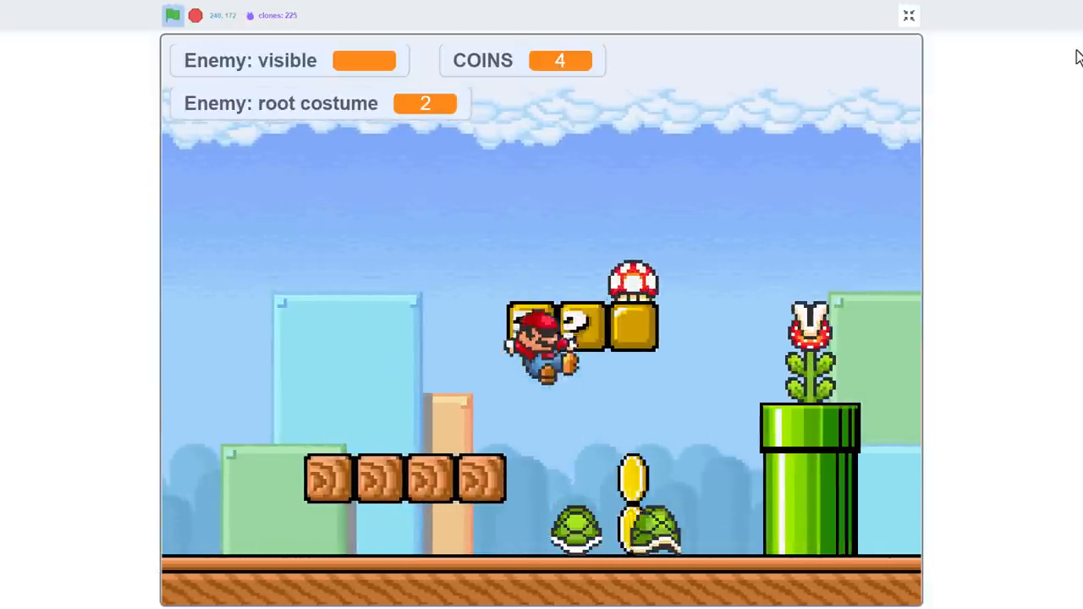
pyautogui.click(195, 16)
pyautogui.write('tick li')
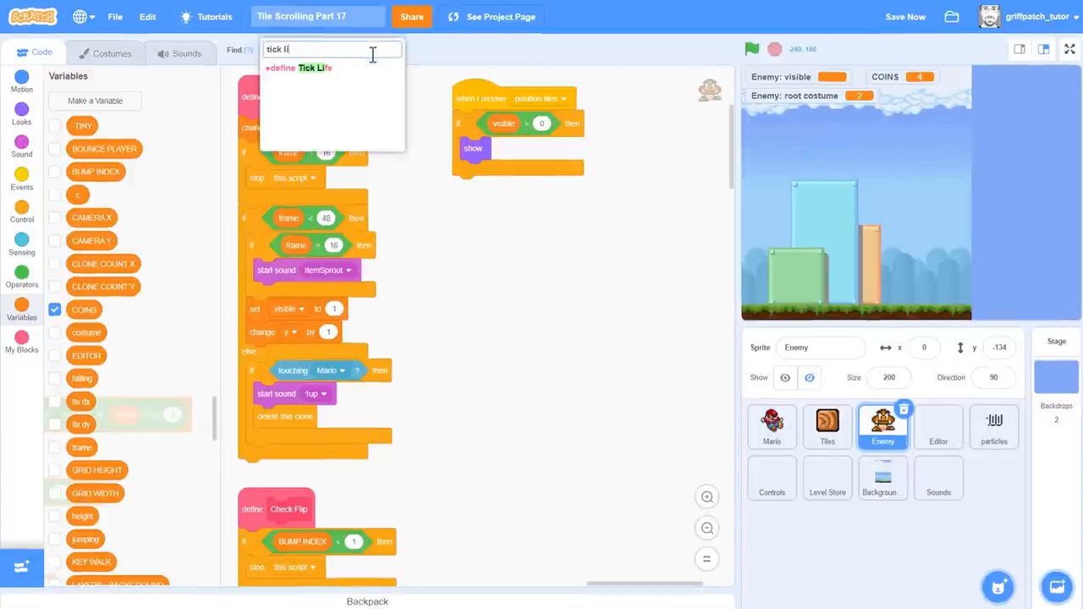
# Step: Create a Move Enemy custom block, run without screen refresh, from the move enemy code
pyautogui.write('move en')
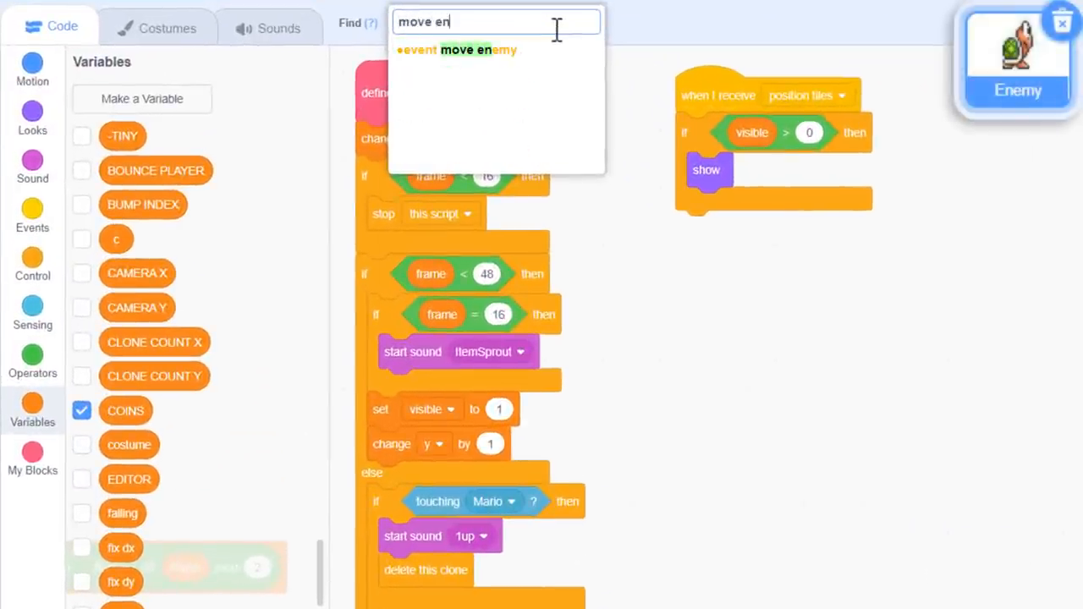
pyautogui.click(456, 49)
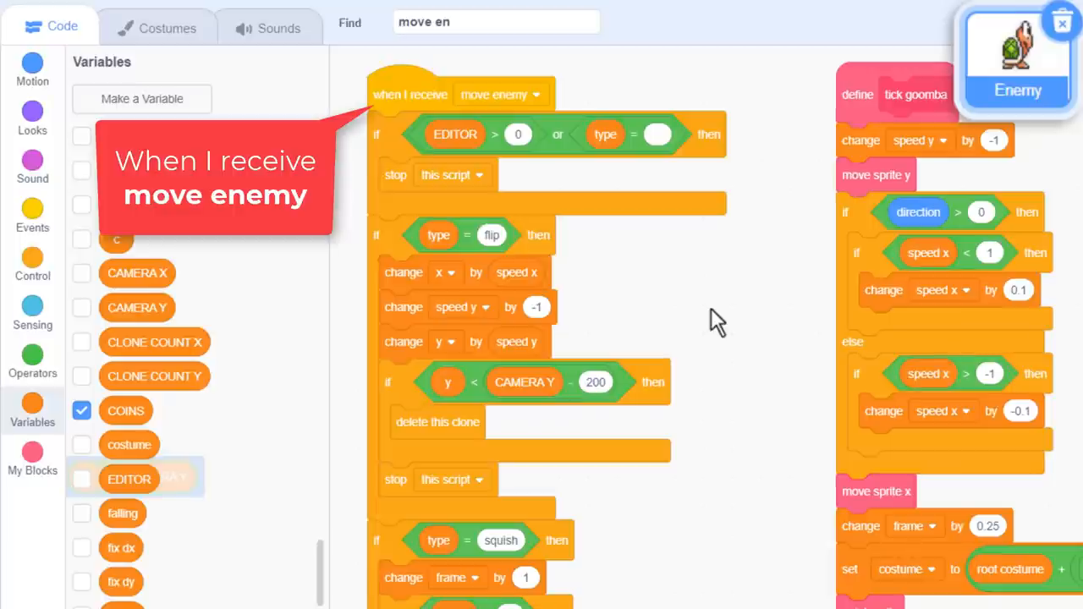
pyautogui.moveTo(387, 241)
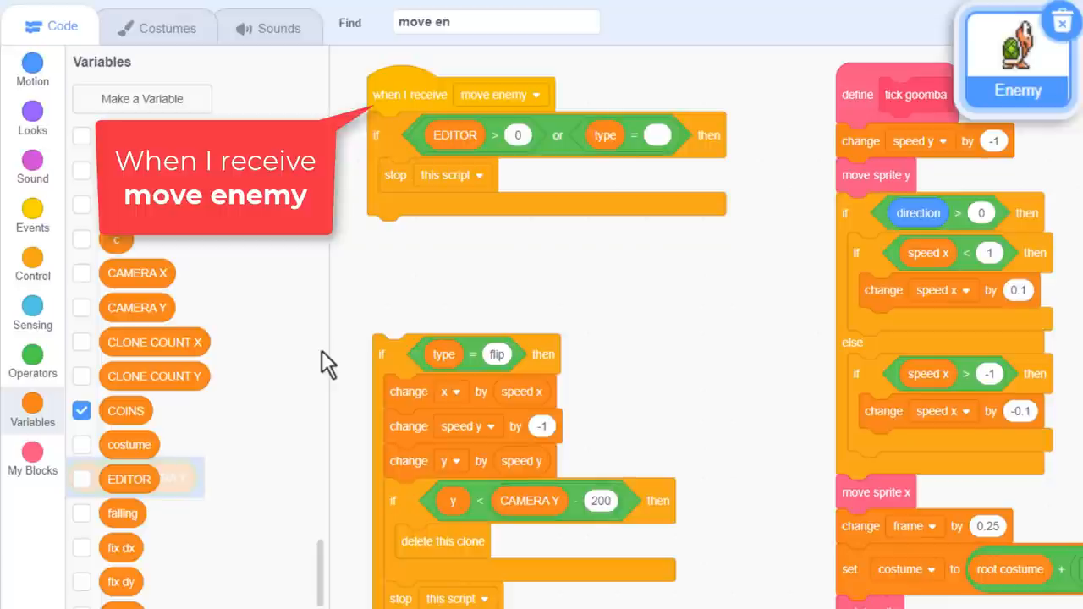
pyautogui.click(33, 456)
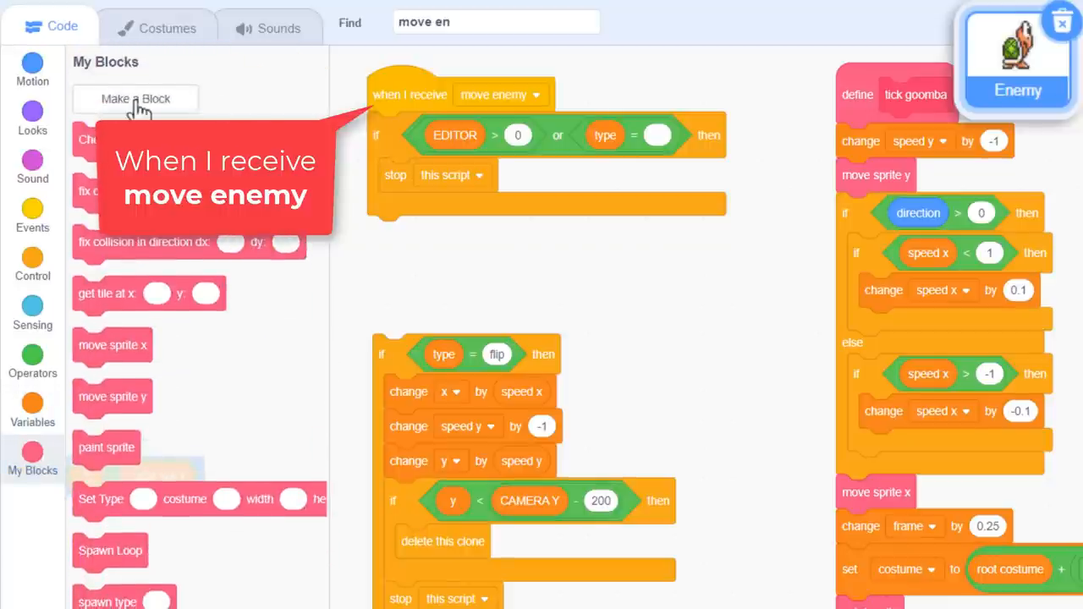
pyautogui.click(134, 98)
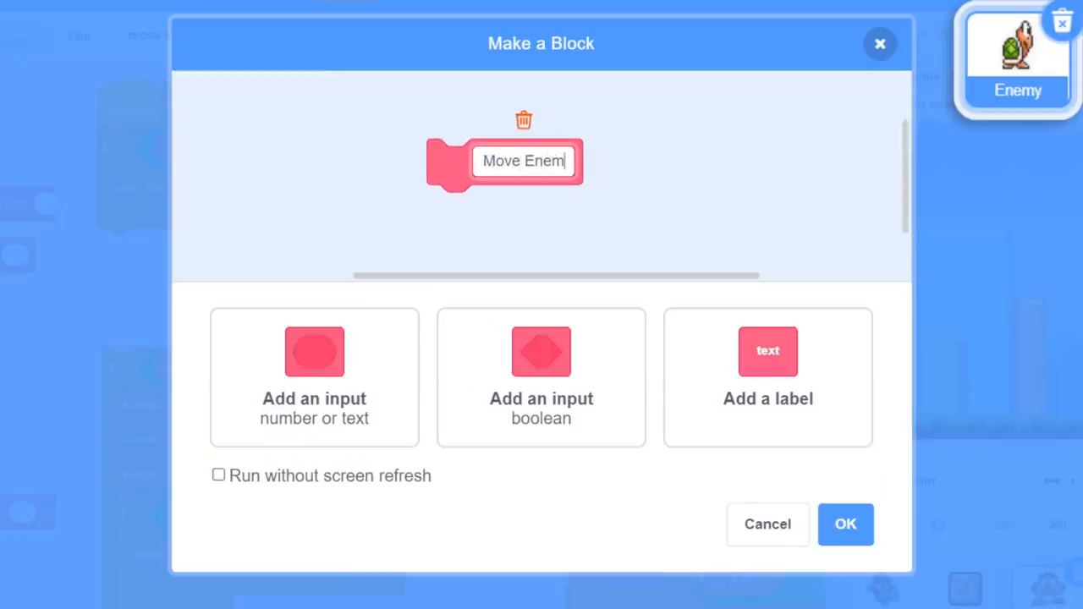
pyautogui.click(219, 474)
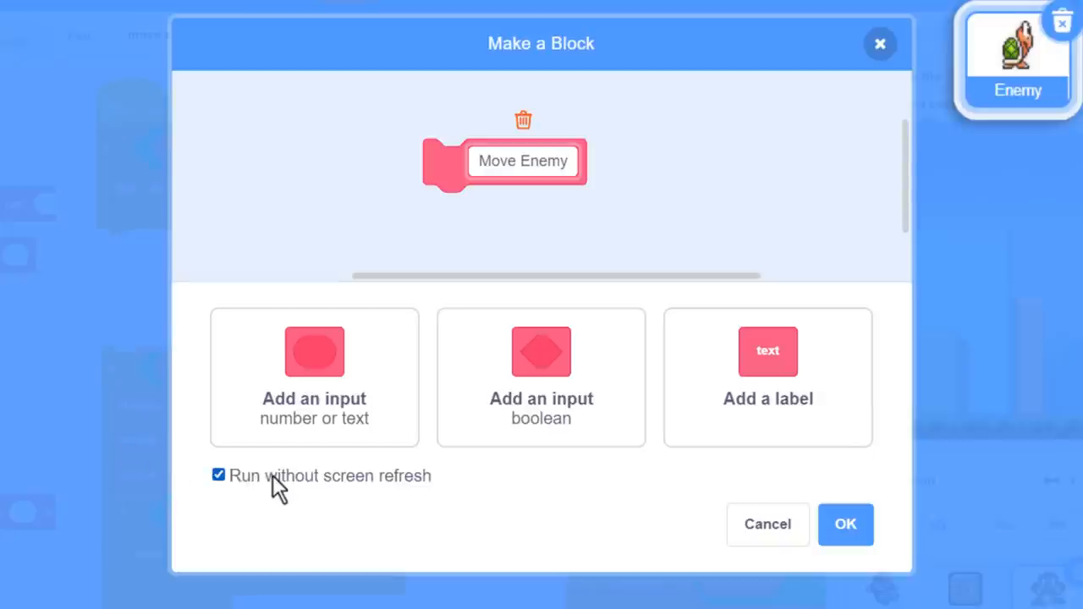
pyautogui.moveTo(845, 523)
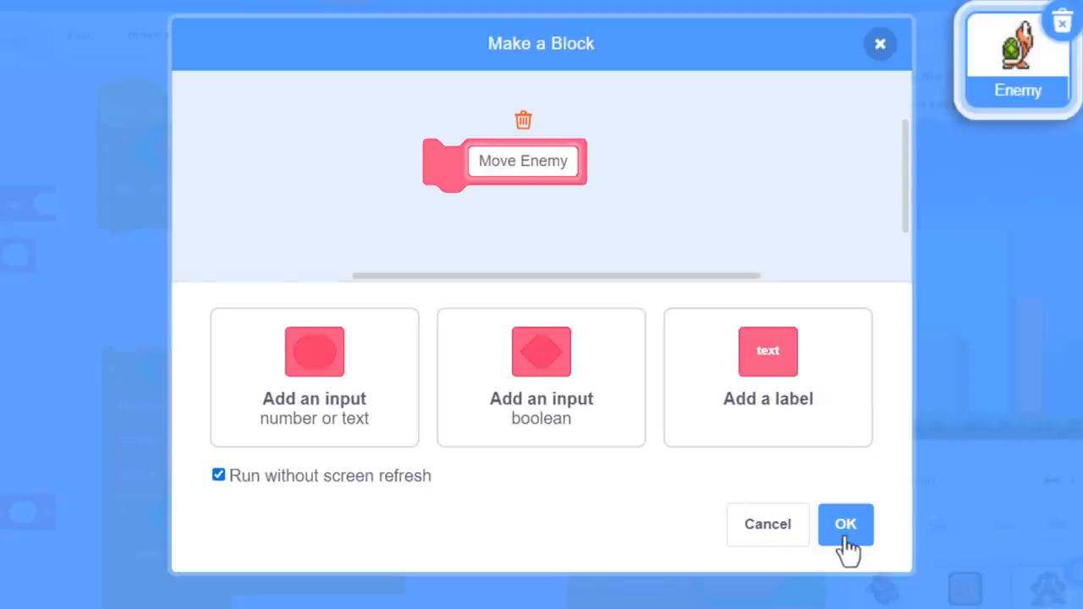
pyautogui.click(845, 523)
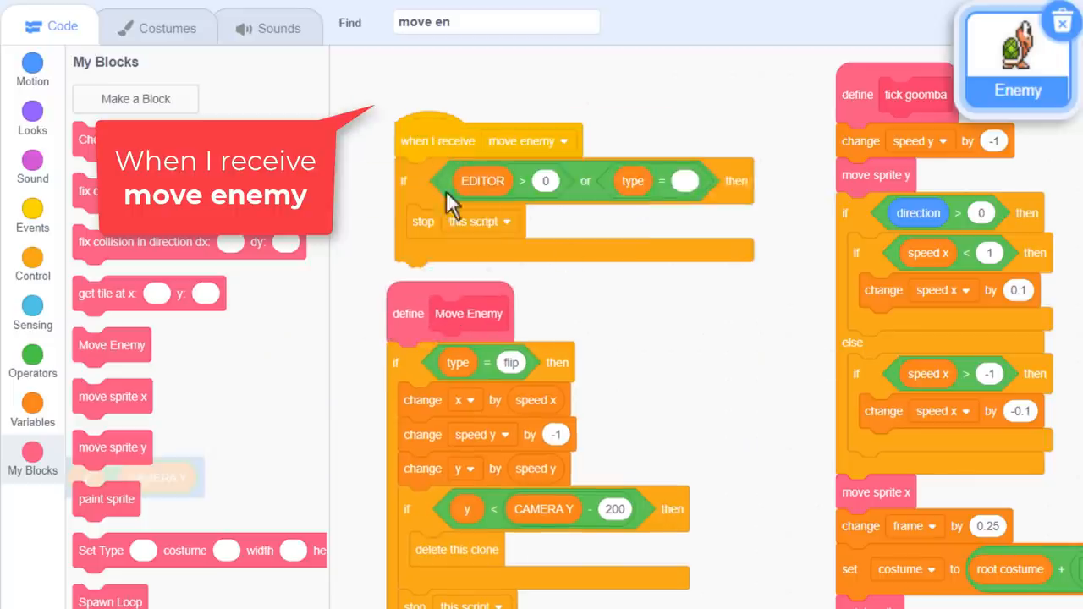
pyautogui.click(546, 180)
pyautogui.write('vis')
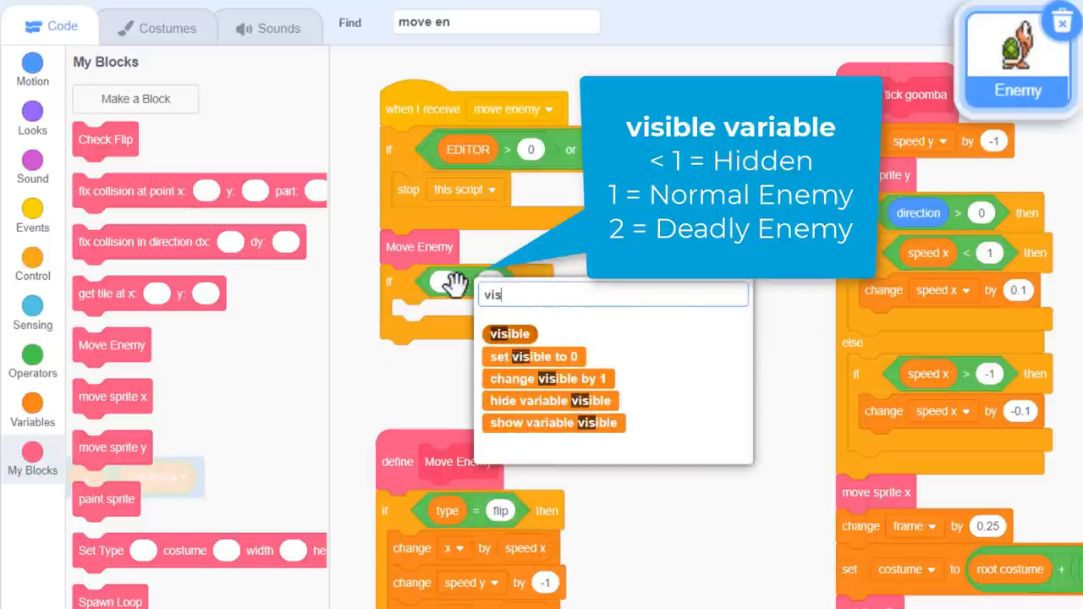
# Step: Add if visible = 1 then hide after Move Enemy and clean up the blocks
pyautogui.click(509, 334)
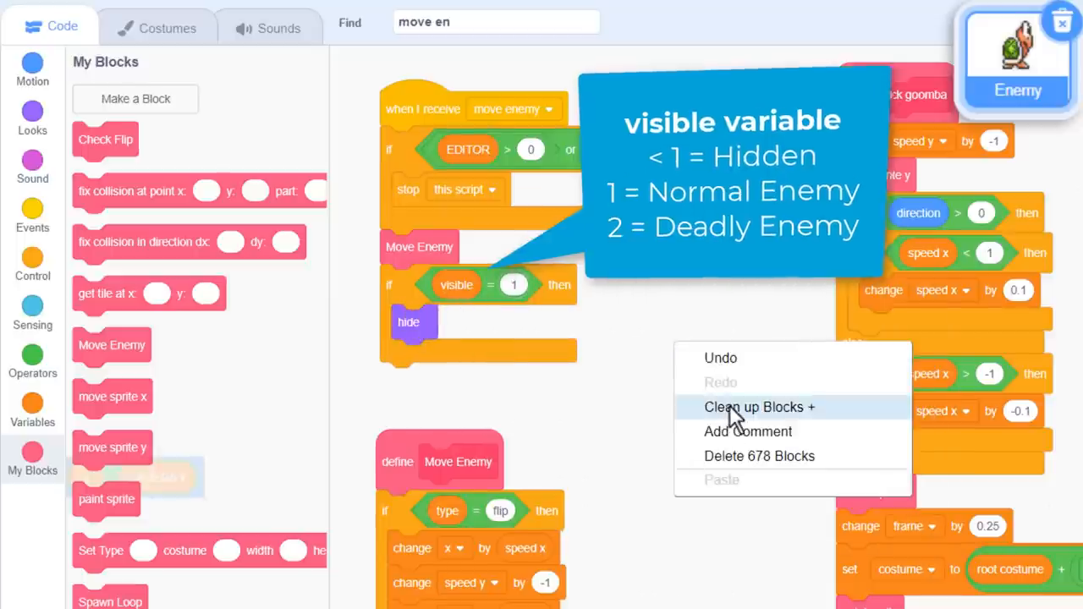
pyautogui.click(752, 407)
pyautogui.write('tick')
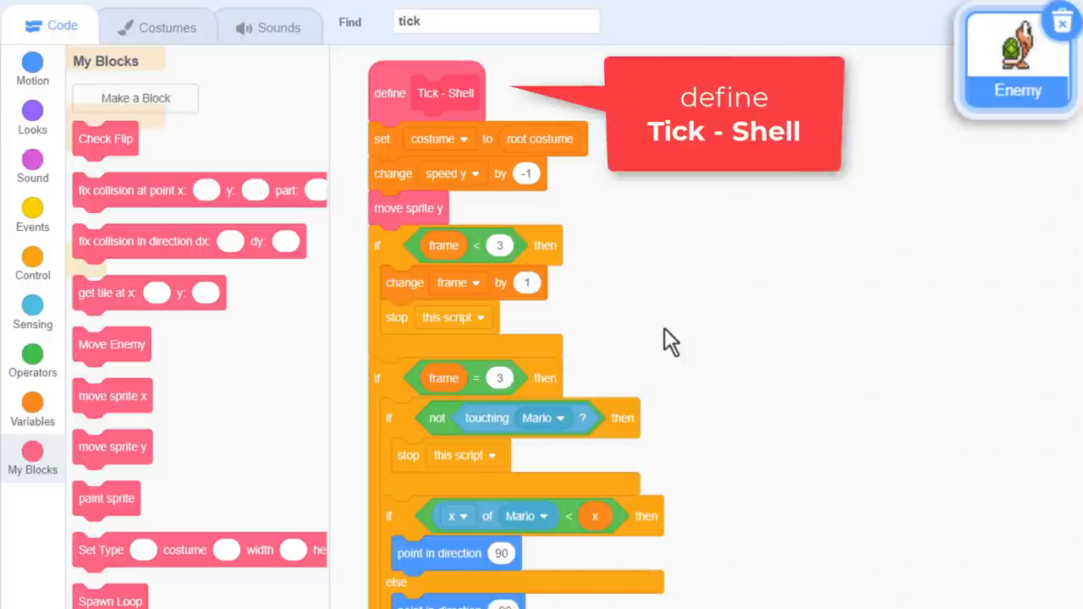
# Step: In Tick - Shell, set visible to 2 after aiming and to 1 after the stomp bounce
pyautogui.scroll(-3)
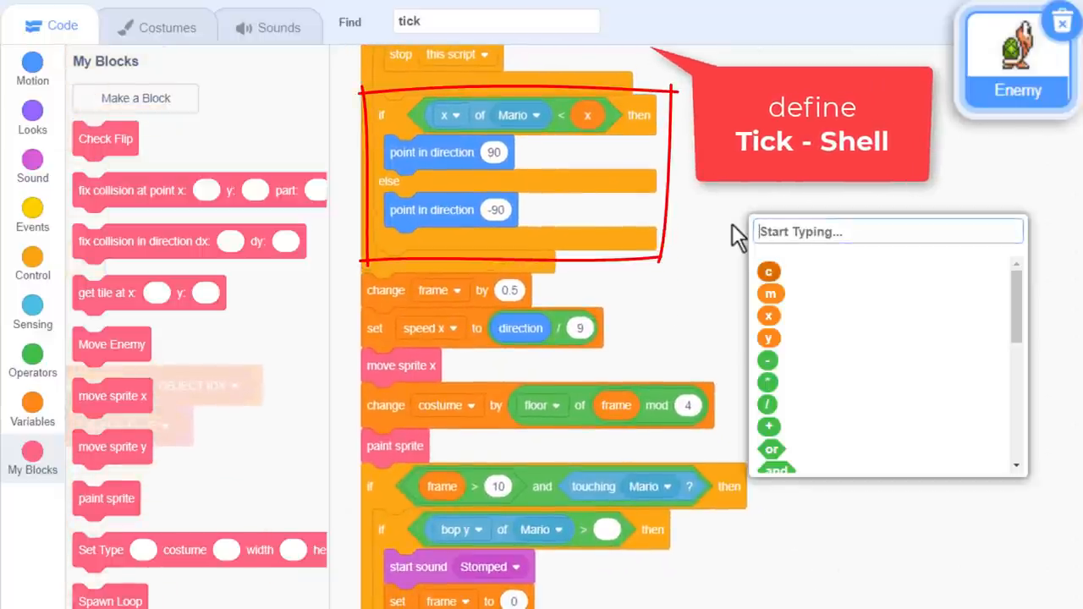
pyautogui.write('set v')
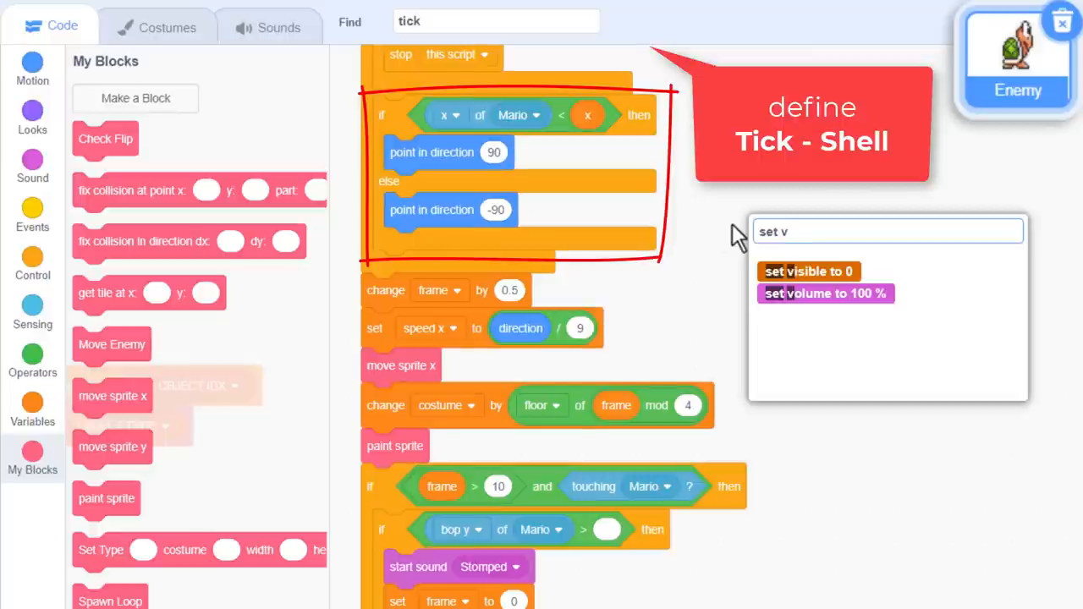
pyautogui.click(807, 271)
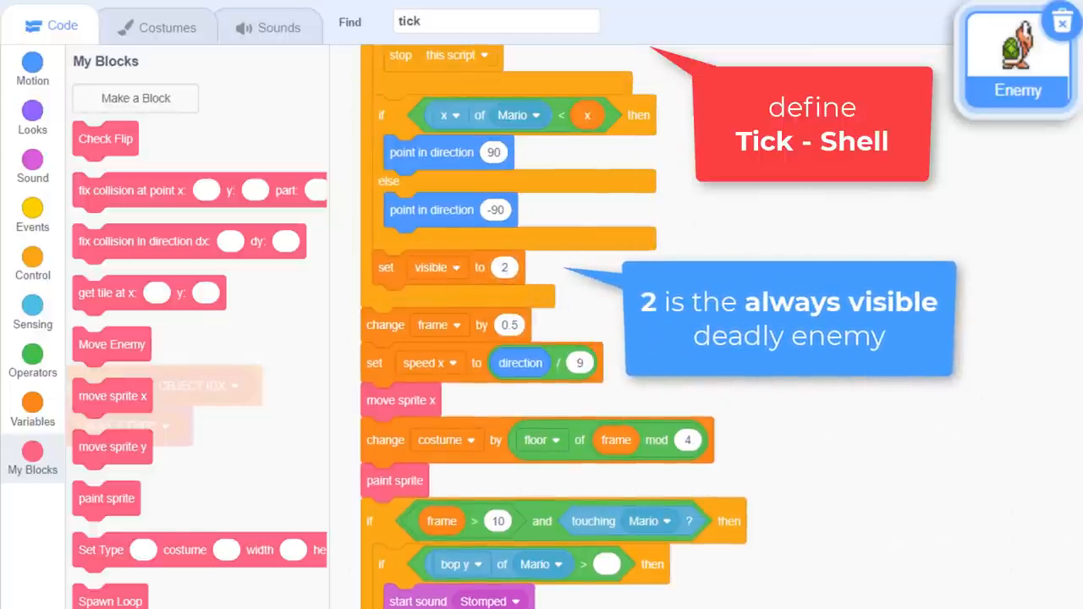
pyautogui.moveTo(819, 519)
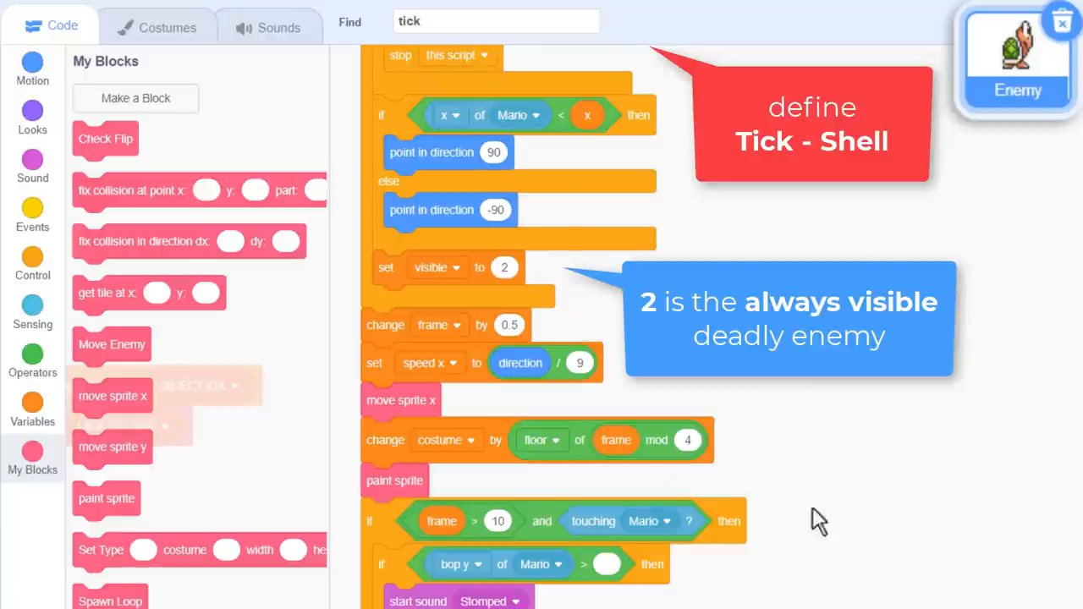
pyautogui.scroll(-3)
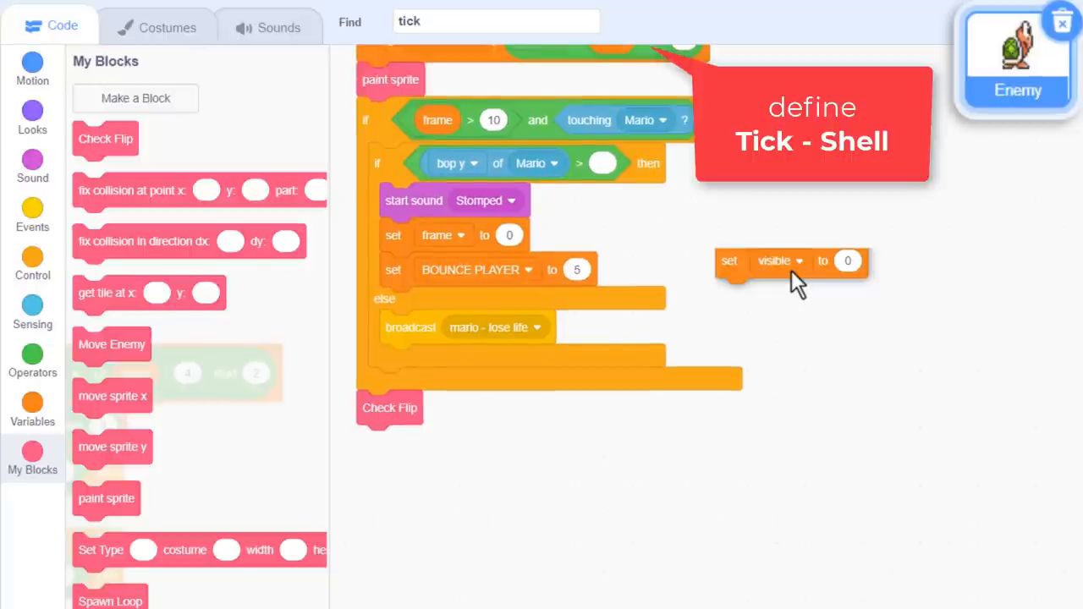
pyautogui.moveTo(791, 261); pyautogui.dragTo(457, 297)
pyautogui.write('1')
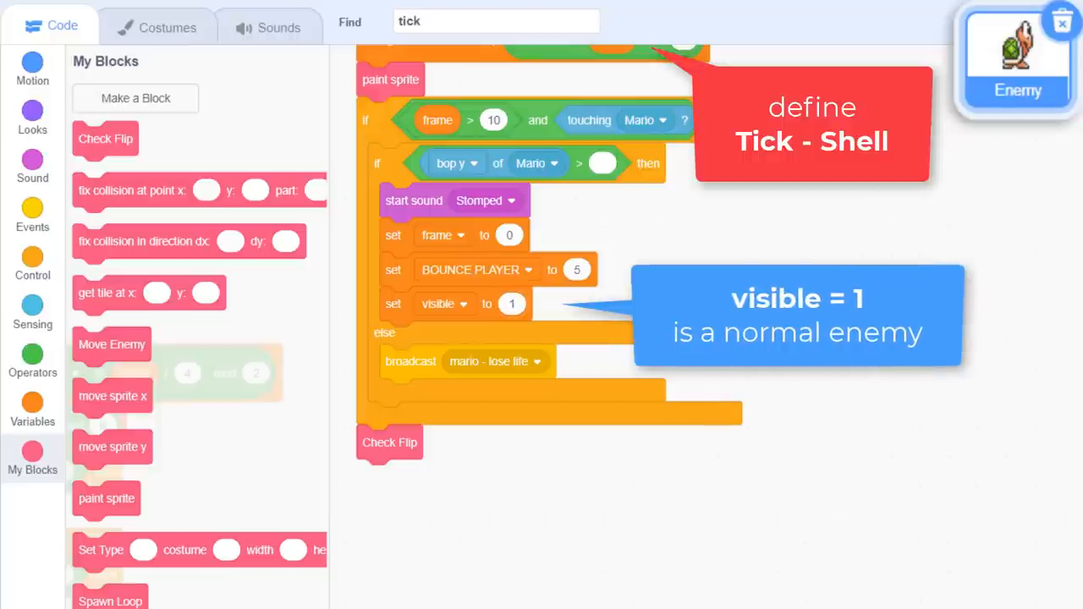
pyautogui.moveTo(1078, 514)
pyautogui.write('wh')
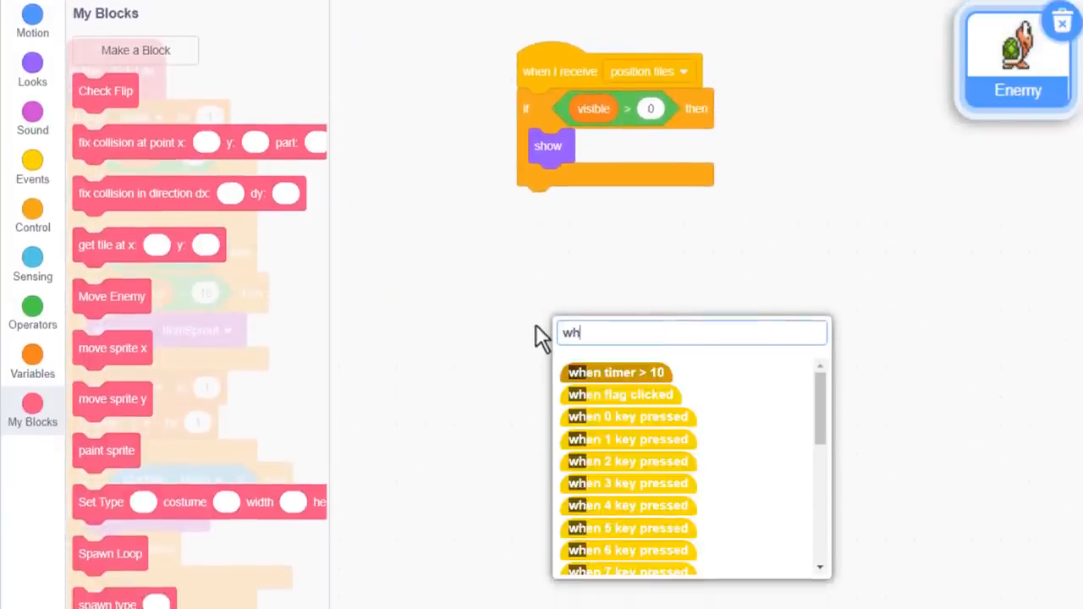
pyautogui.moveTo(537, 334)
pyautogui.write('if')
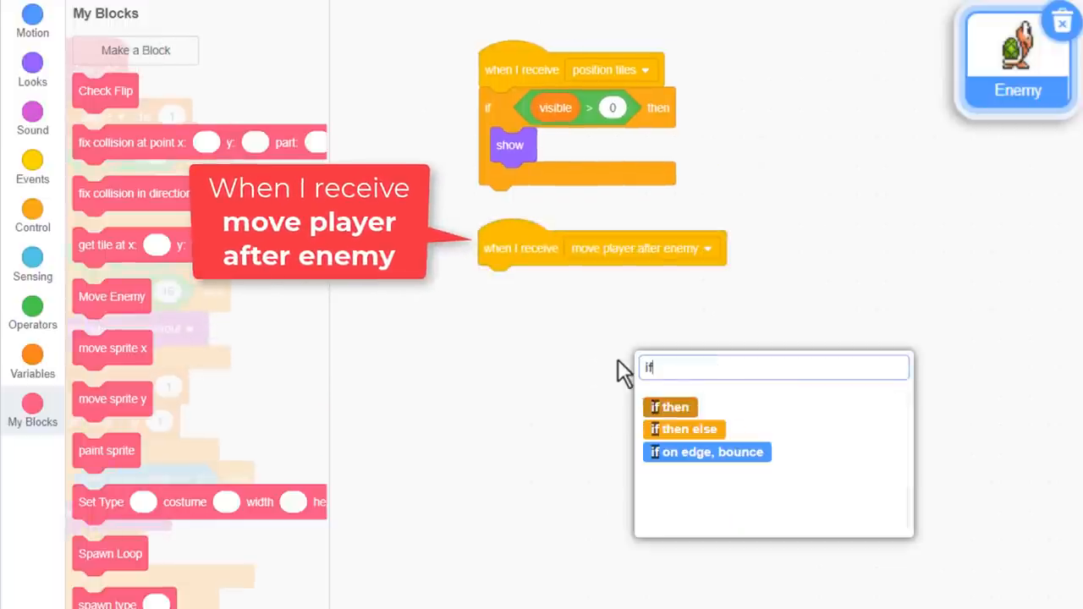
# Step: Build an if EDITOR < 1 and visible = 1 with show and a nested if below the receiver
pyautogui.click(669, 407)
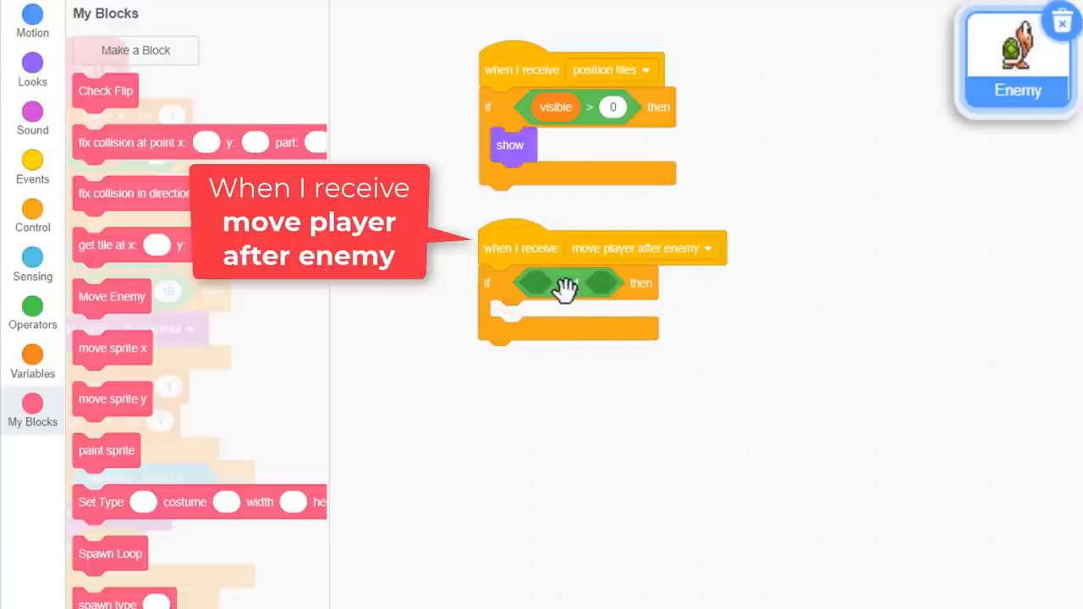
pyautogui.click(567, 283)
pyautogui.write('vis')
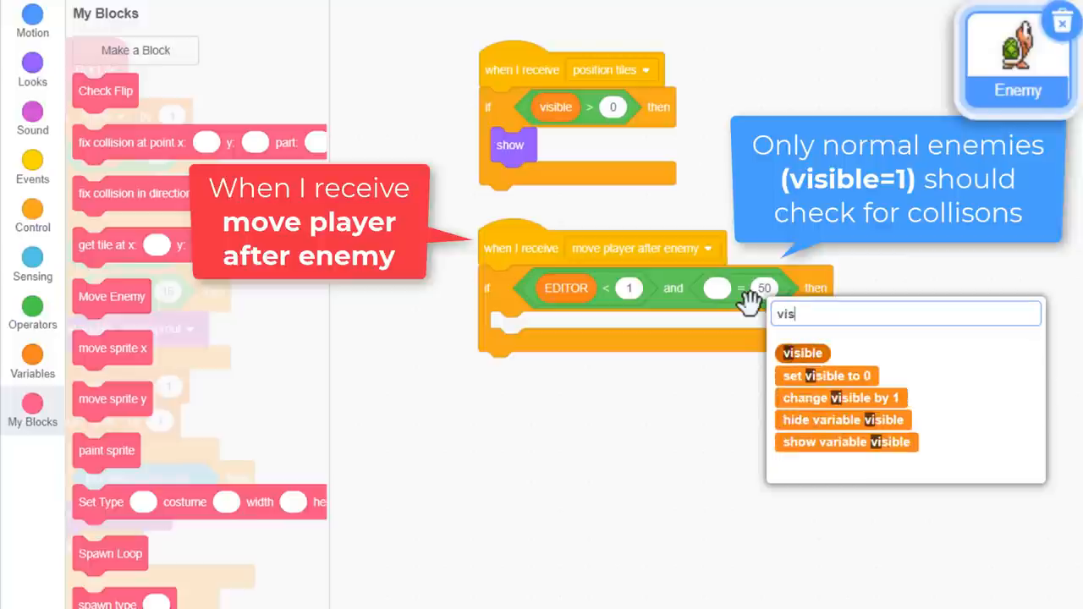
pyautogui.click(802, 353)
pyautogui.write('1')
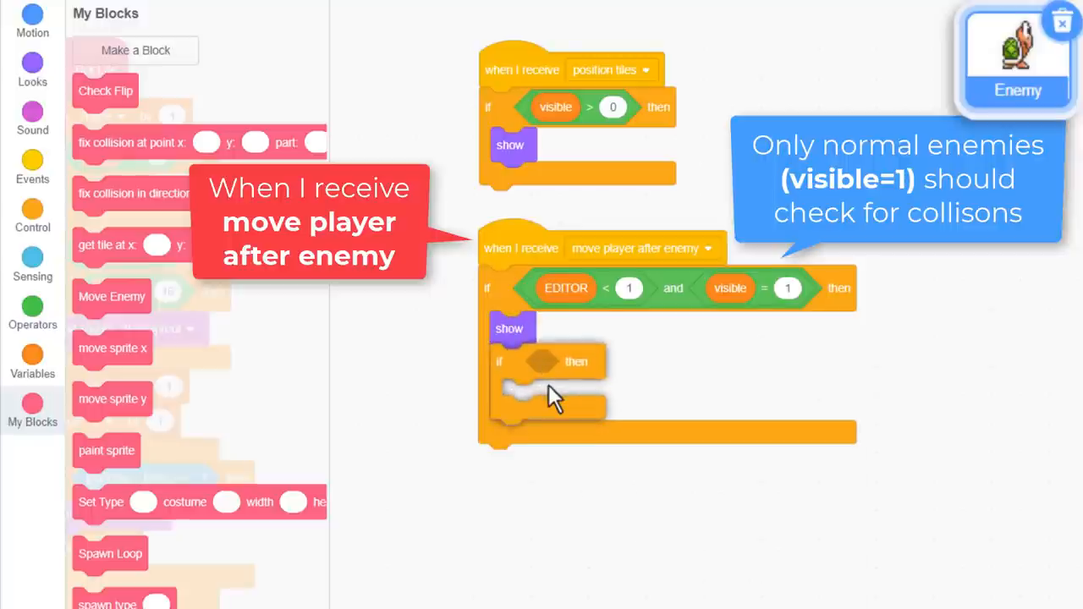
pyautogui.write('tou e')
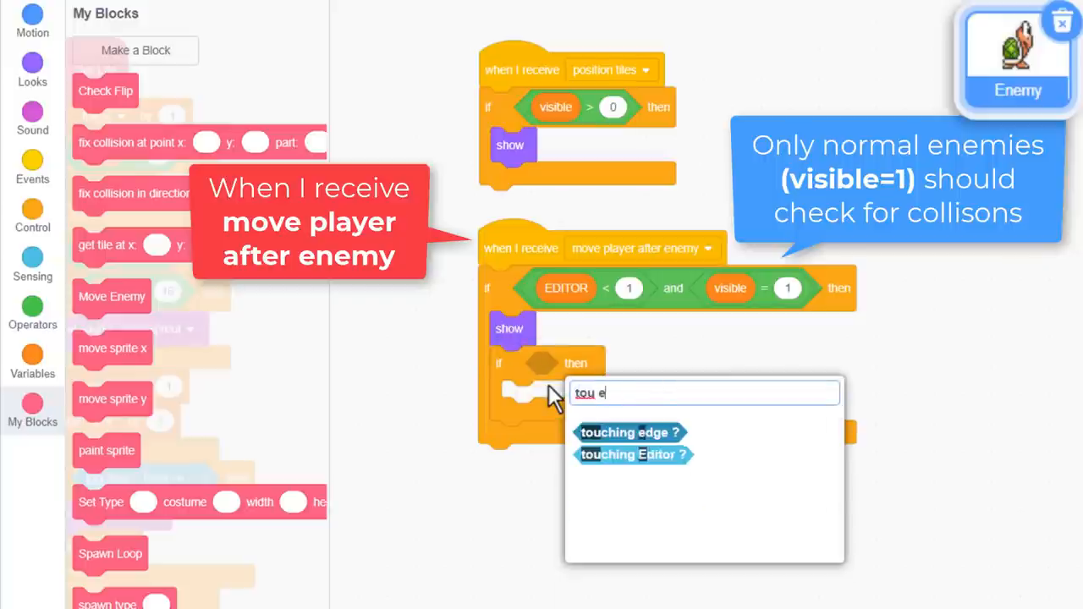
pyautogui.press('Backspace')
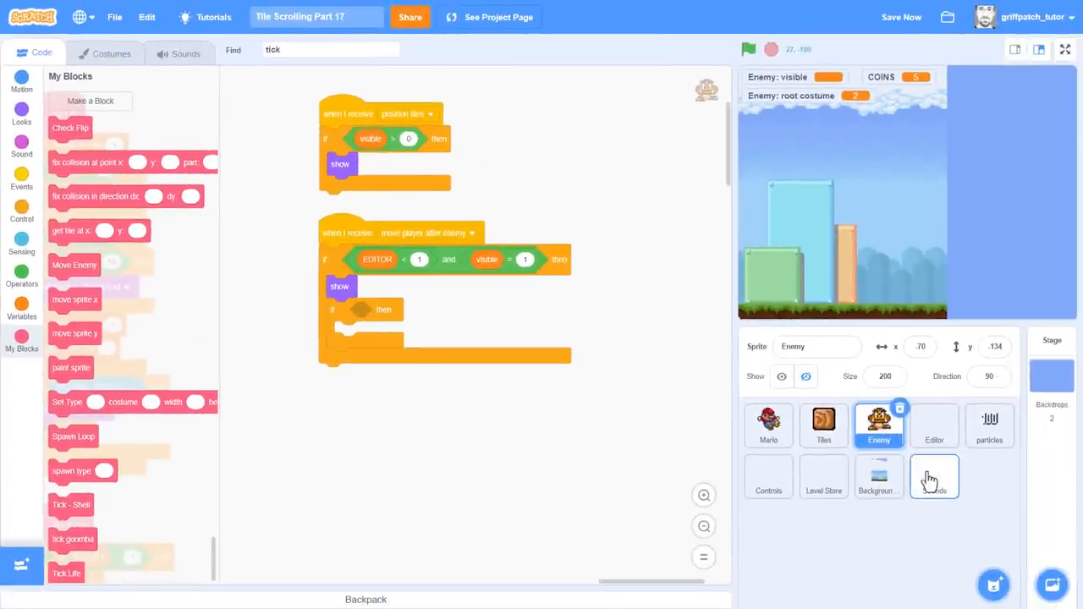
# Step: Remove the stray touching Enemy block from the Sounds sprite and return to the Enemy sprite
pyautogui.click(933, 476)
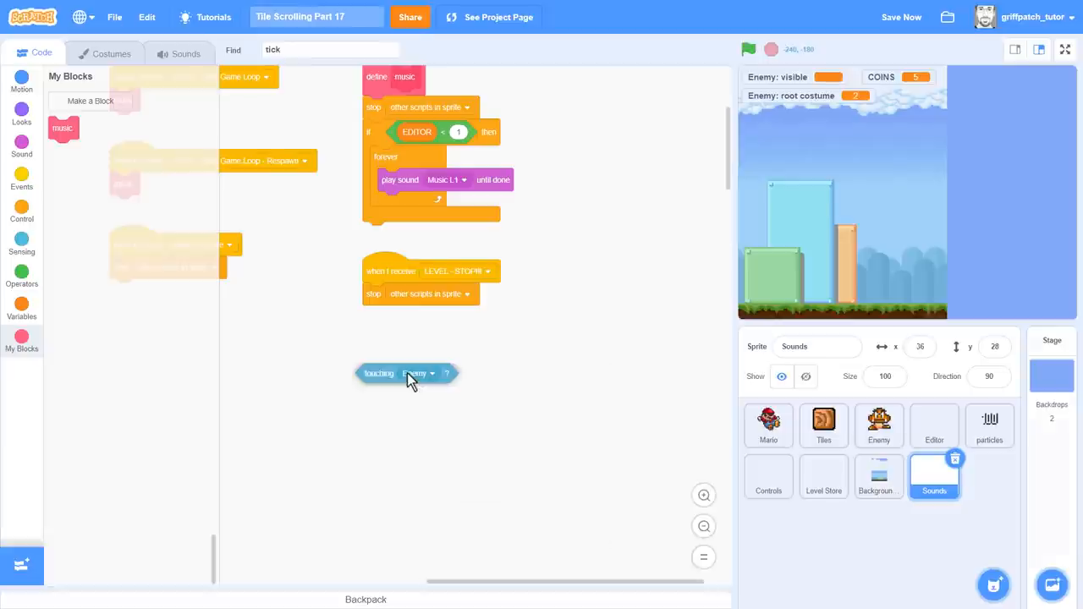
pyautogui.moveTo(406, 373); pyautogui.dragTo(582, 239)
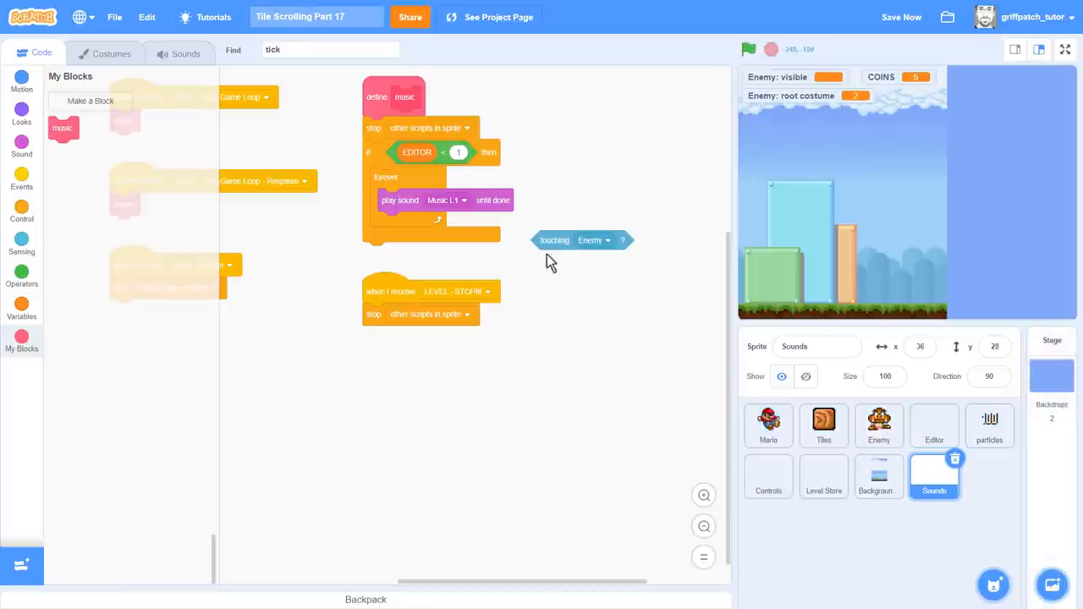
pyautogui.click(878, 427)
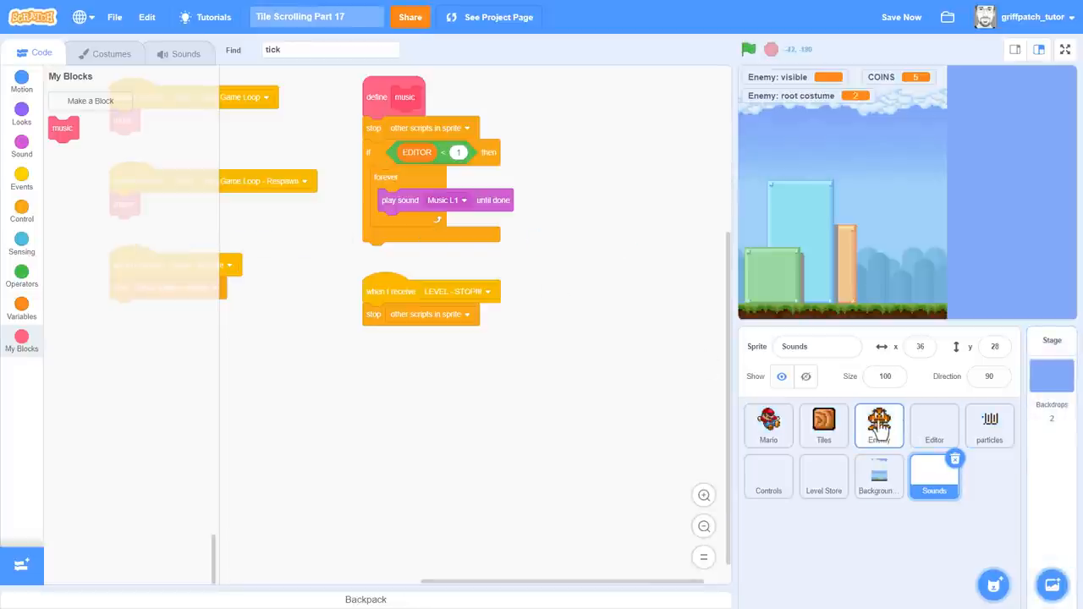
pyautogui.click(878, 425)
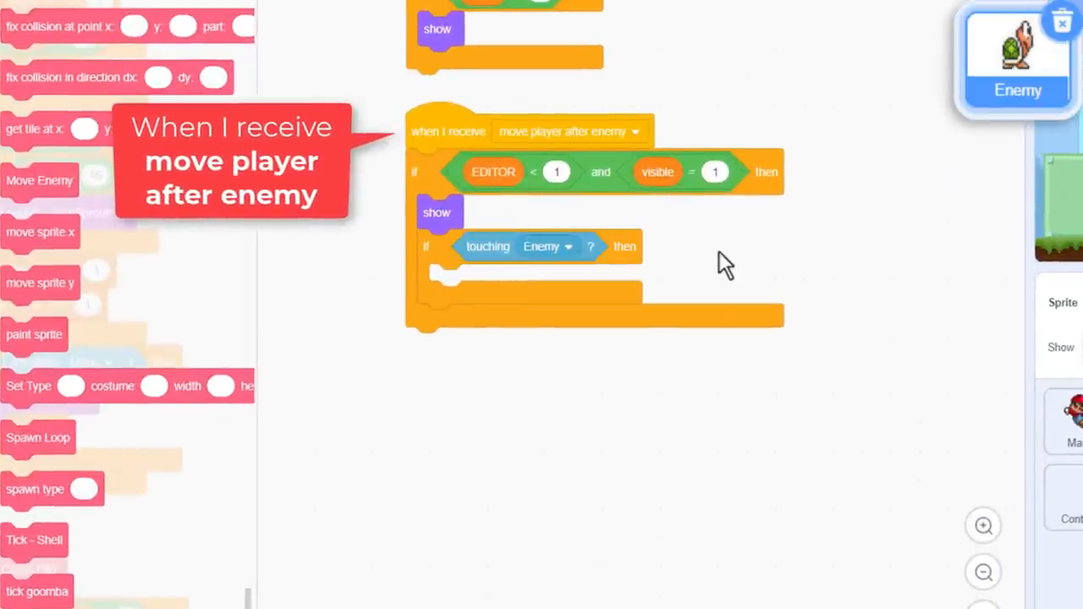
pyautogui.moveTo(719, 265)
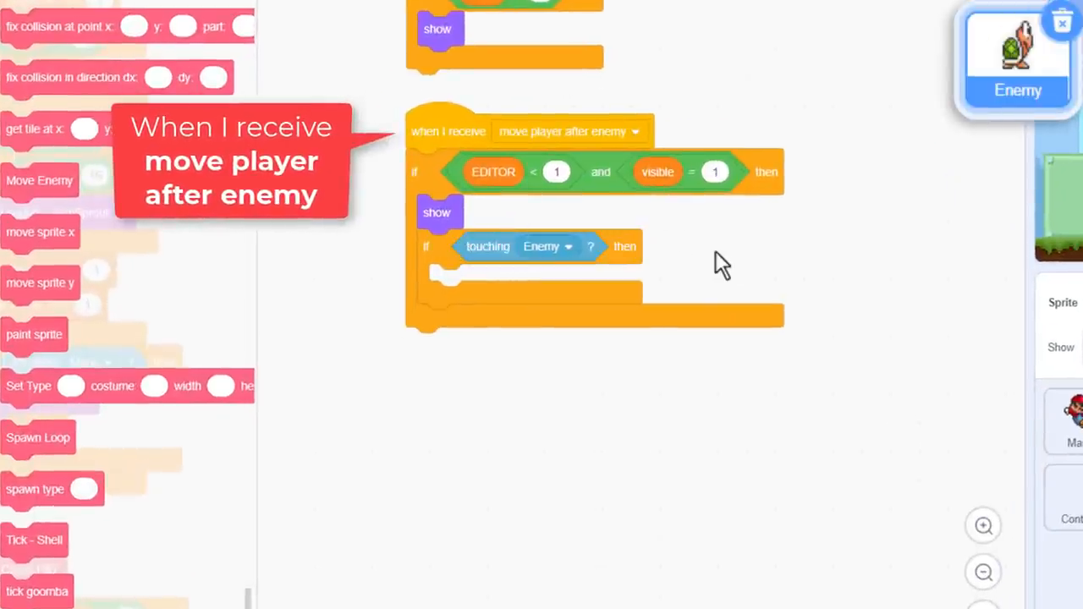
# Step: Put delete this clone inside the touching Enemy if and add hide below it
pyautogui.write('del')
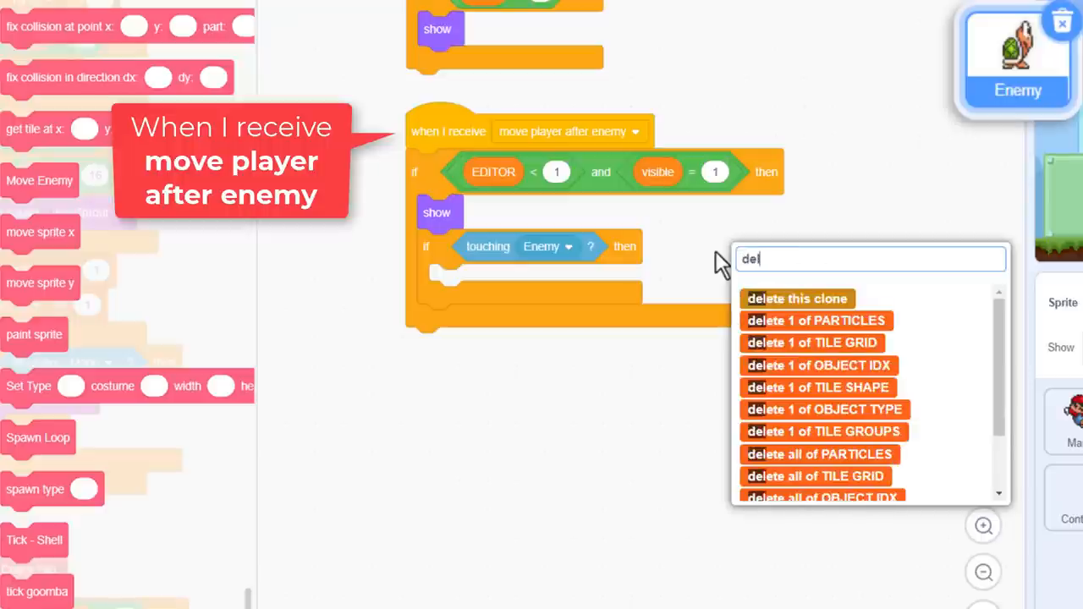
pyautogui.click(795, 298)
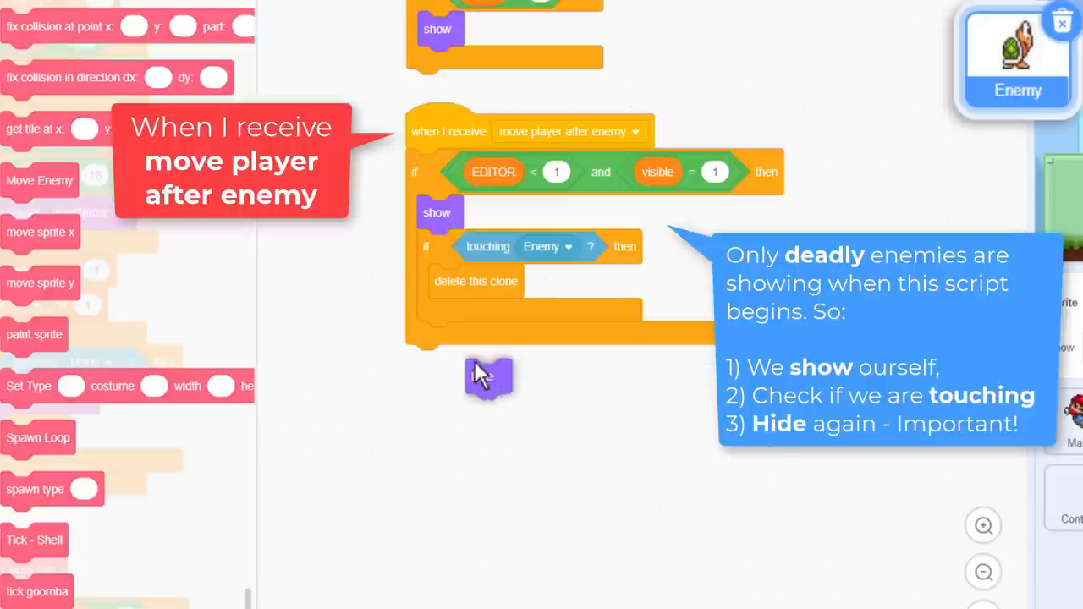
pyautogui.moveTo(486, 376); pyautogui.dragTo(434, 338)
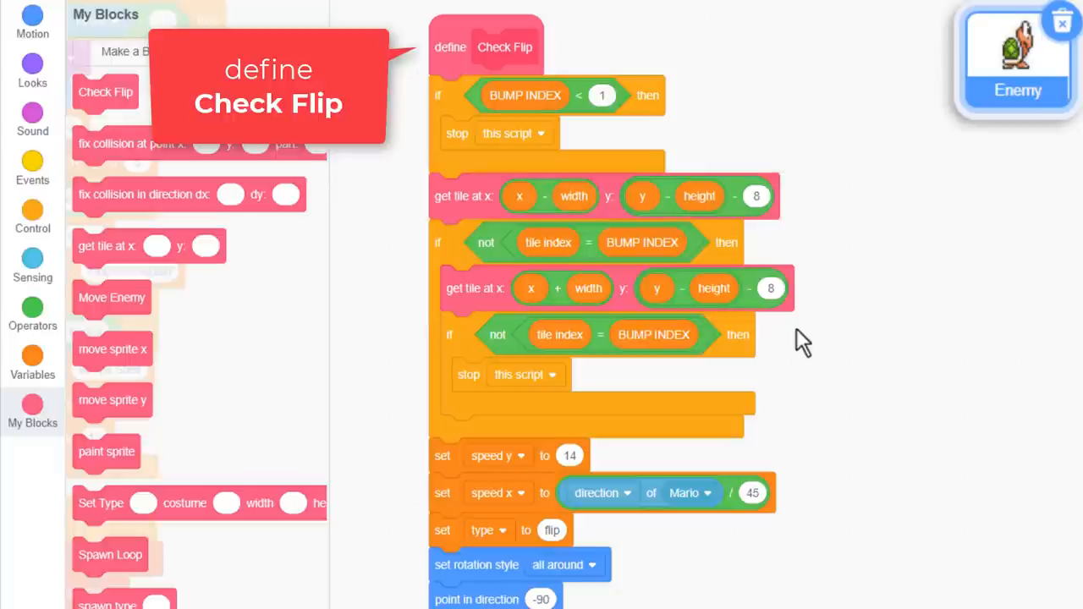
pyautogui.moveTo(430, 404)
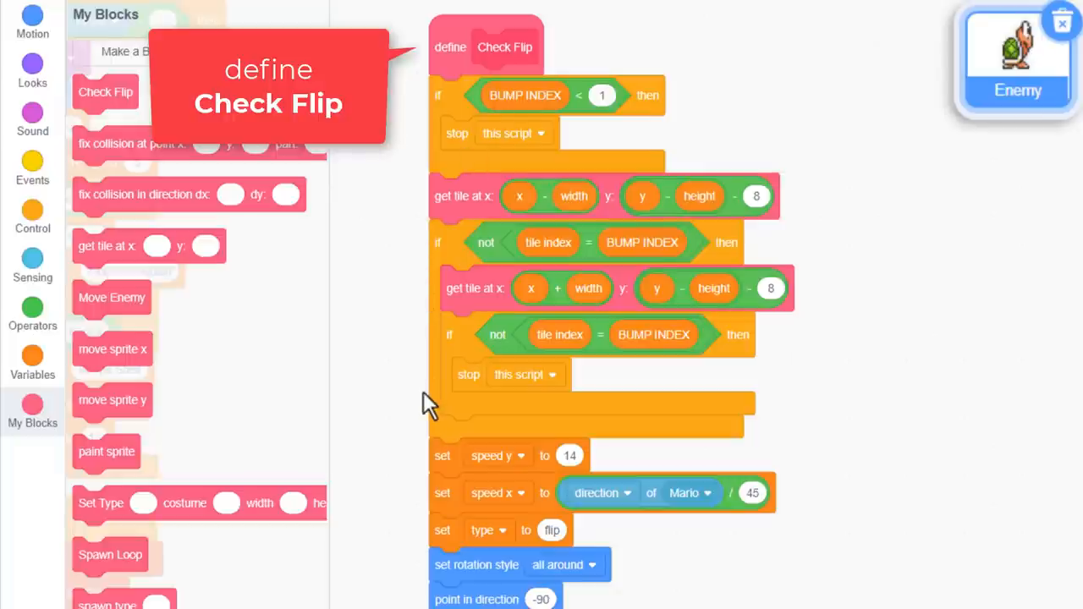
pyautogui.moveTo(541, 354)
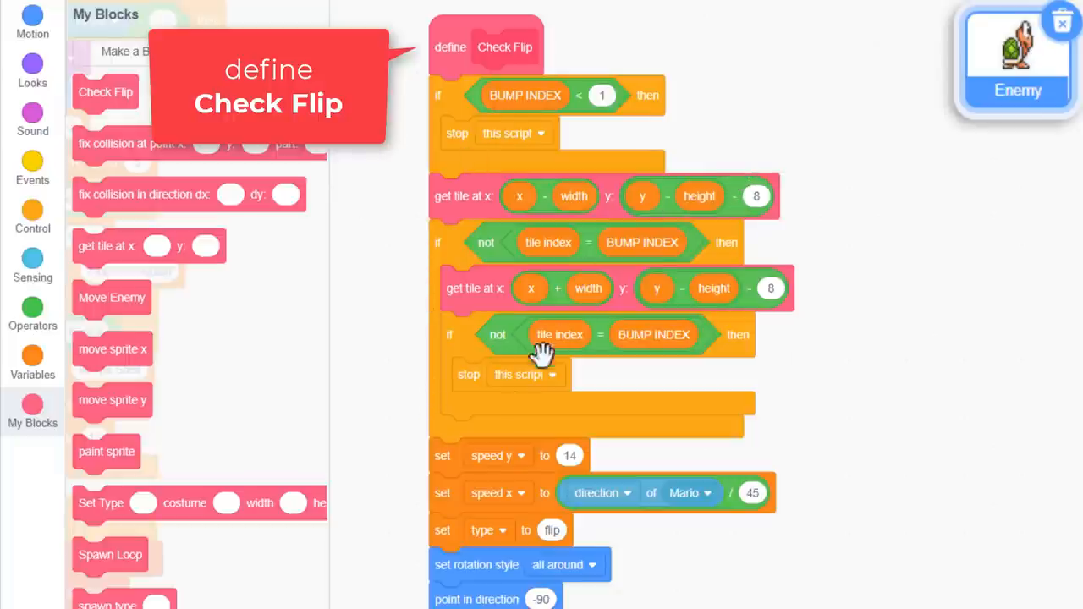
pyautogui.moveTo(397, 478)
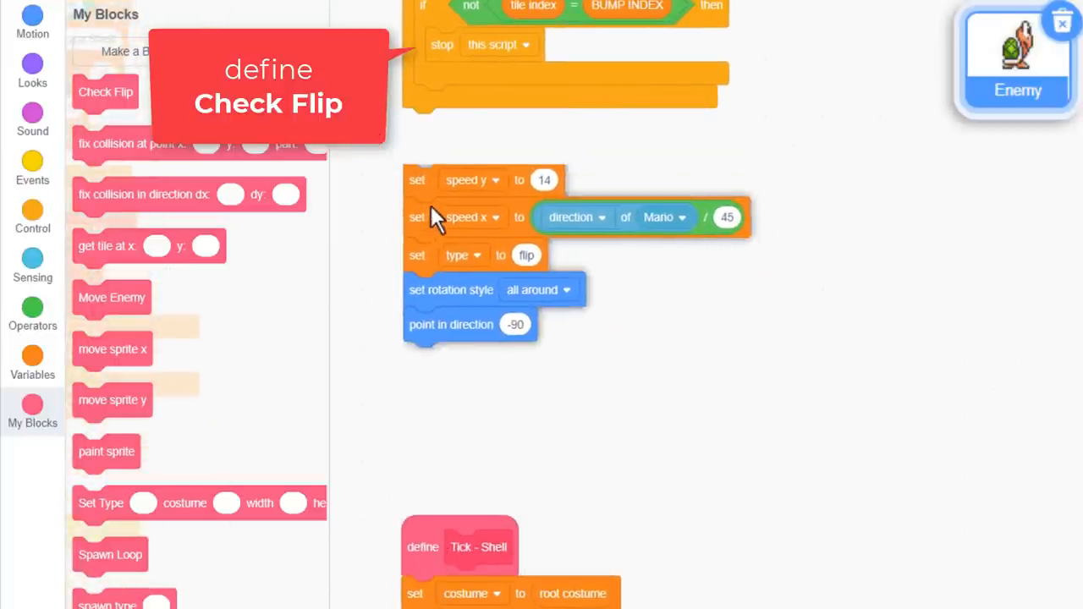
# Step: Create a Flip custom block without screen refresh and call it when touching an Enemy
pyautogui.click(131, 51)
pyautogui.write('Flip')
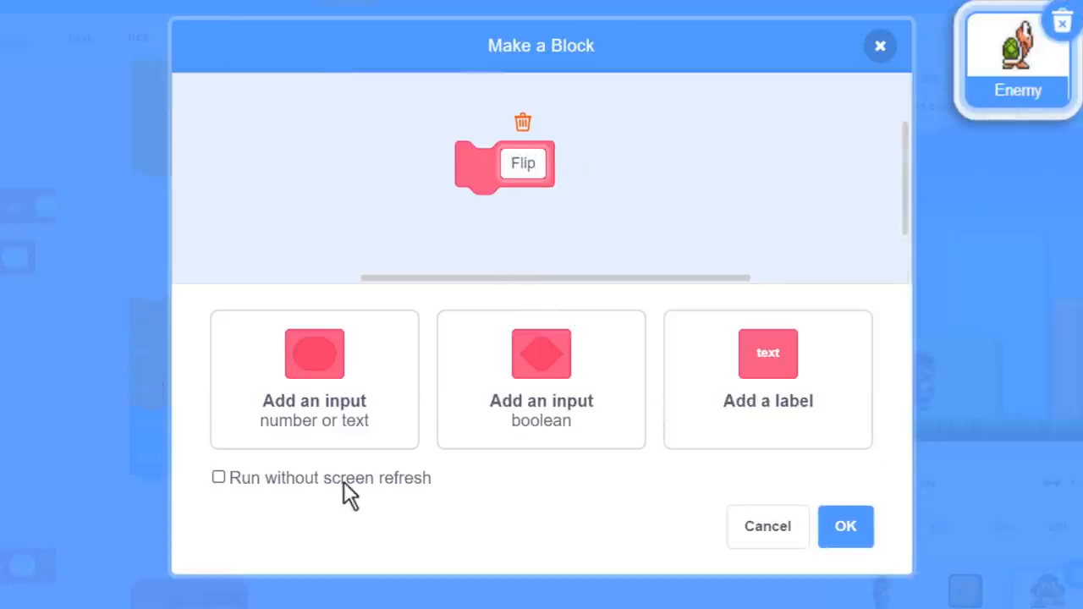
pyautogui.click(218, 478)
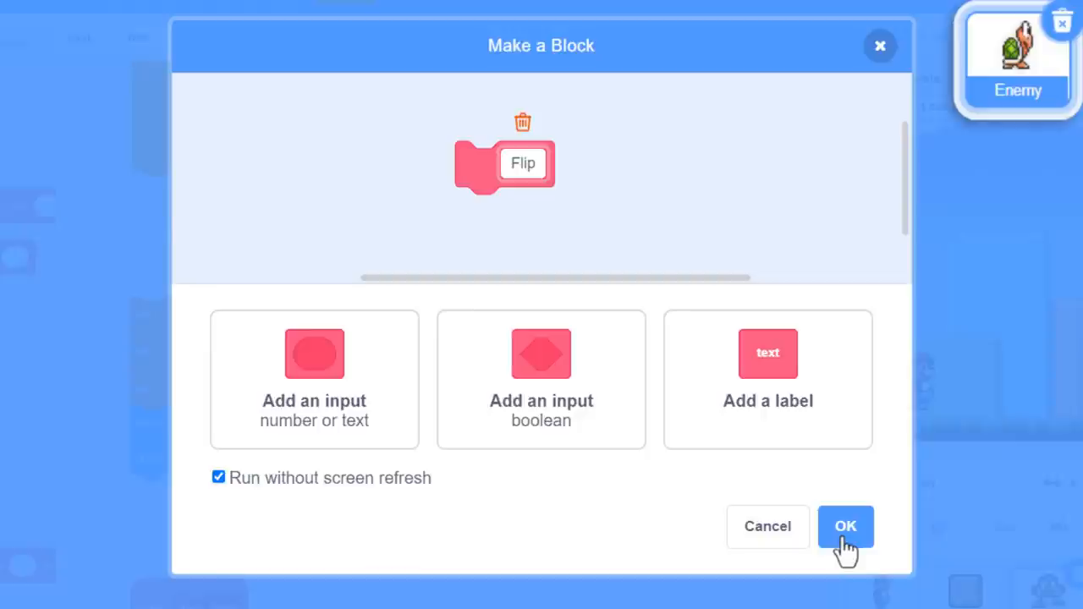
pyautogui.click(845, 526)
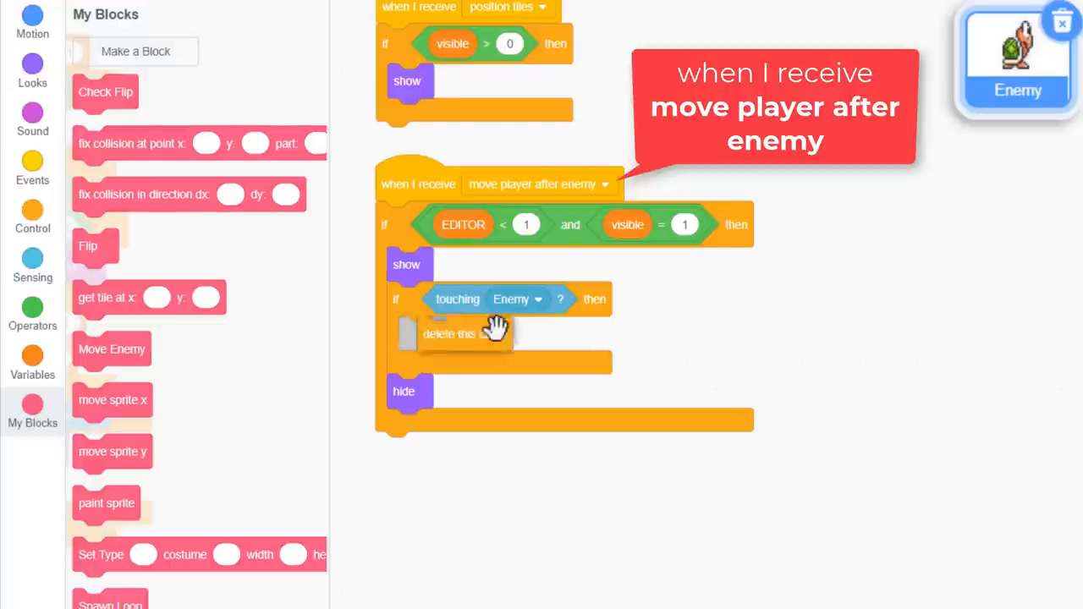
pyautogui.write('fli')
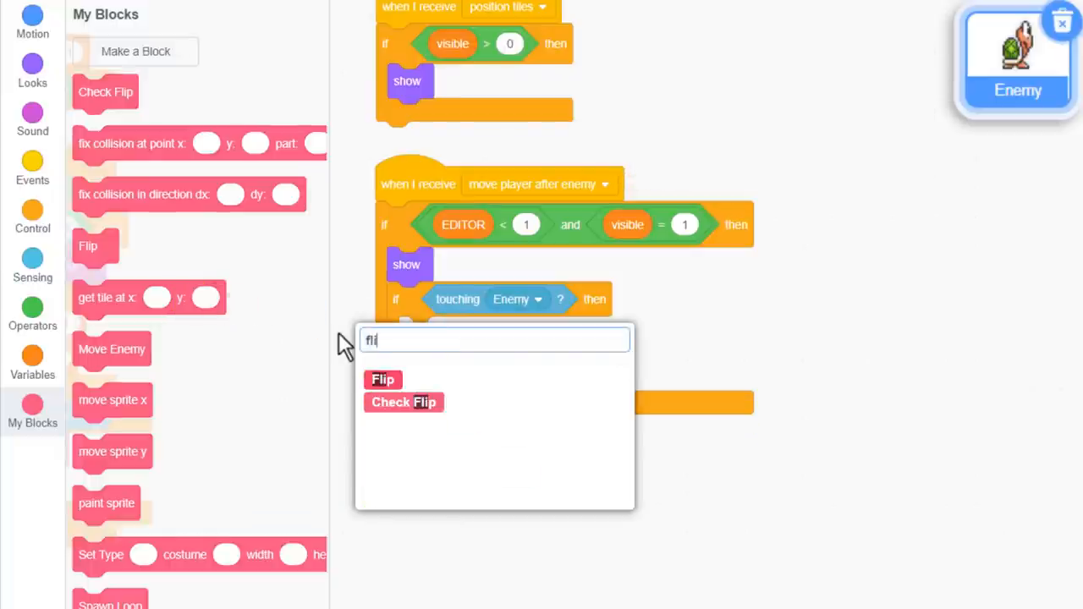
pyautogui.click(382, 379)
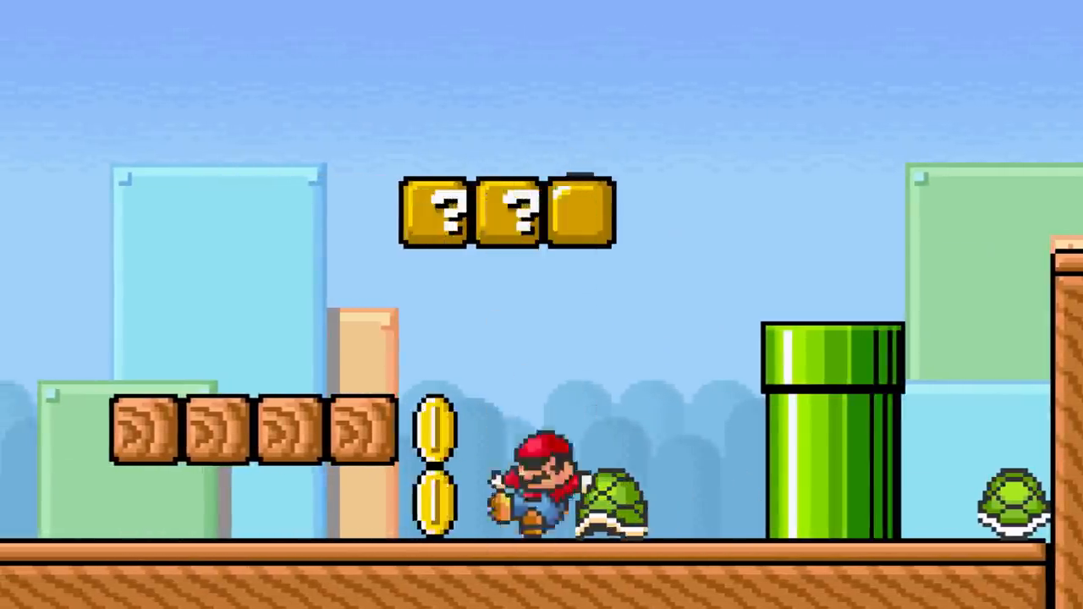
pyautogui.press('space')
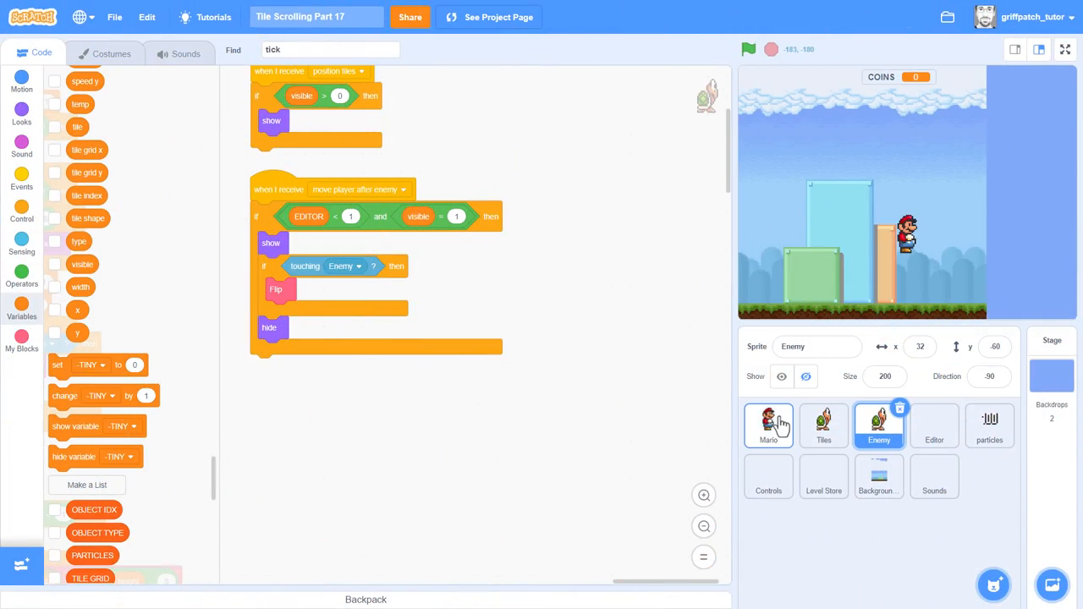
# Step: Drag Mario's define check around player at x y script onto the Enemy sprite
pyautogui.click(768, 425)
pyautogui.write('arou')
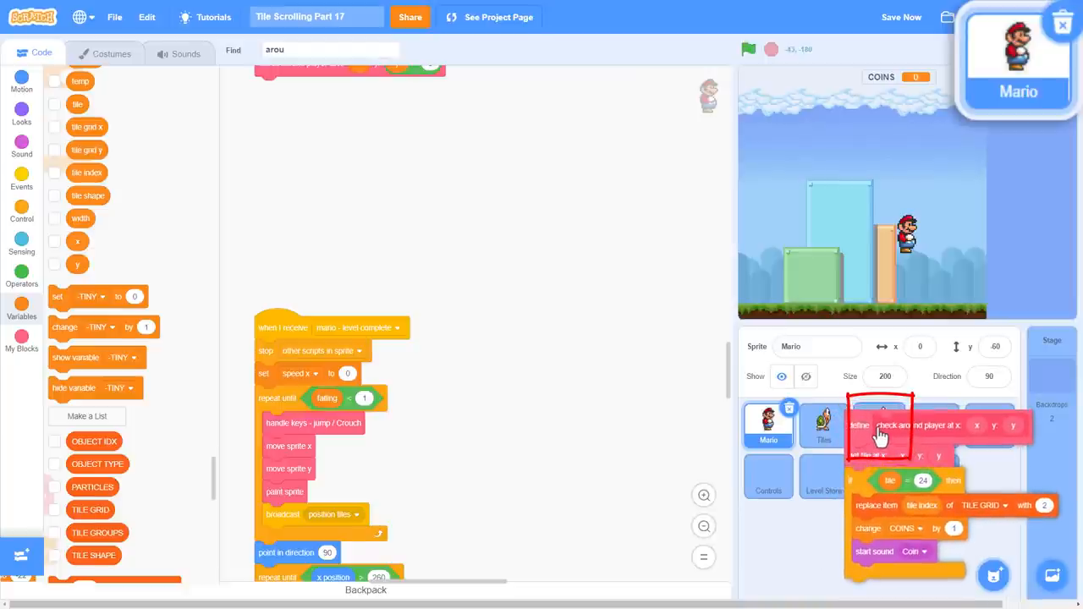
pyautogui.click(878, 425)
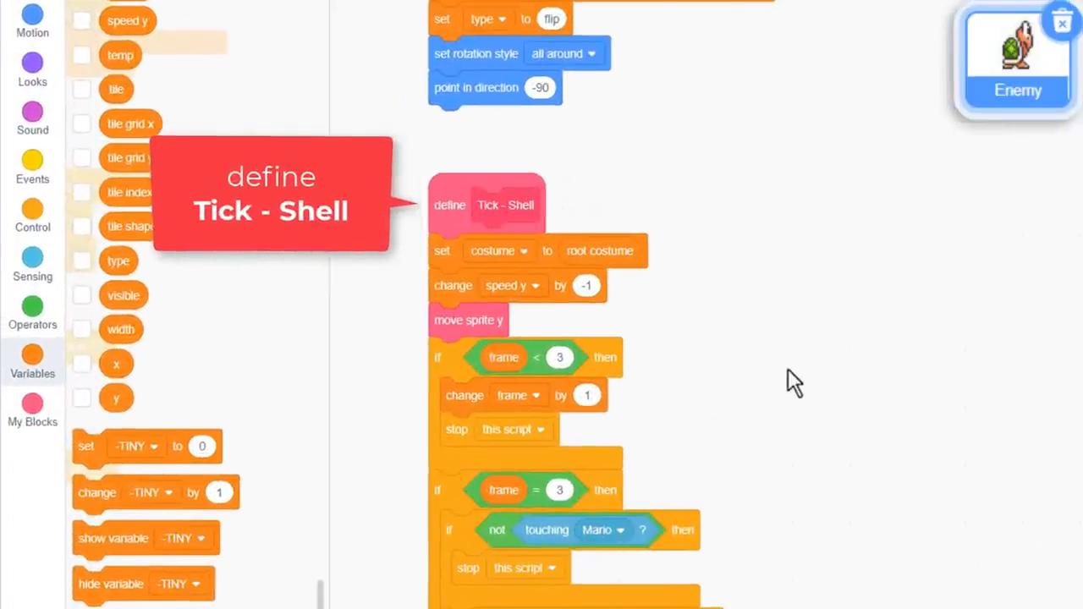
# Step: End Tick - Shell with check around player at x: x, y: y after Check Flip
pyautogui.scroll(-3)
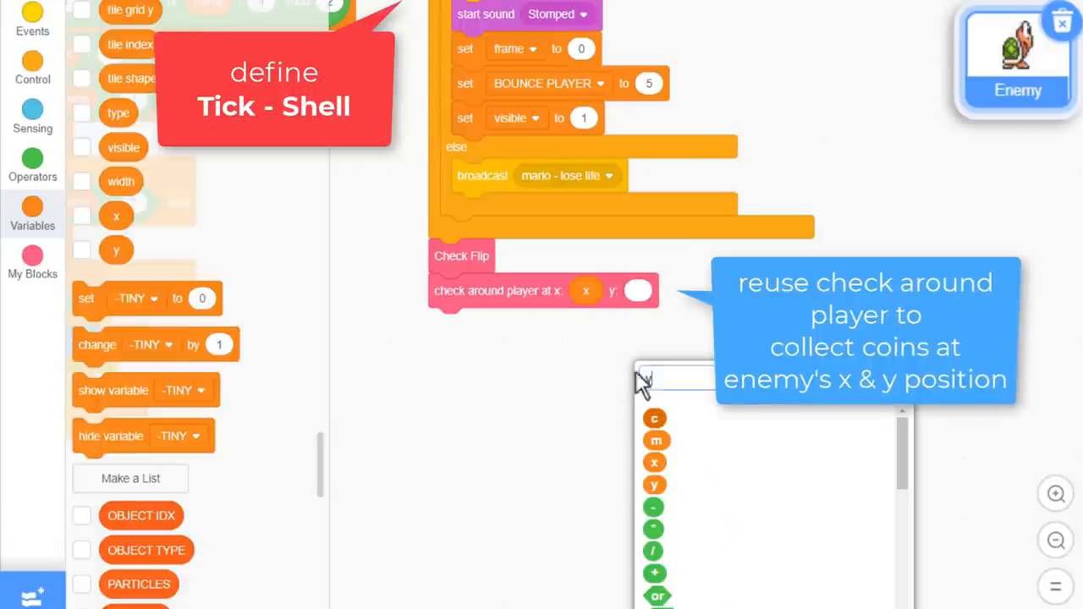
pyautogui.click(653, 484)
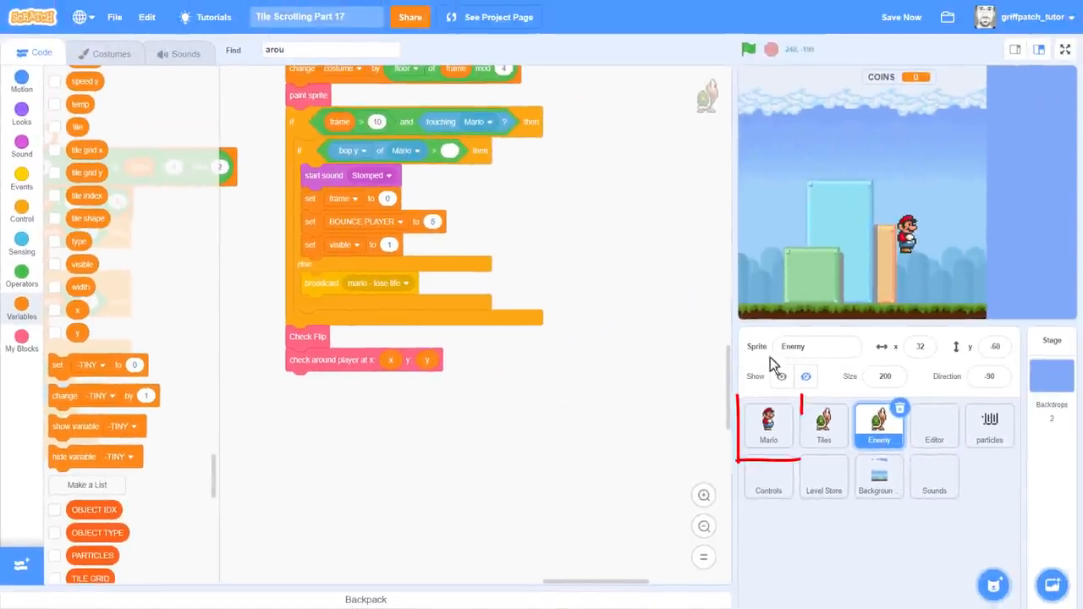
pyautogui.click(768, 427)
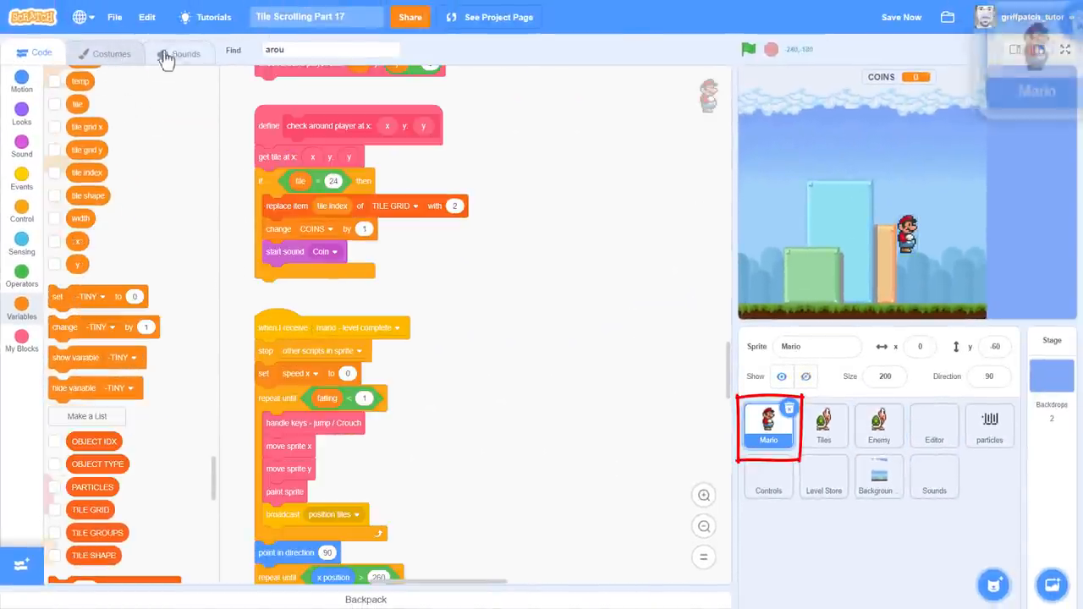
pyautogui.click(180, 52)
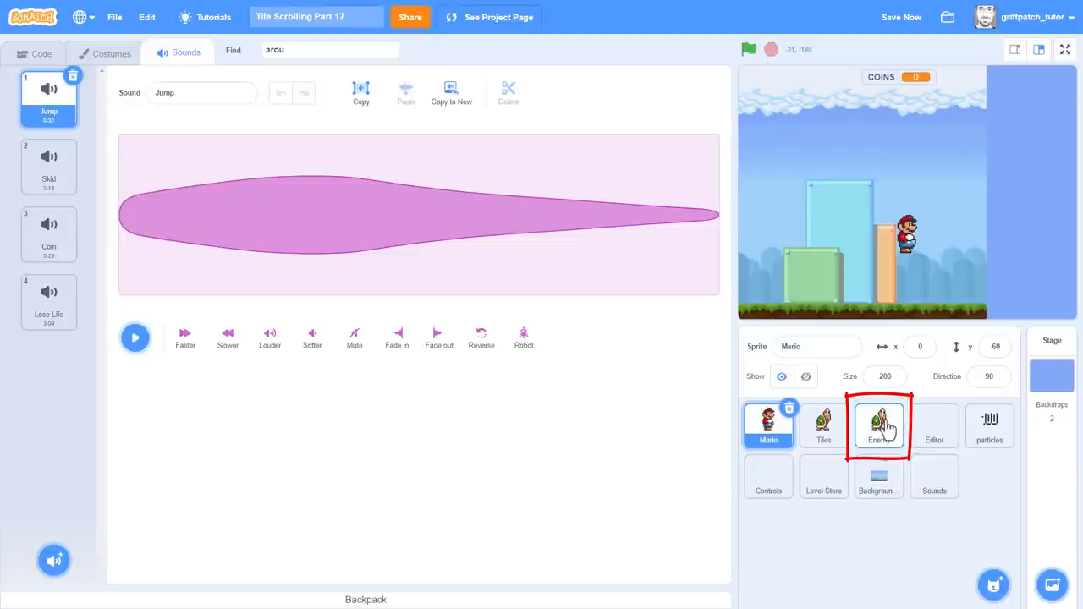
pyautogui.click(878, 425)
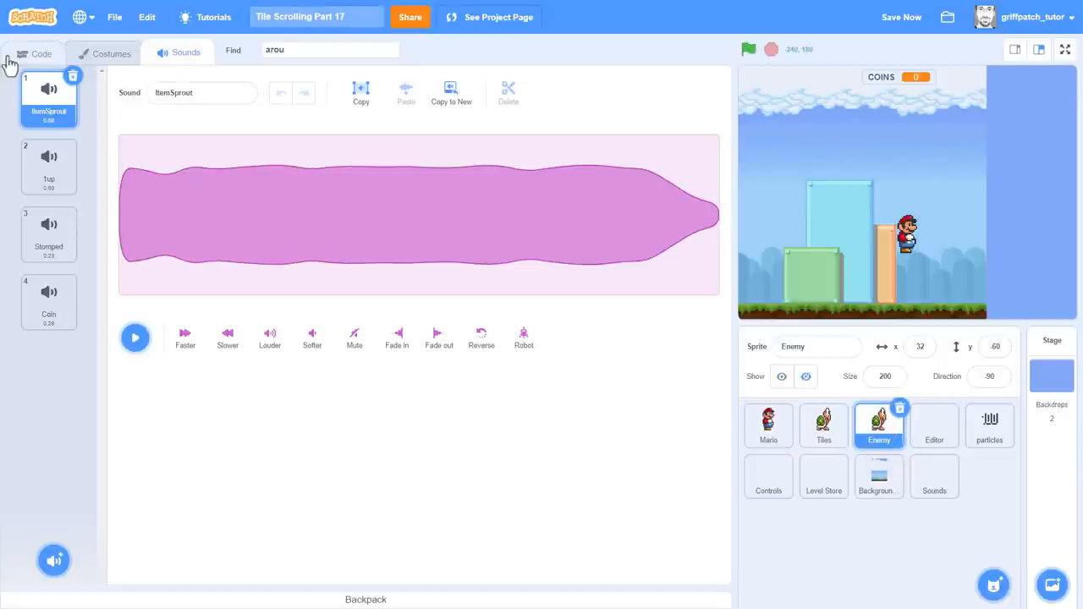
pyautogui.click(42, 54)
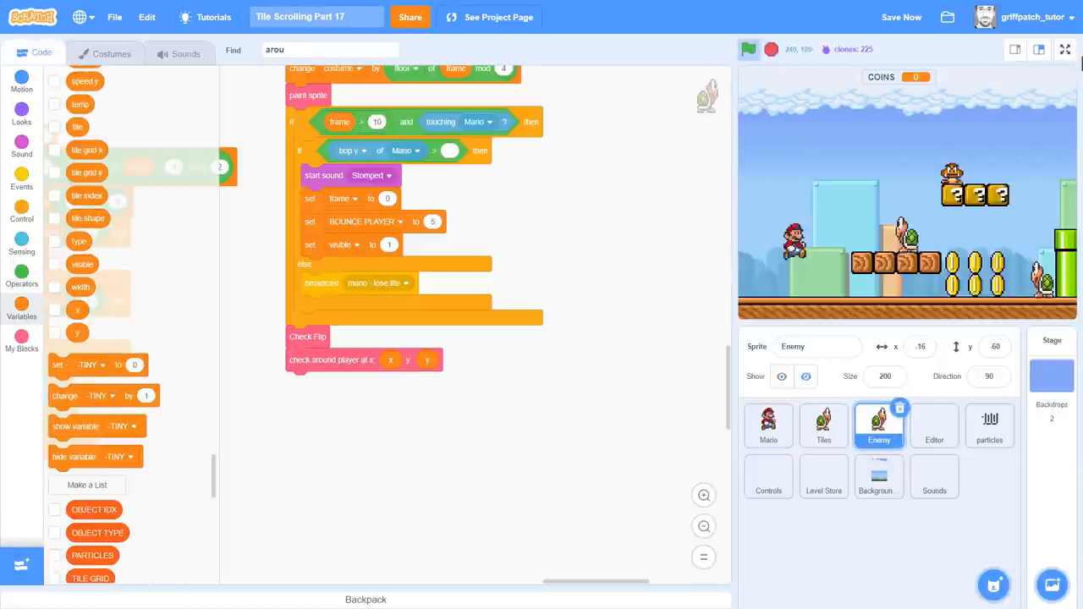
# Step: Playtest full screen, kicking a shell through coins until the counter reaches 7
pyautogui.click(1065, 49)
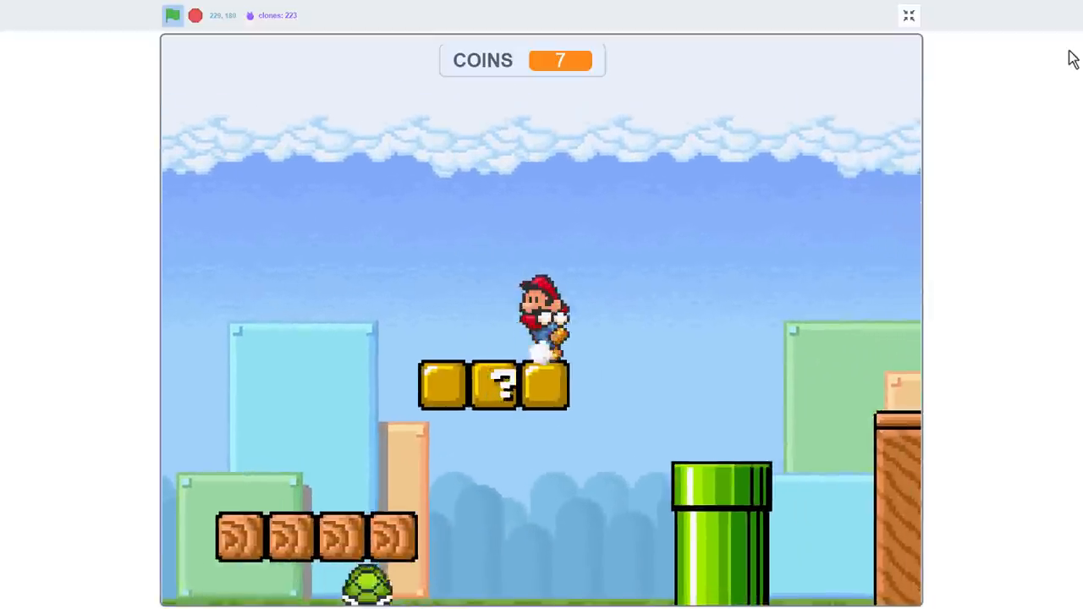
pyautogui.click(907, 16)
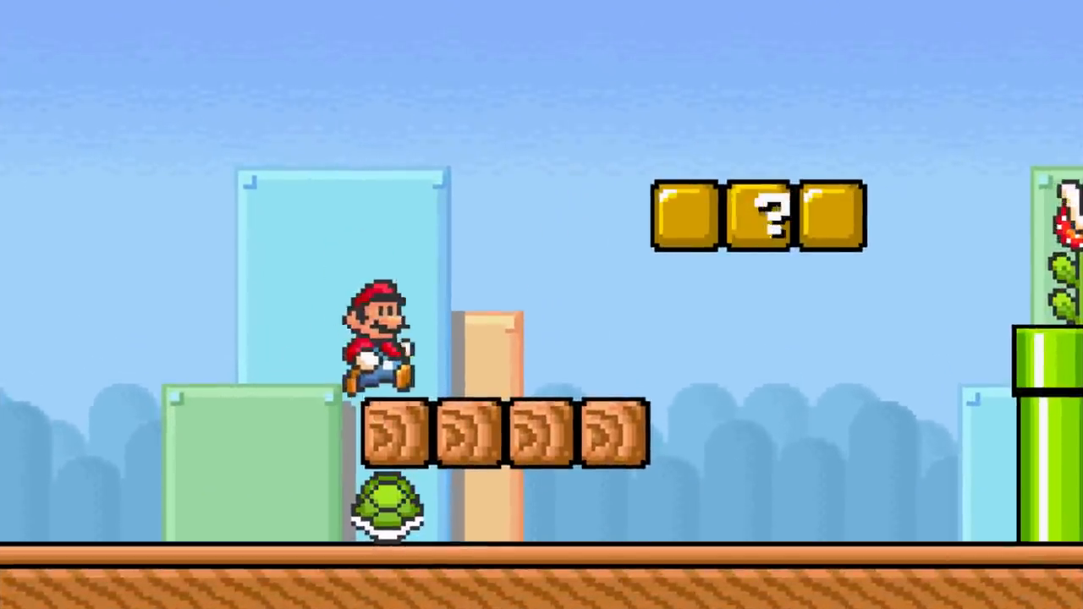